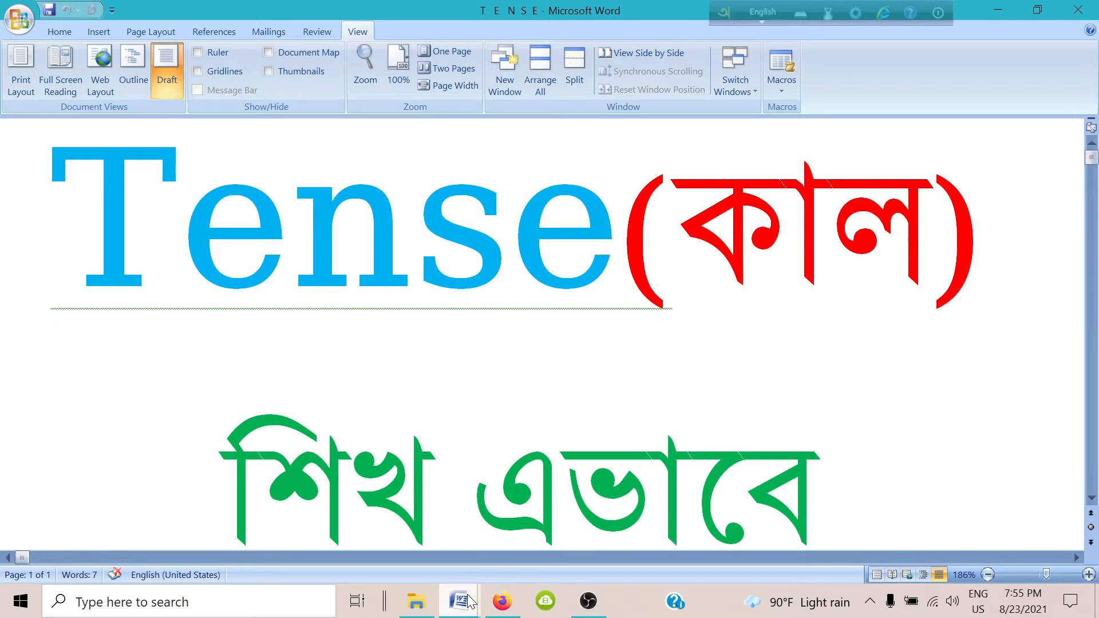
mouse_move(502, 602)
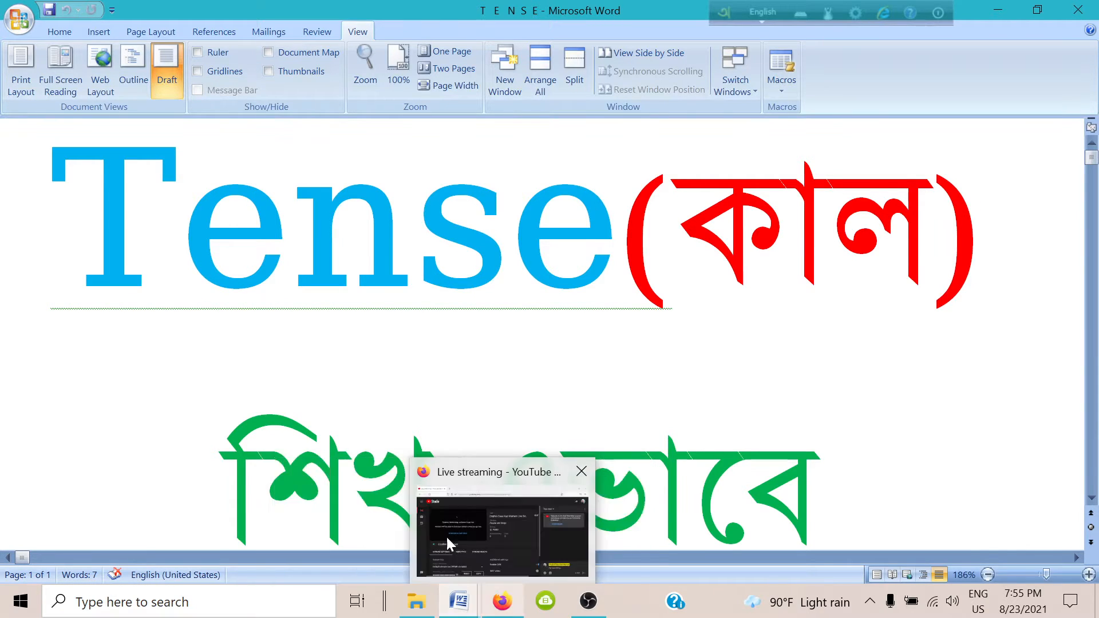
mouse_move(459, 602)
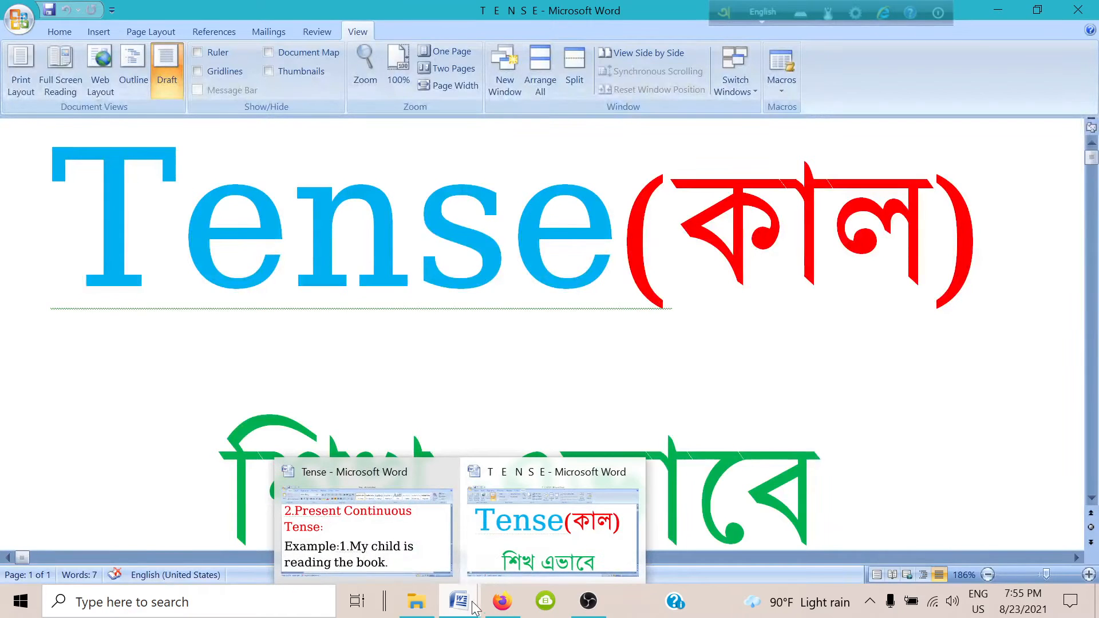
Switch to the 'Tense - Microsoft Word' document from the taskbar thumbnail
click(366, 526)
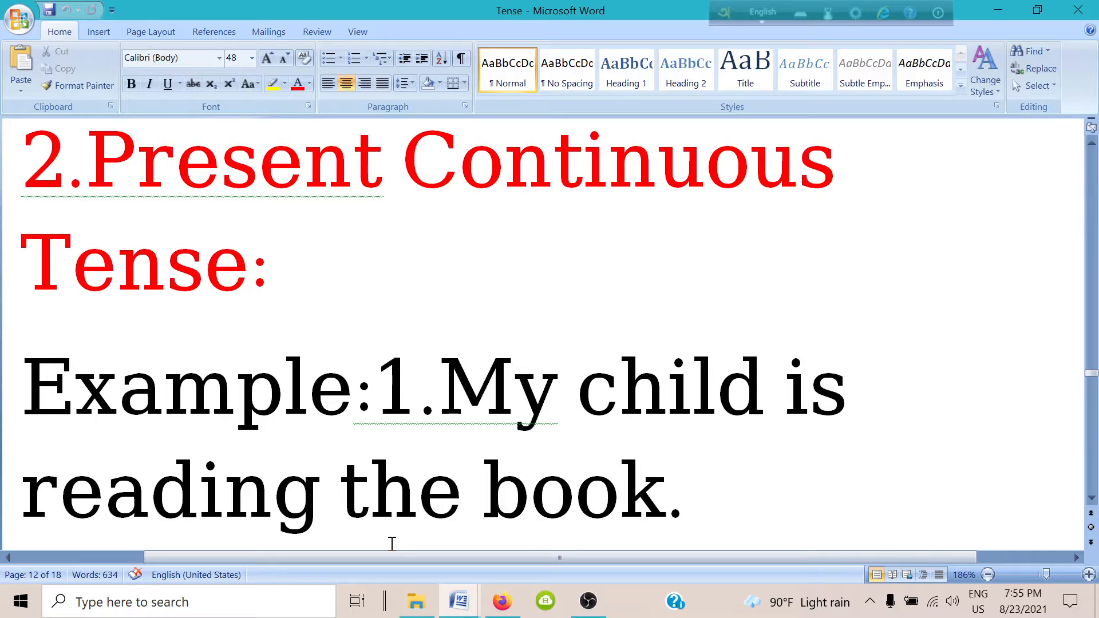
mouse_move(484, 574)
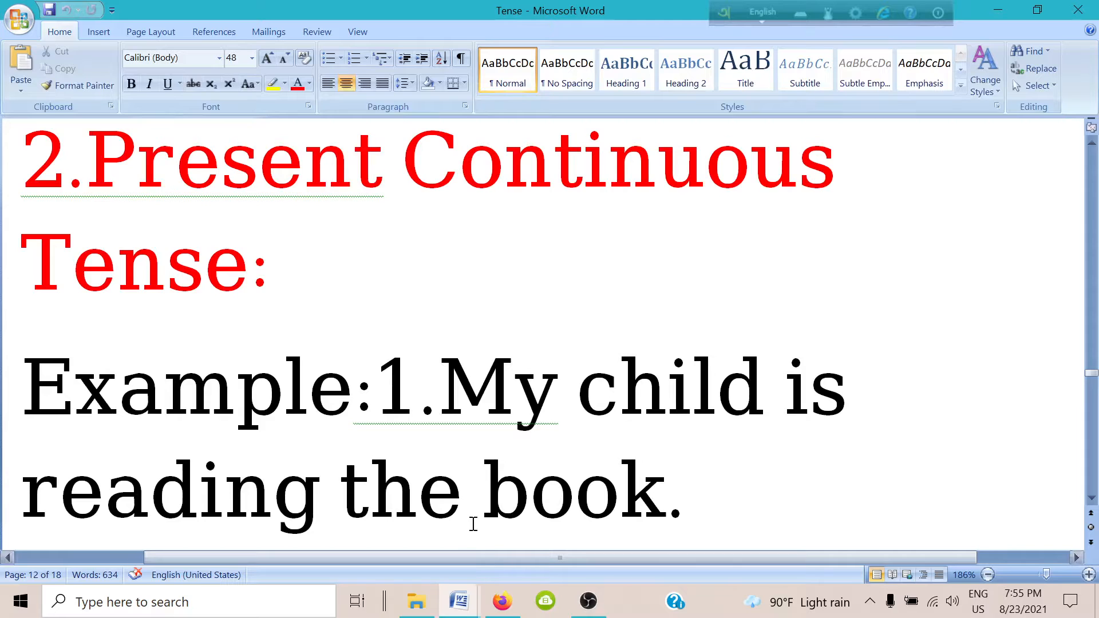
mouse_move(463, 493)
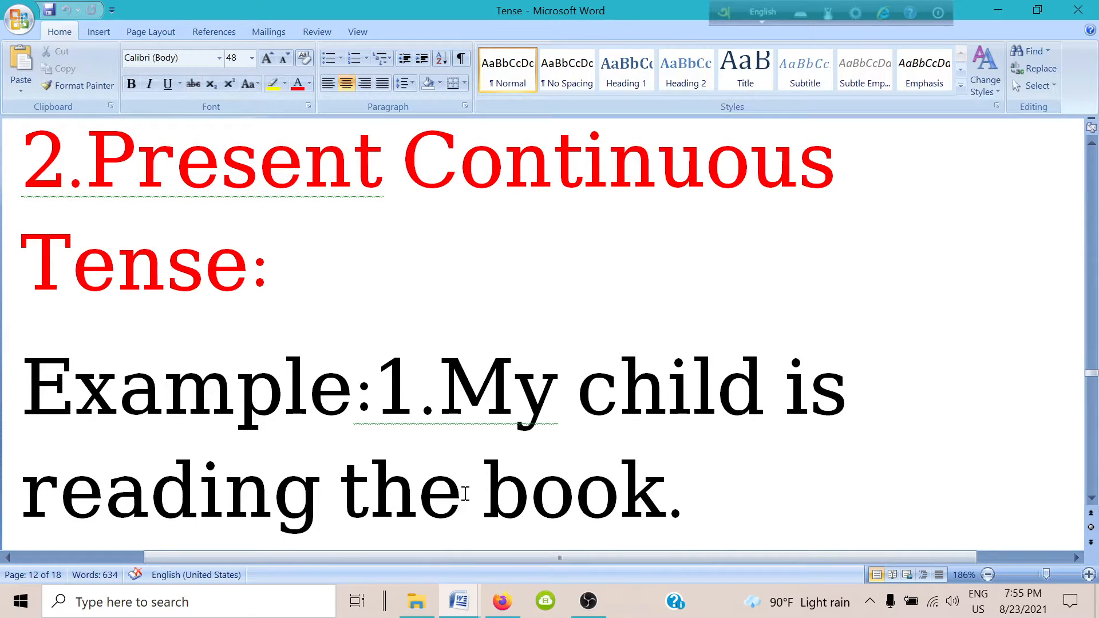
scroll(down, 3)
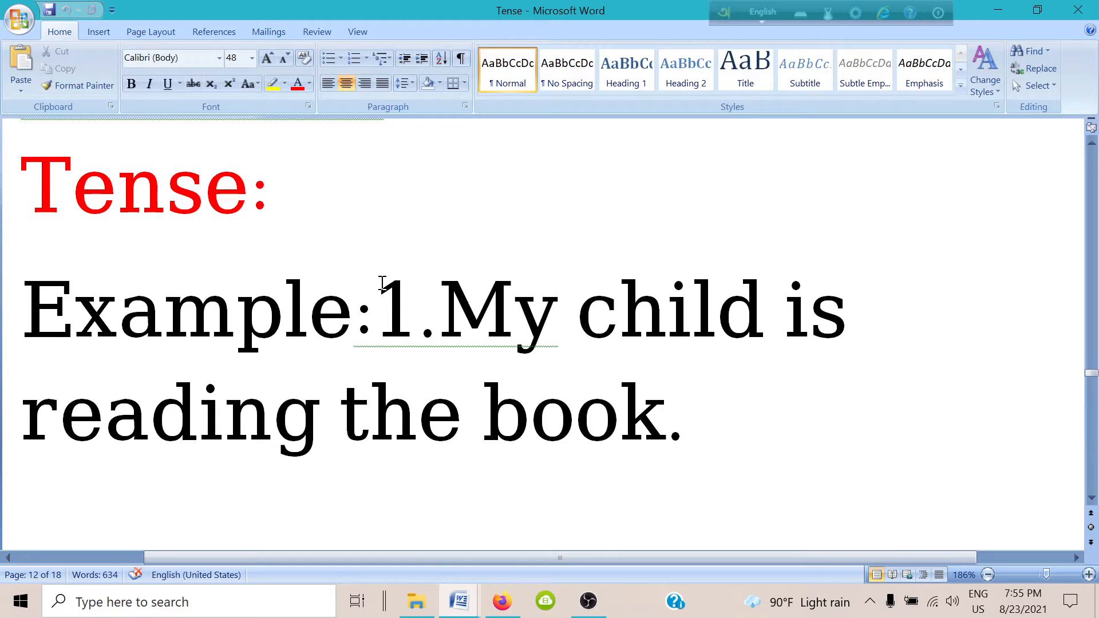
mouse_move(423, 452)
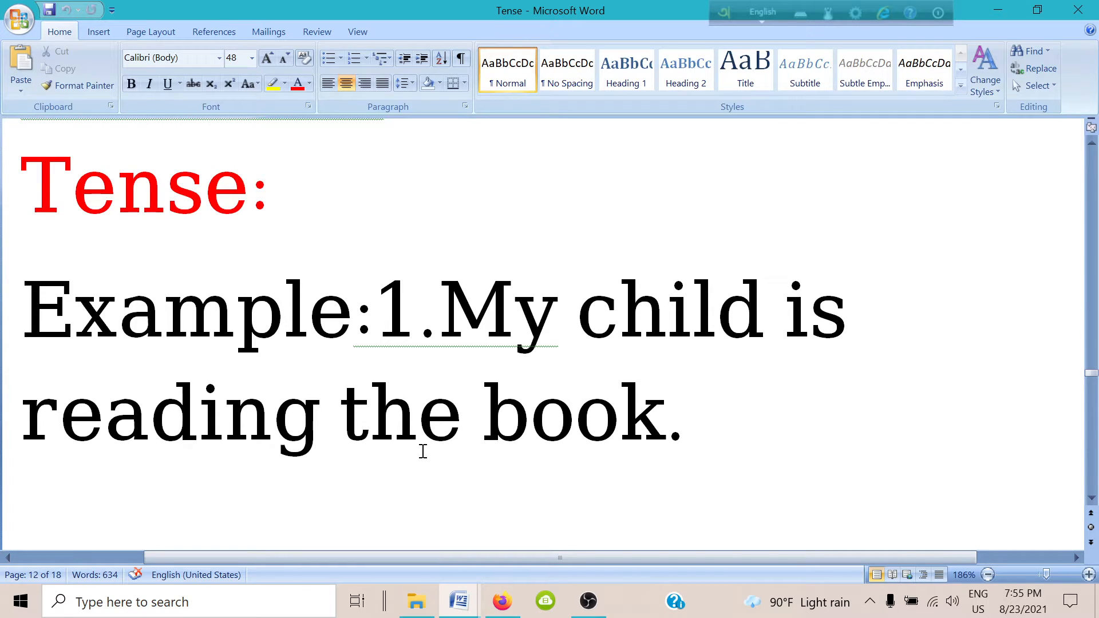
scroll(down, 3)
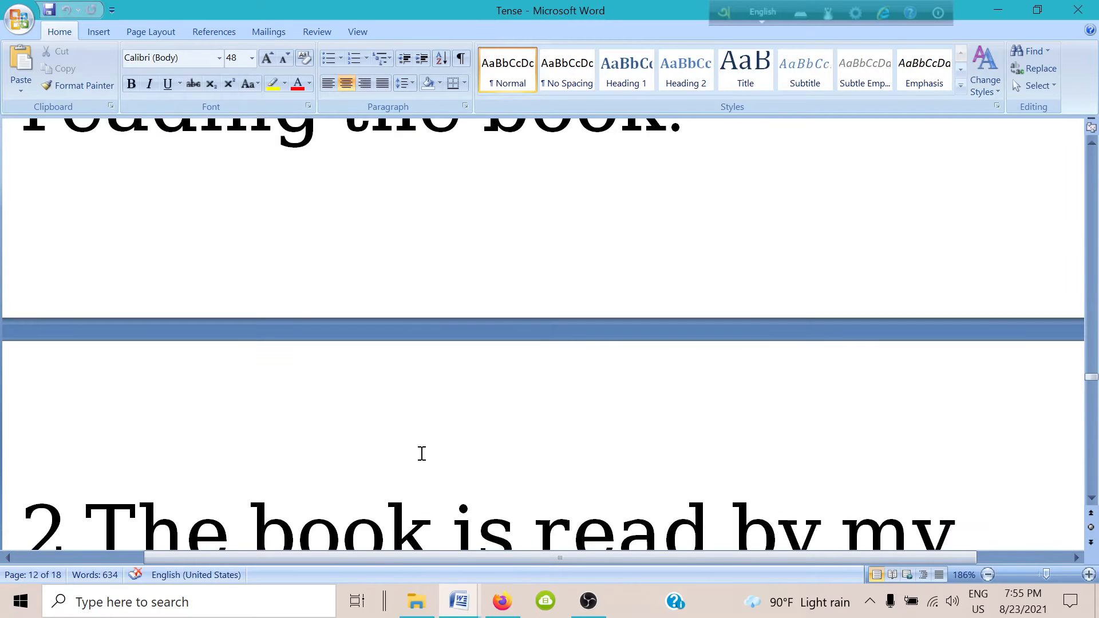
scroll(down, 3)
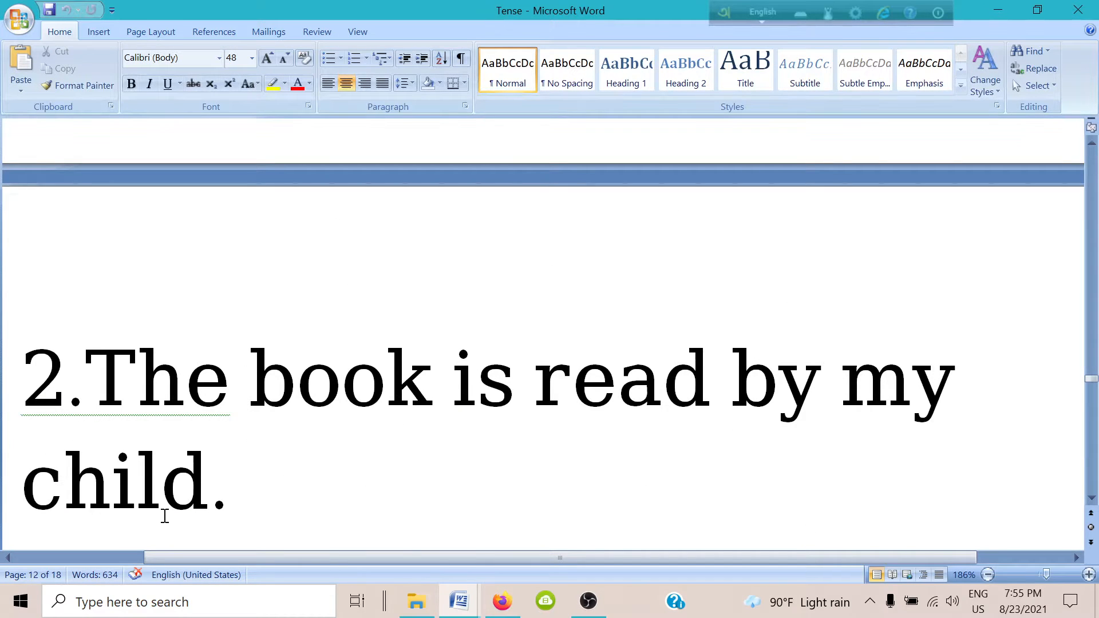
scroll(down, 3)
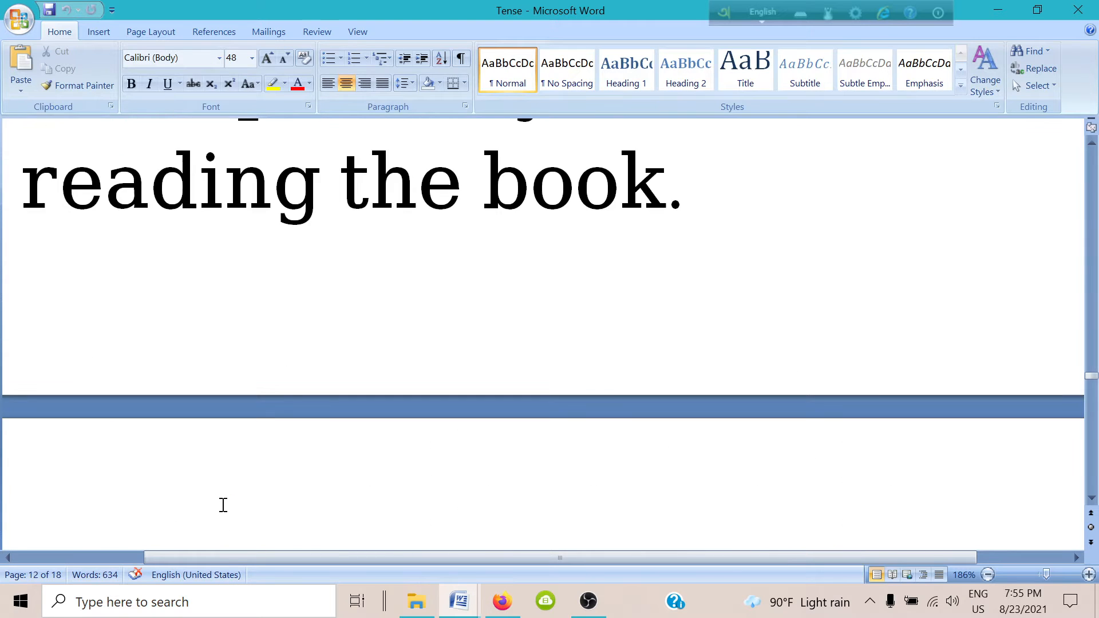
scroll(up, 3)
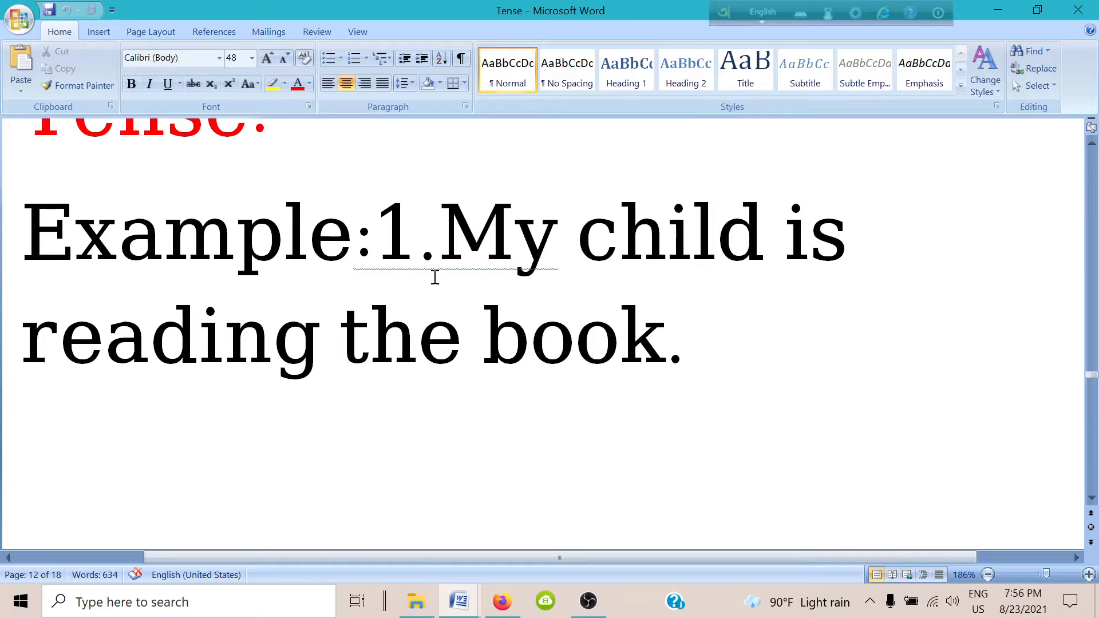
Scroll to page 13 showing 'I am going to school.' and 'They are doing the work.'
scroll(down, 3)
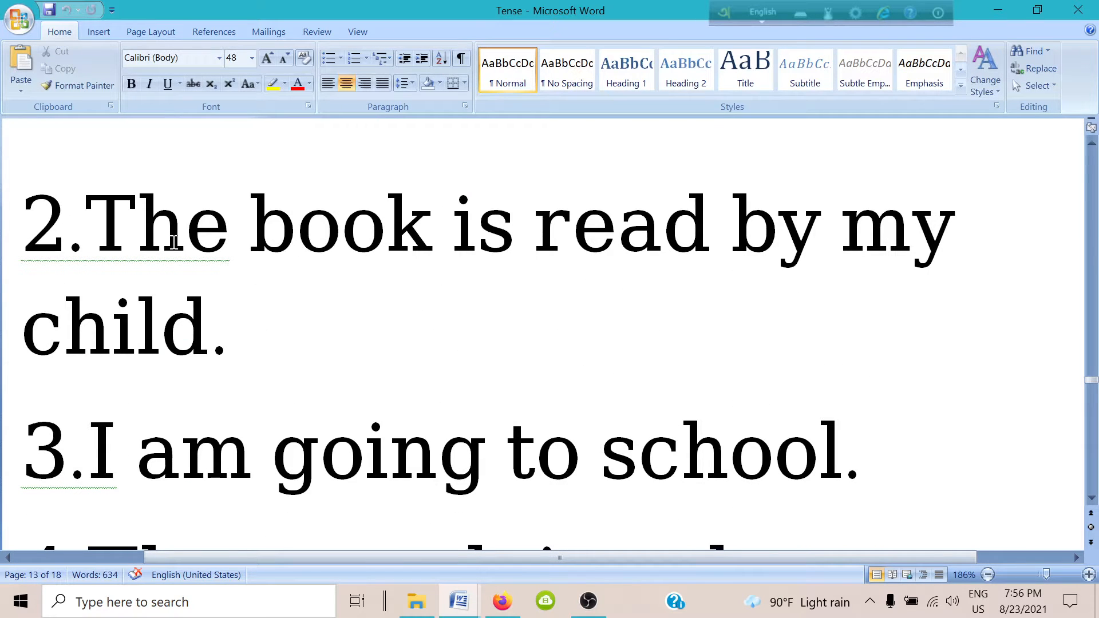
mouse_move(91, 249)
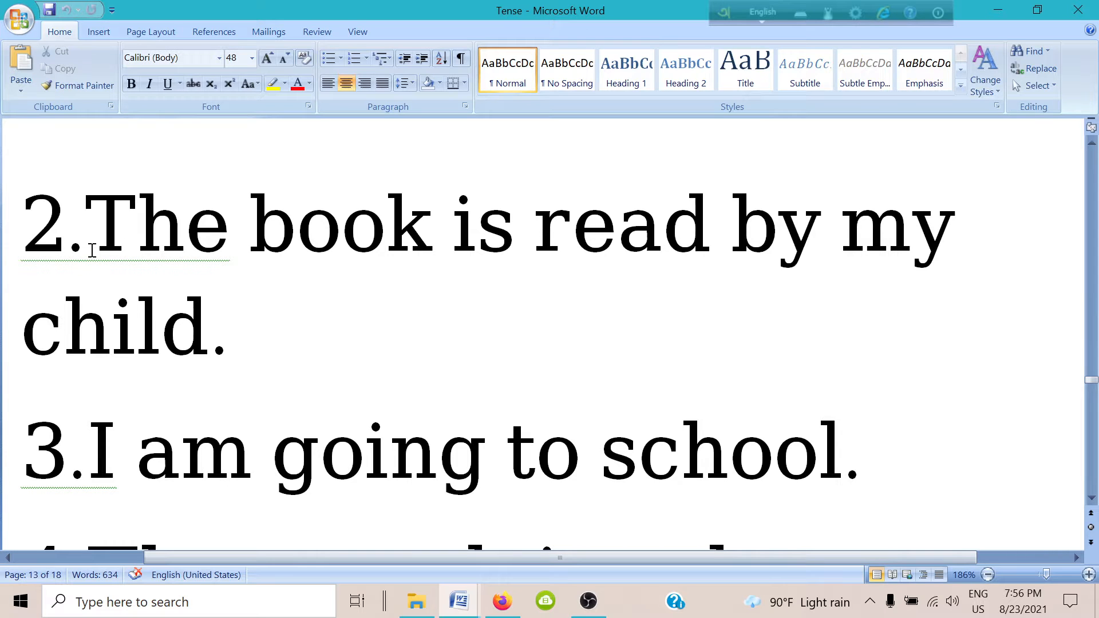
mouse_move(510, 280)
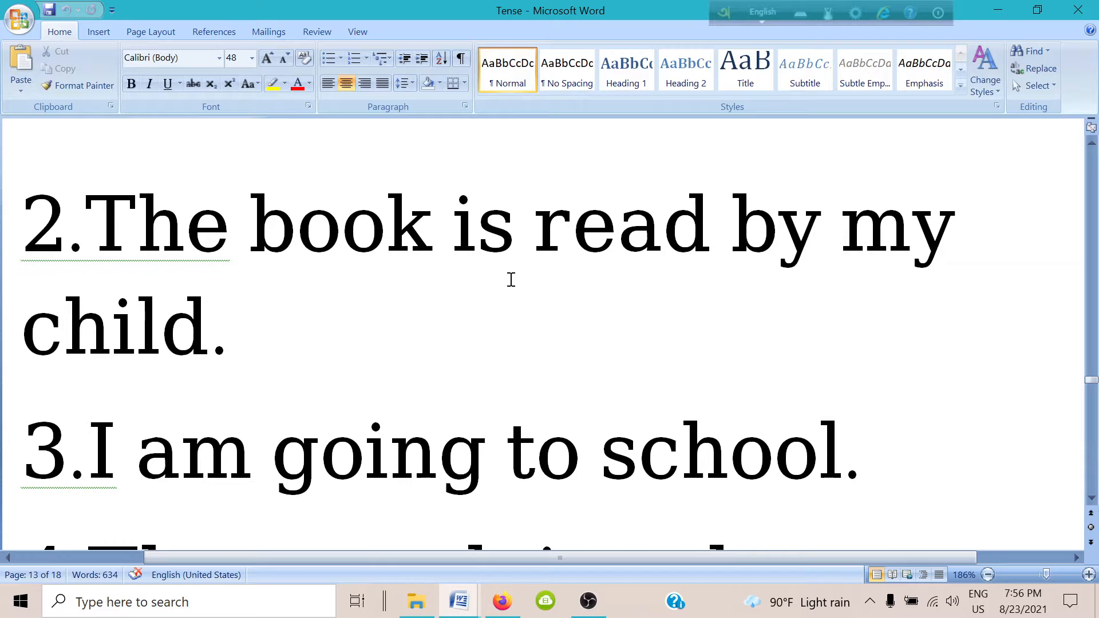
scroll(down, 3)
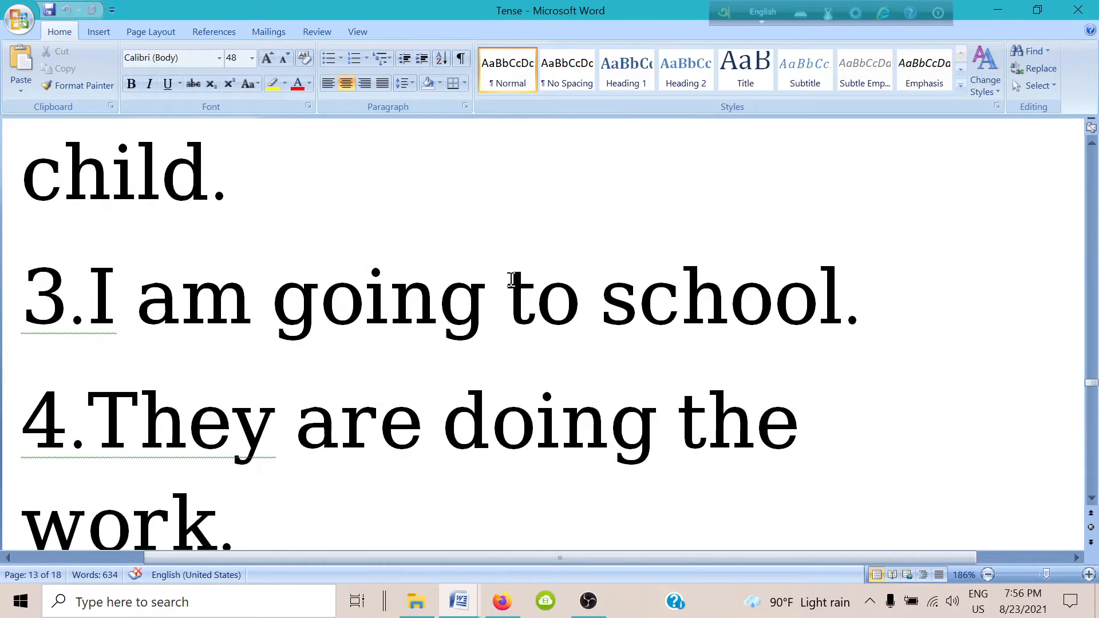
mouse_move(162, 272)
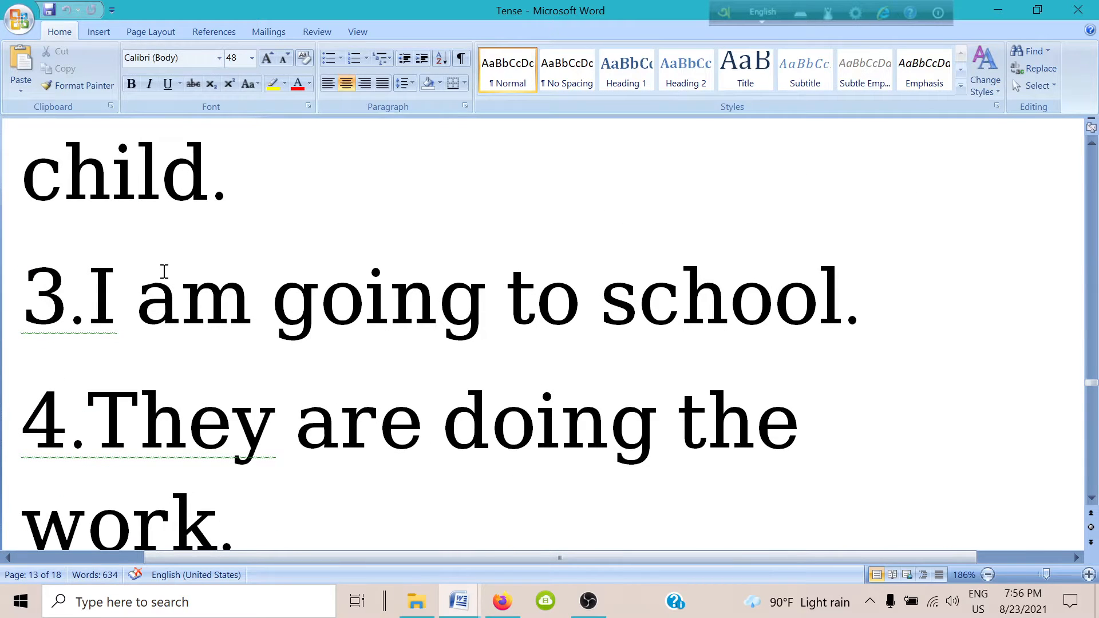
scroll(down, 3)
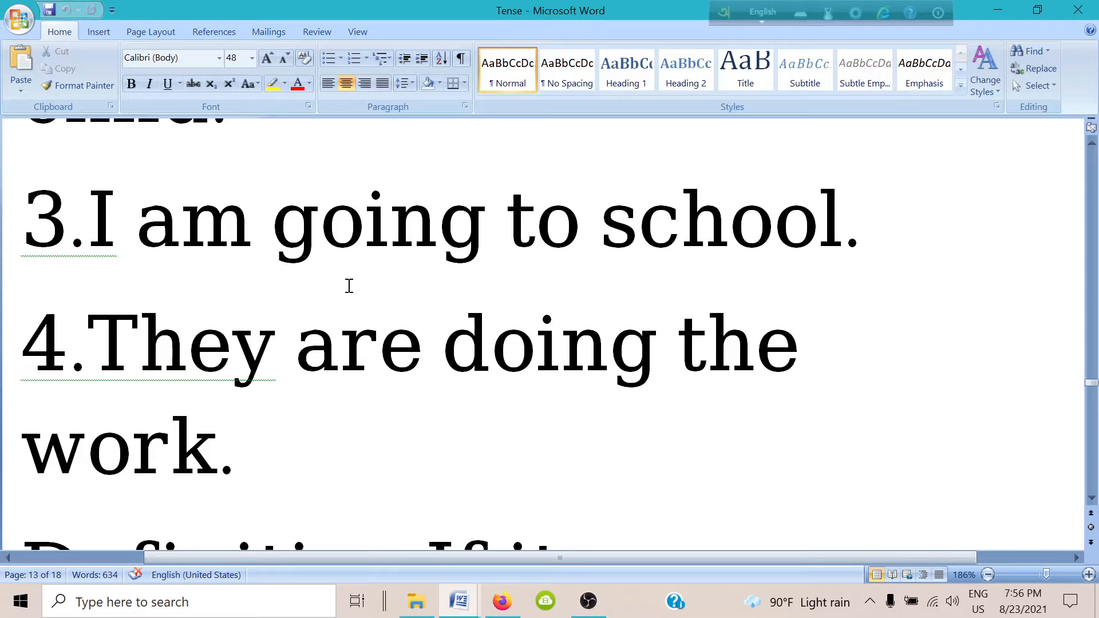
mouse_move(144, 287)
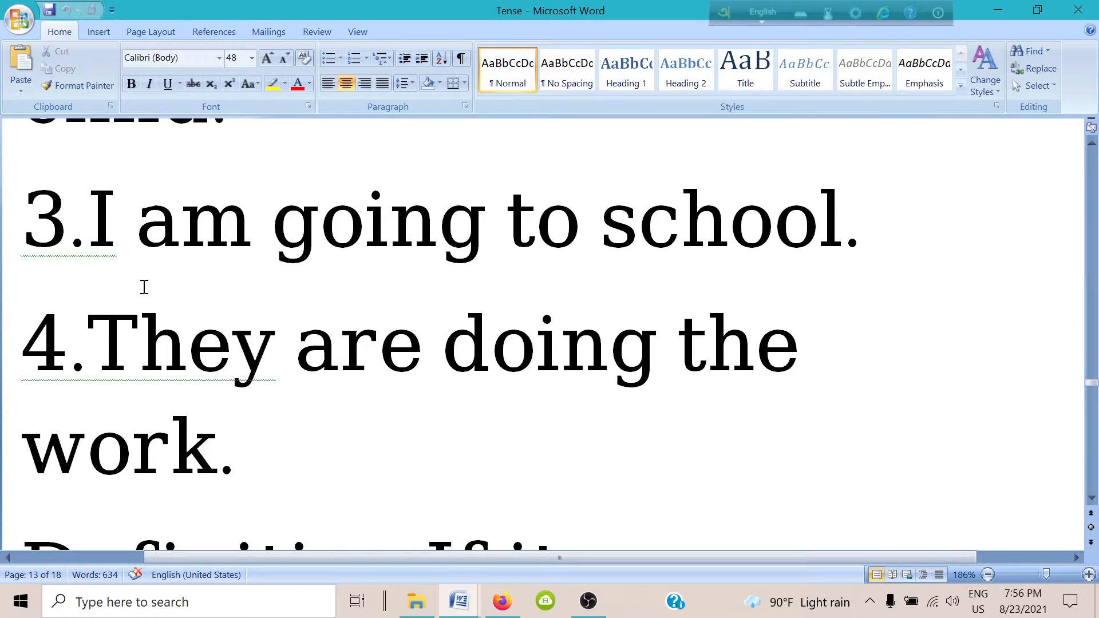
mouse_move(106, 270)
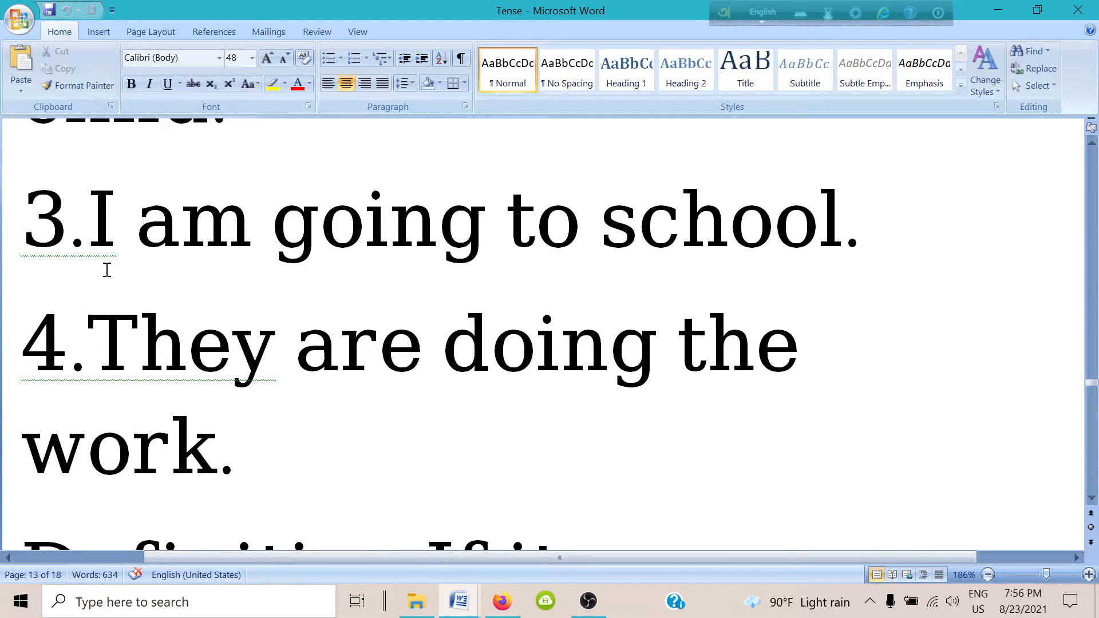
mouse_move(149, 268)
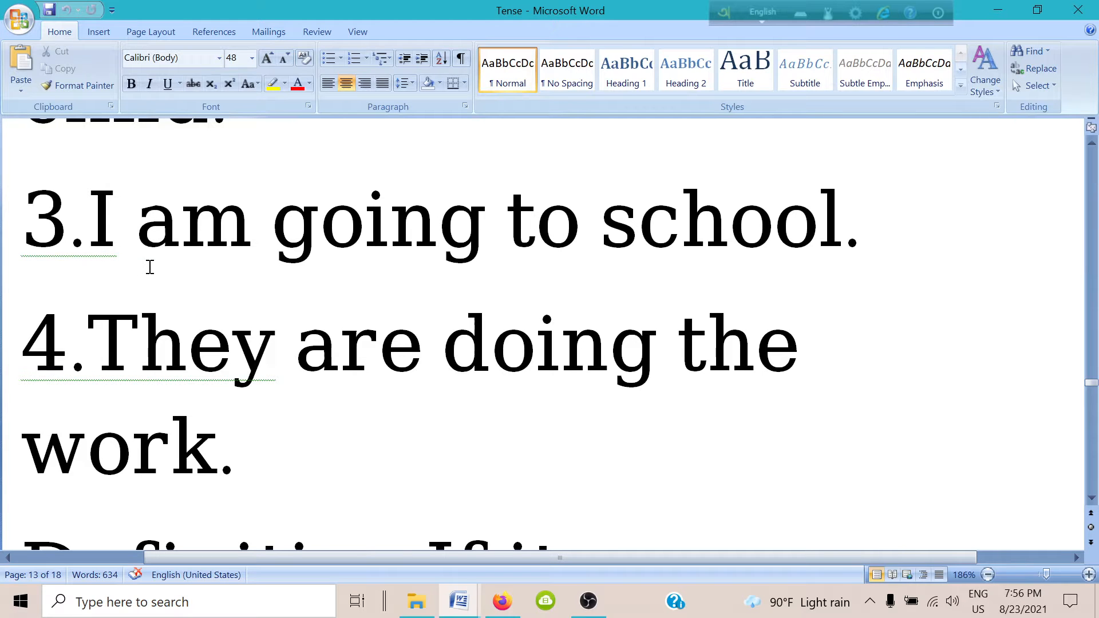
mouse_move(173, 266)
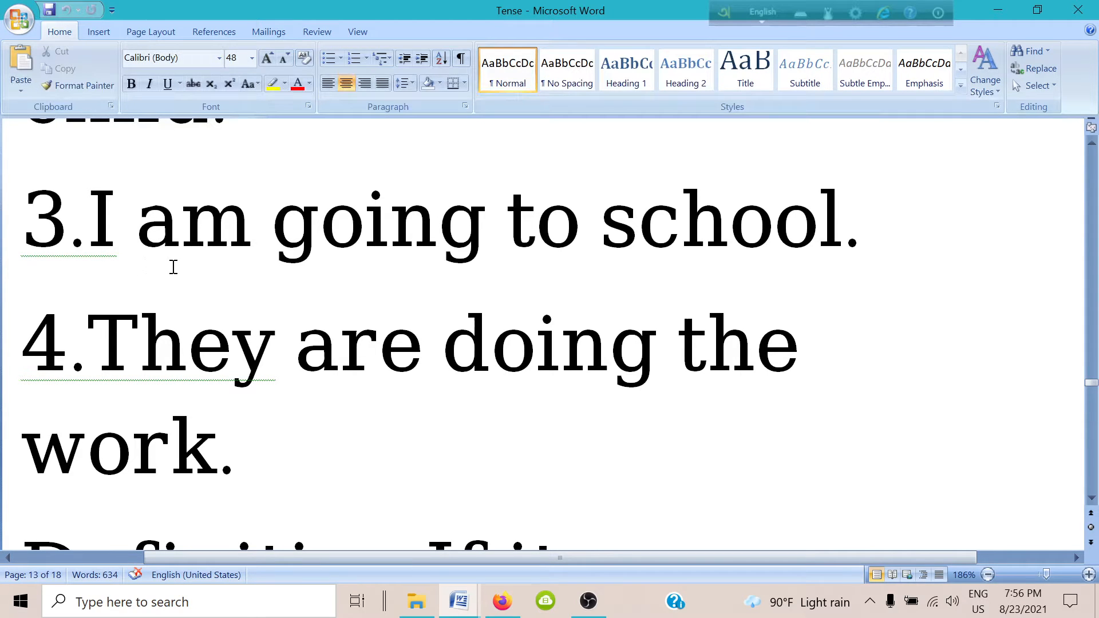
mouse_move(302, 250)
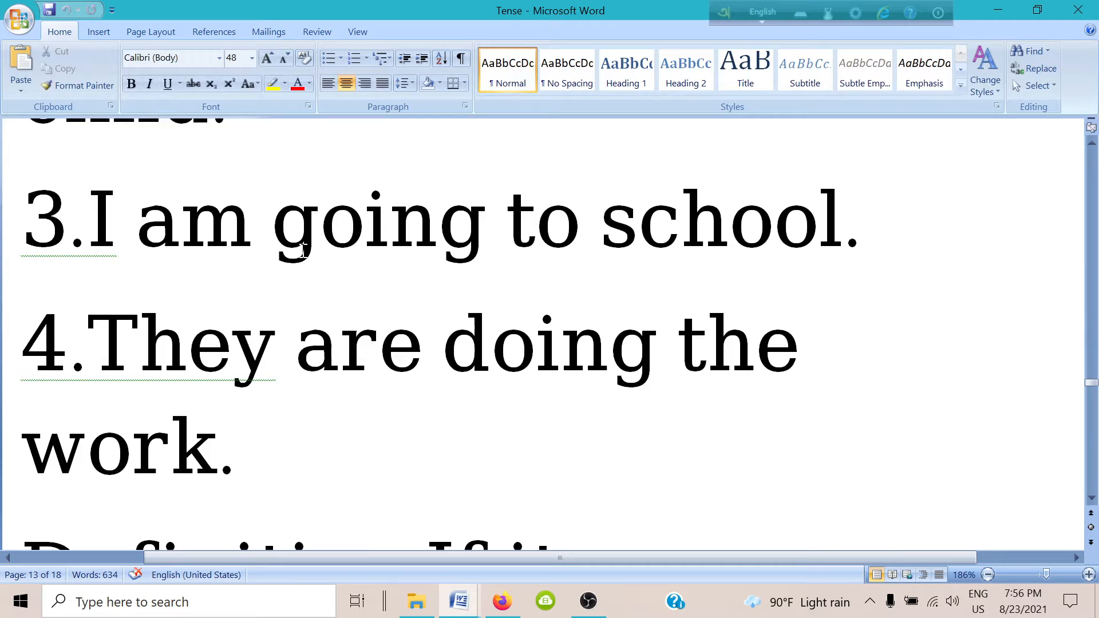
double_click(354, 221)
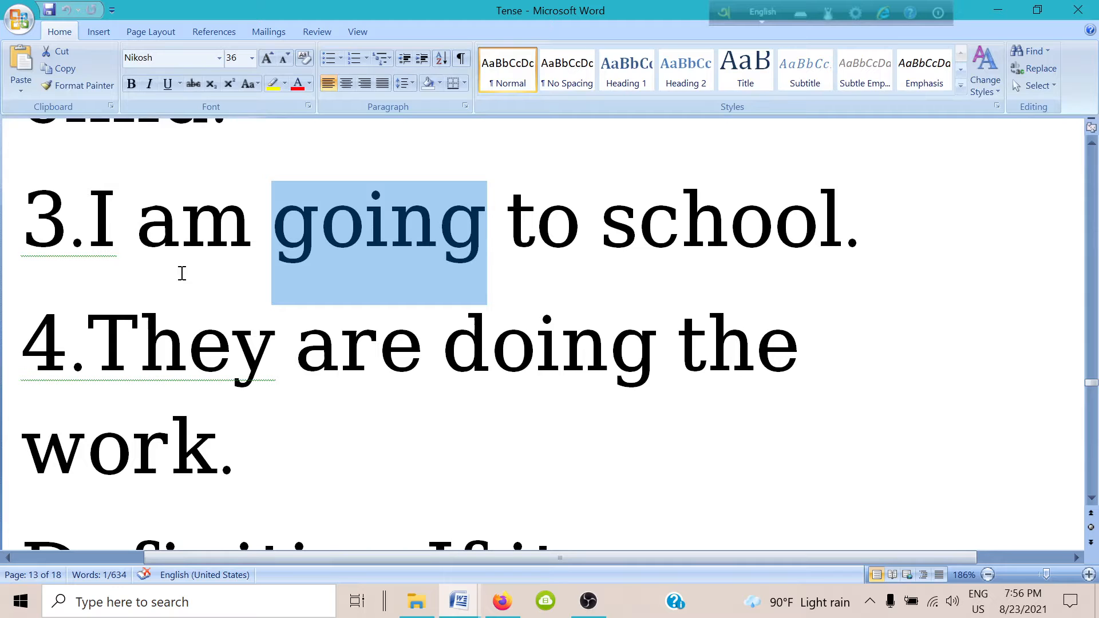
mouse_move(320, 262)
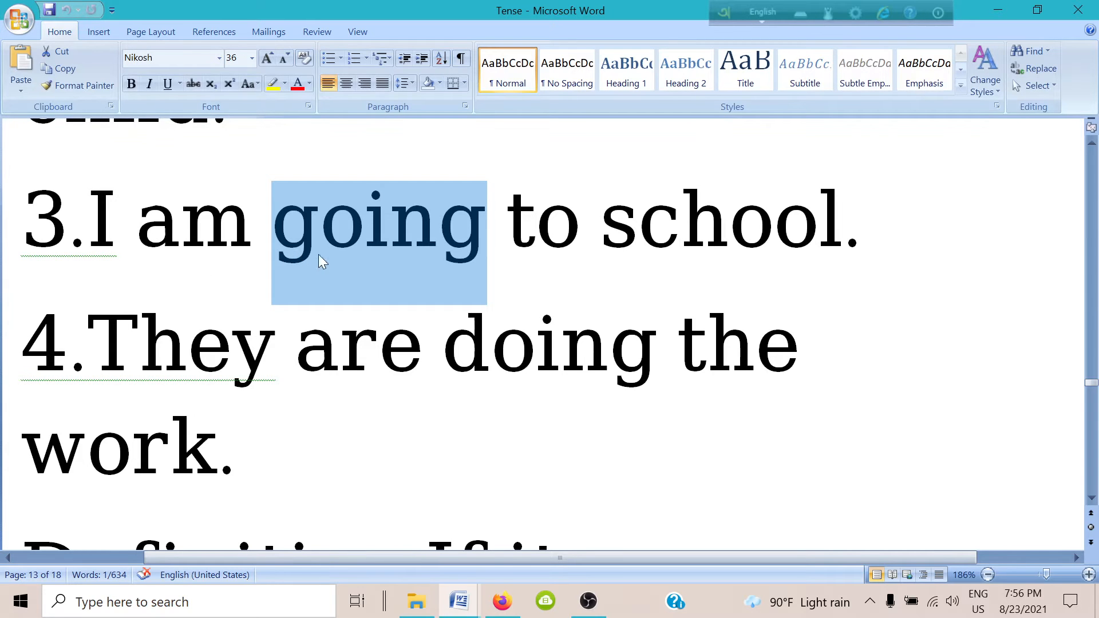
mouse_move(376, 269)
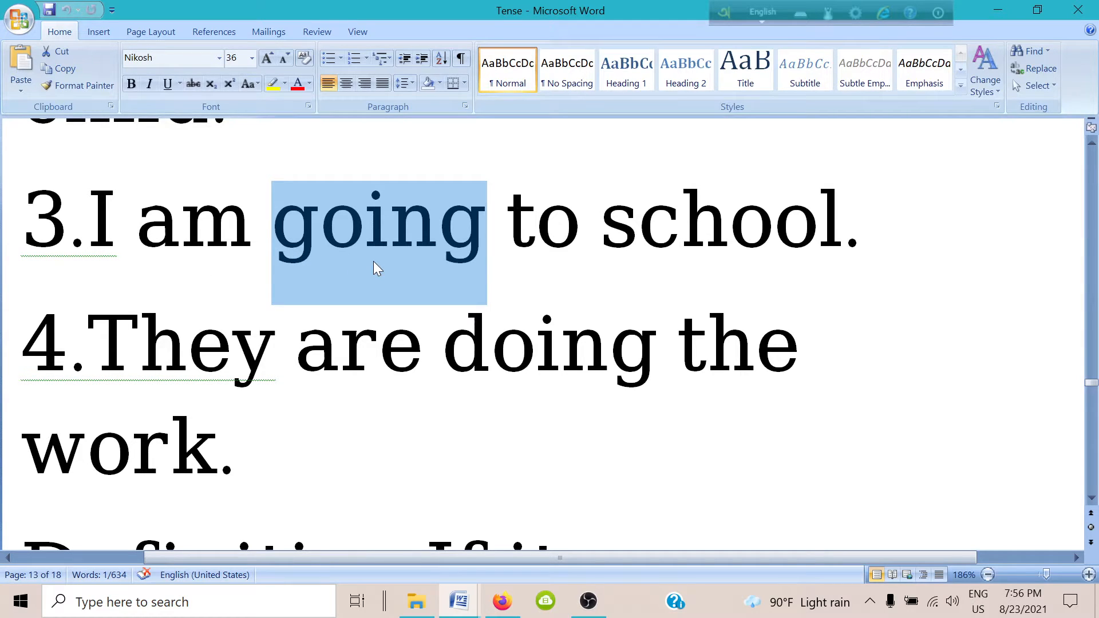
click(252, 221)
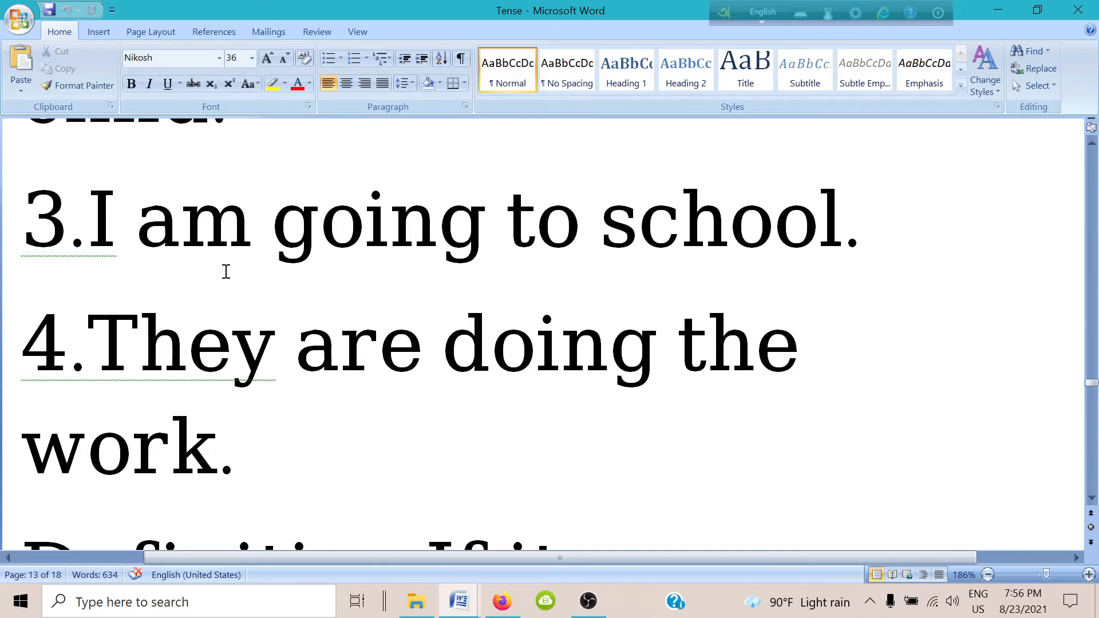
click(254, 221)
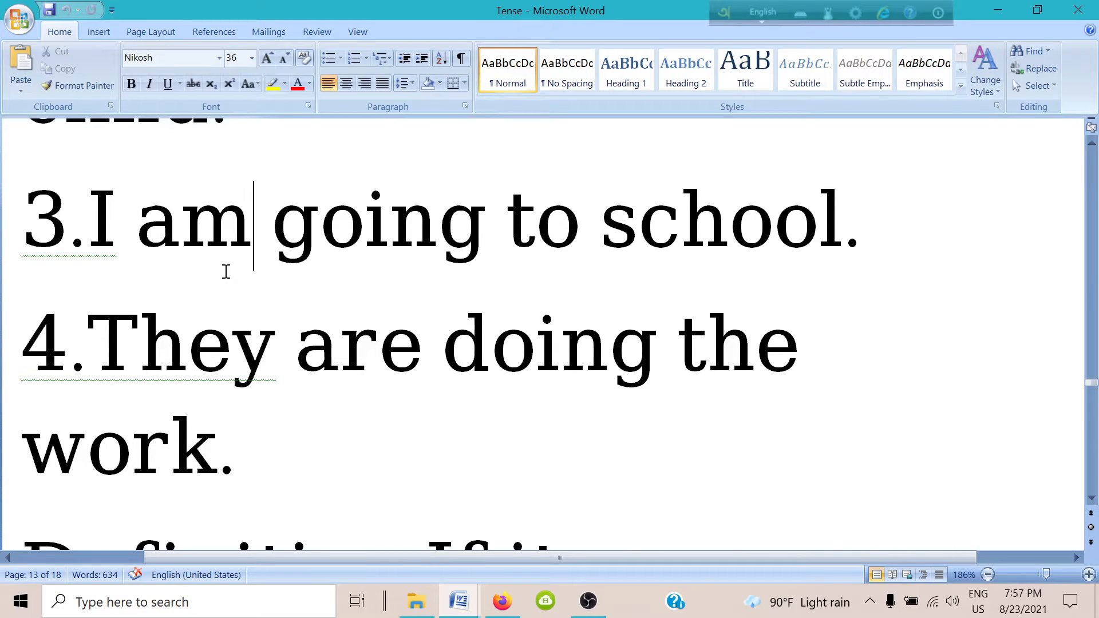
Scroll slightly down to show example 4 and the 'Definition: If it means any' line
scroll(down, 3)
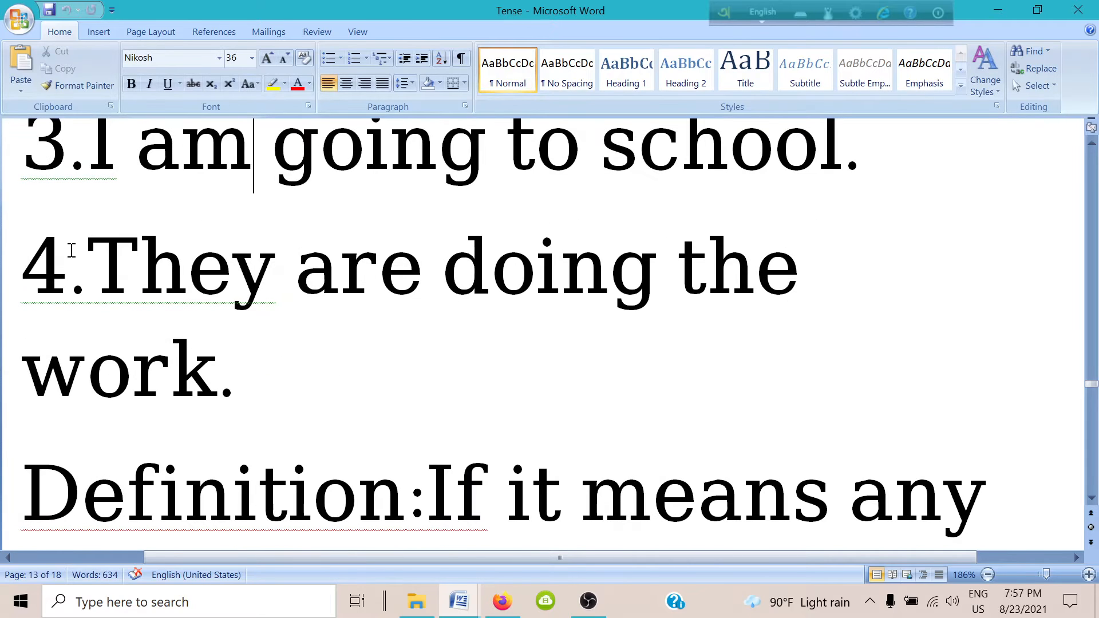
mouse_move(68, 265)
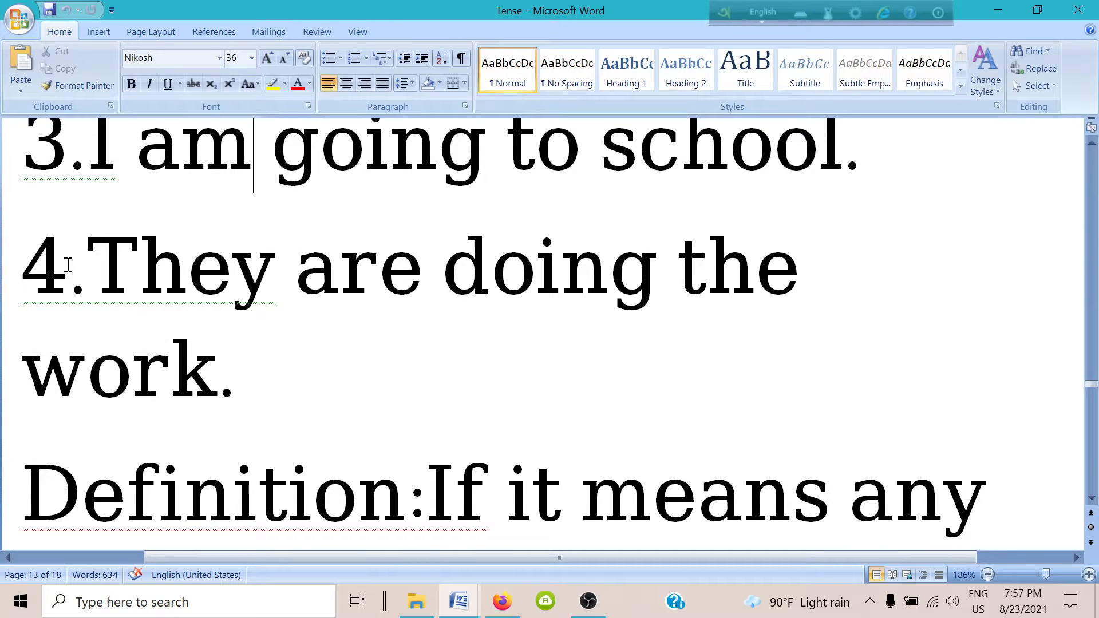
mouse_move(289, 384)
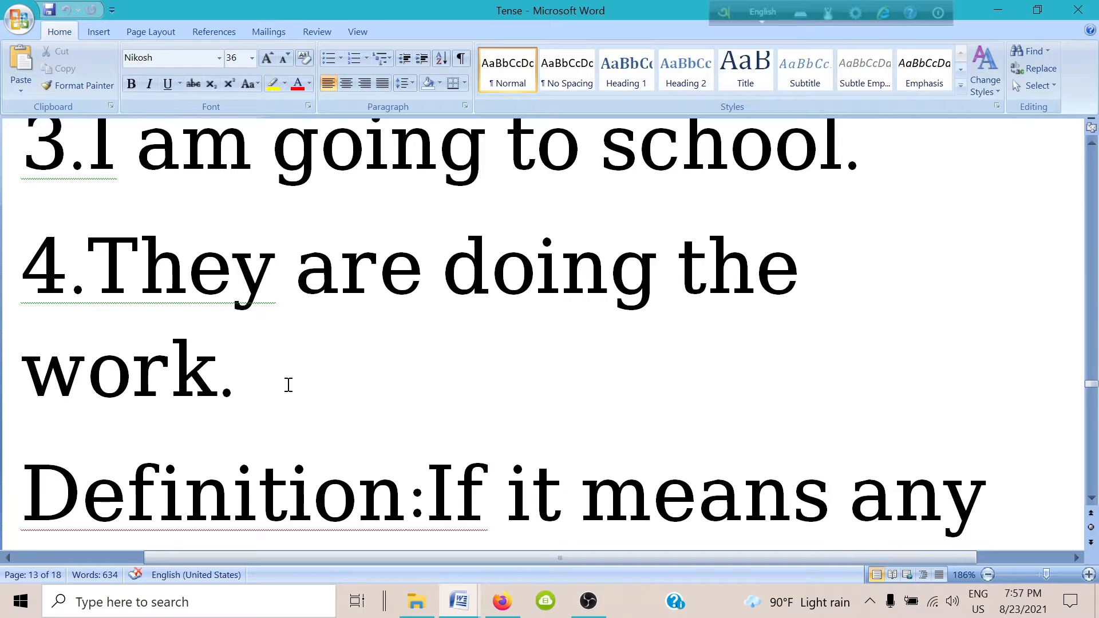
Scroll to read the definition 'work that is going on at present it is called'
scroll(down, 3)
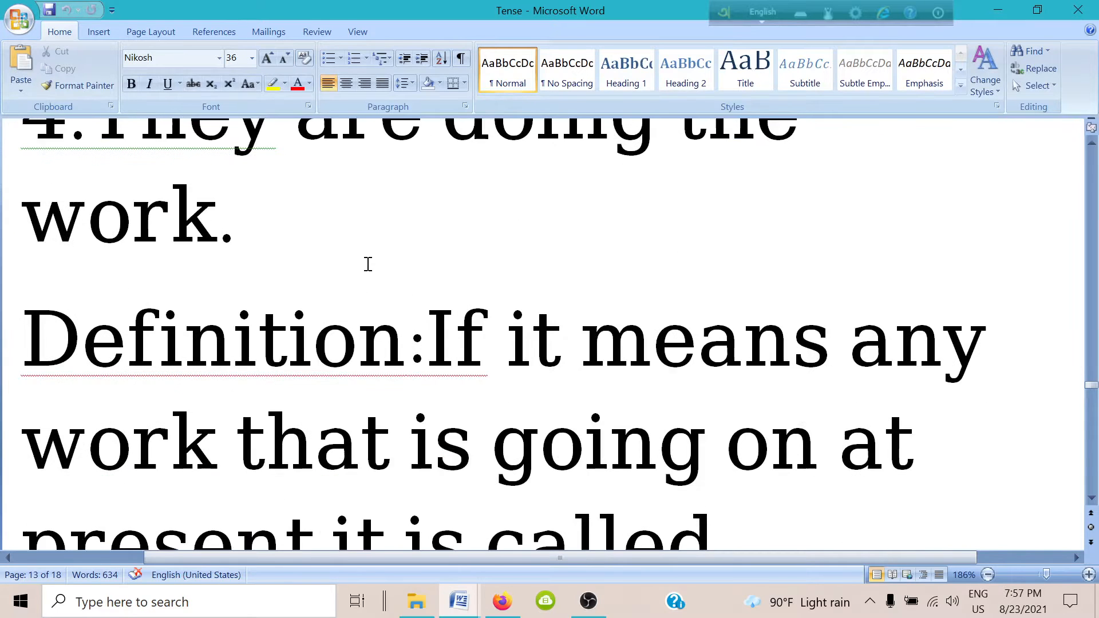
scroll(up, 3)
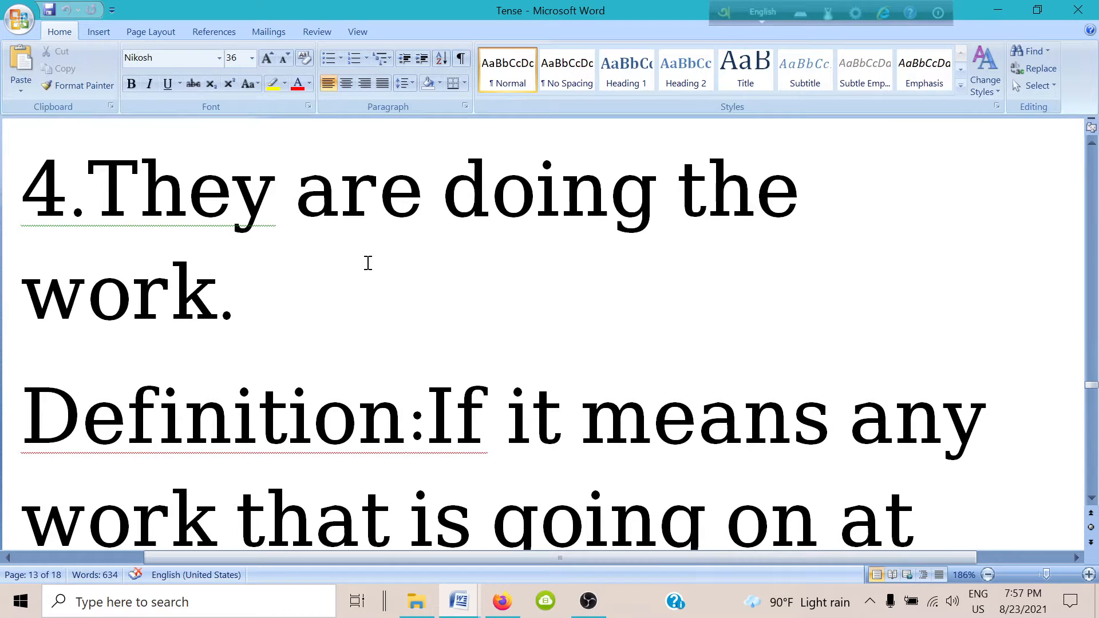
scroll(down, 3)
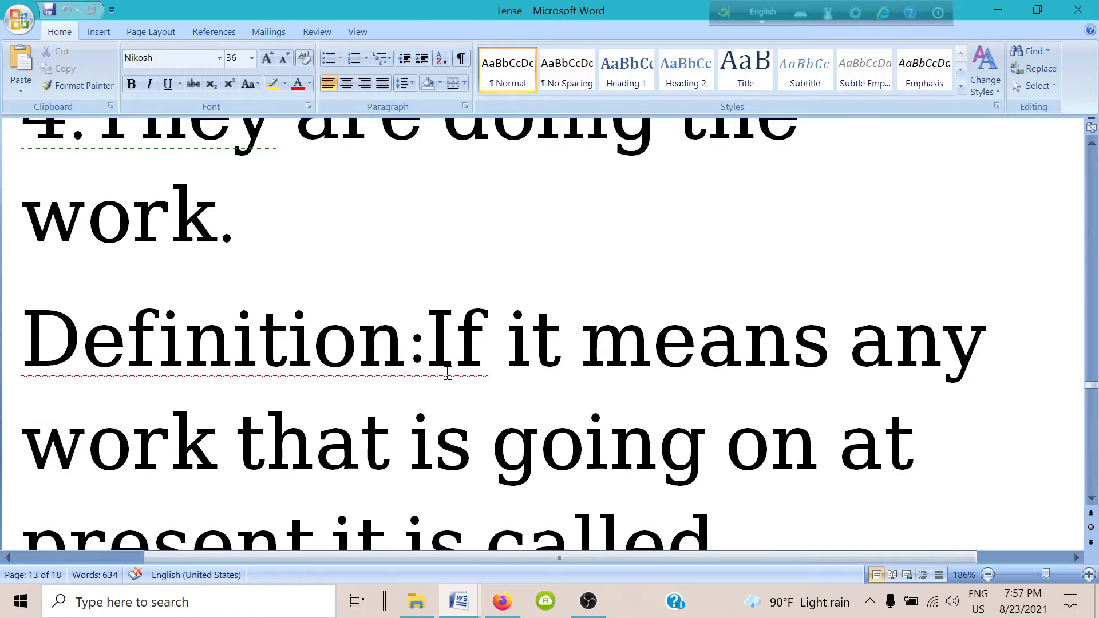
mouse_move(484, 410)
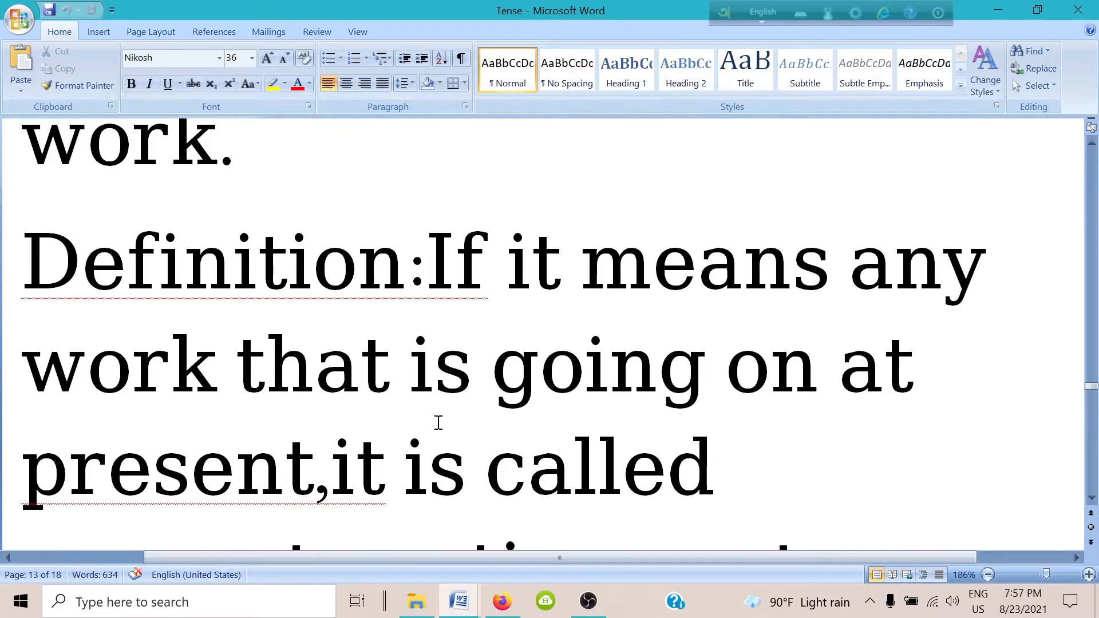
mouse_move(144, 470)
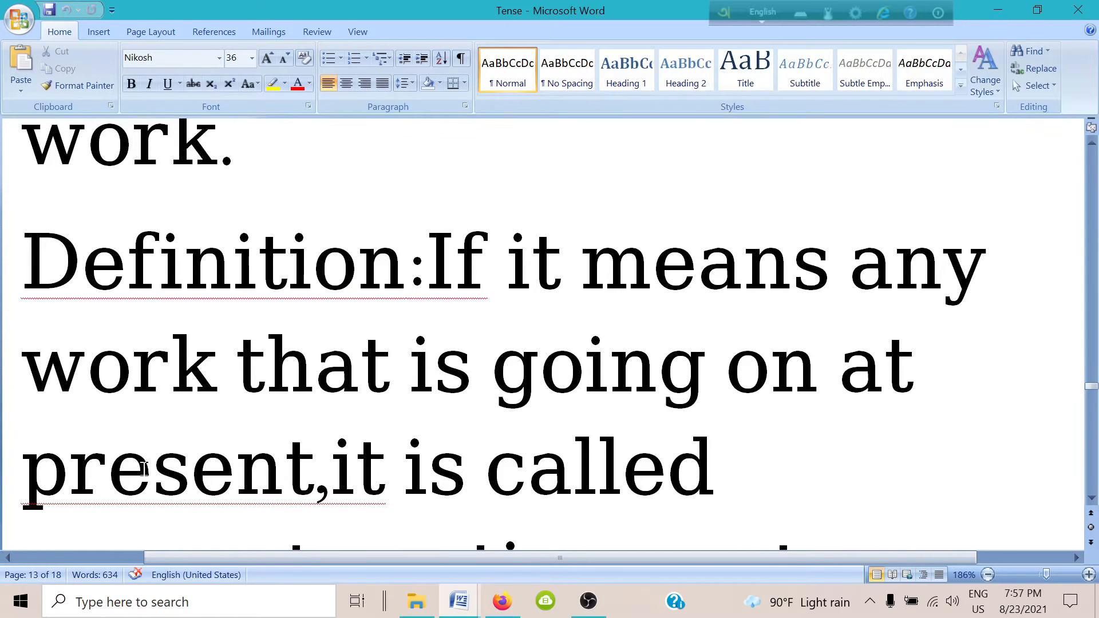
mouse_move(172, 502)
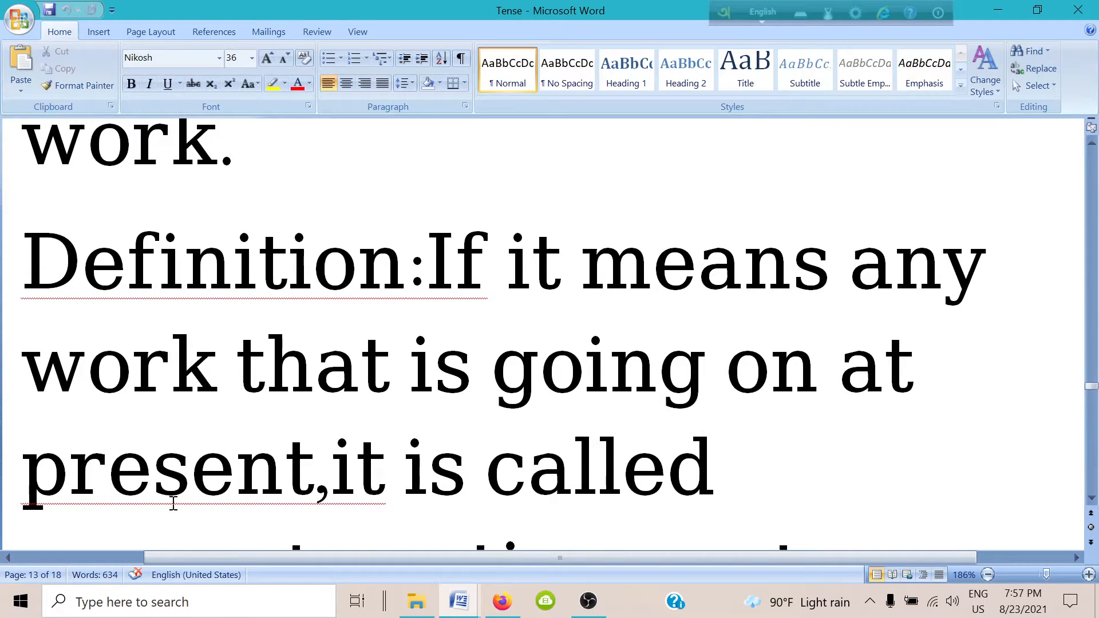
mouse_move(416, 531)
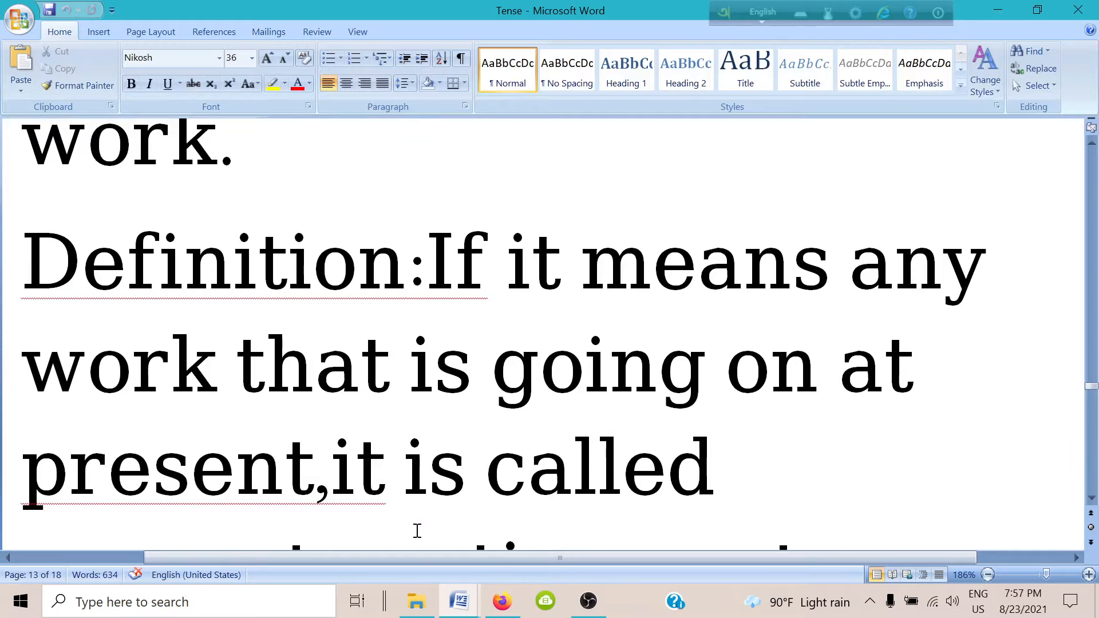
Scroll past the blue Bengali text to page 14's '1. Active Mood' structure
scroll(down, 3)
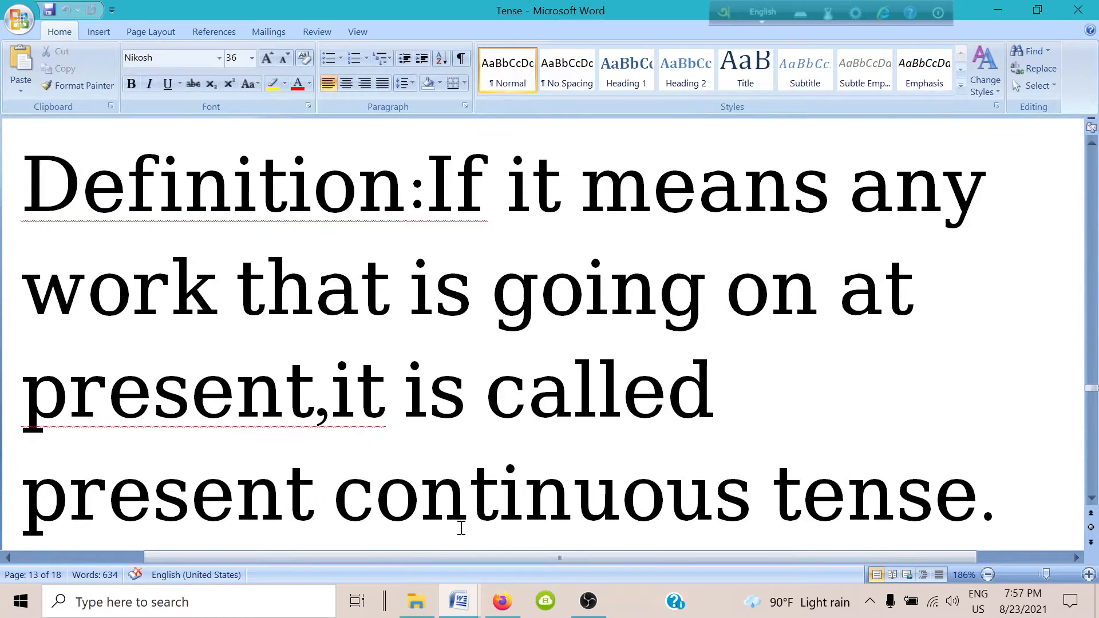
scroll(down, 3)
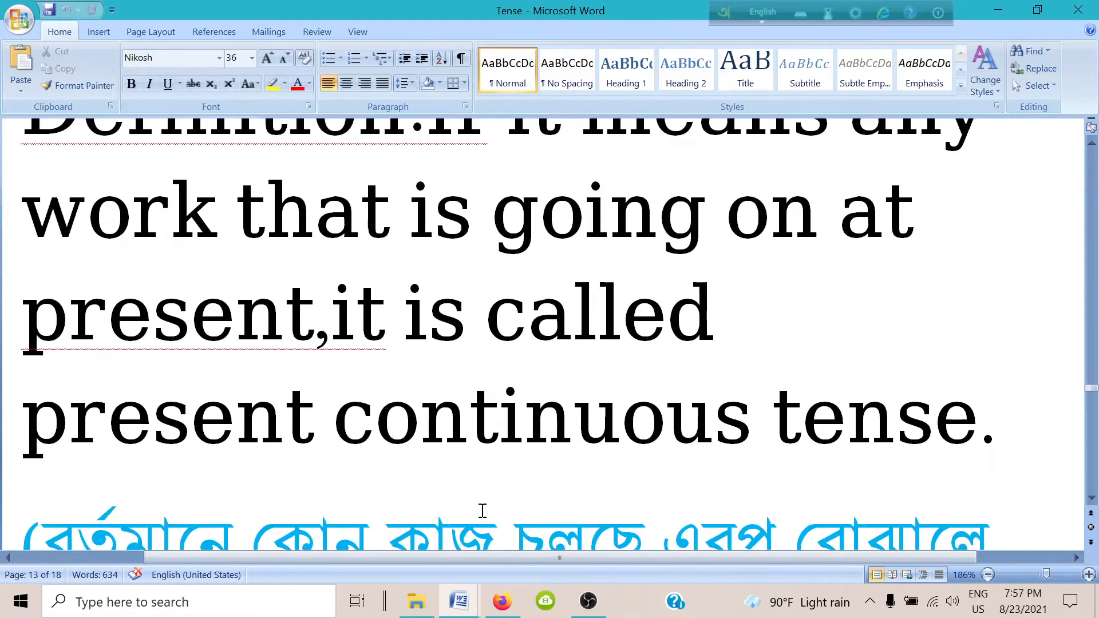
scroll(down, 3)
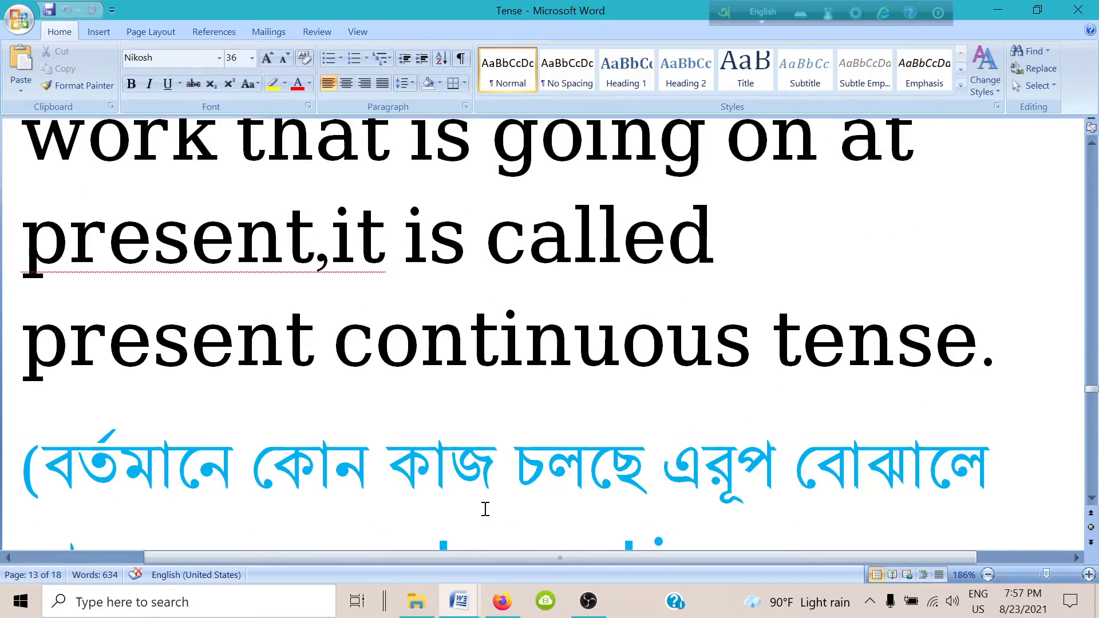
scroll(down, 3)
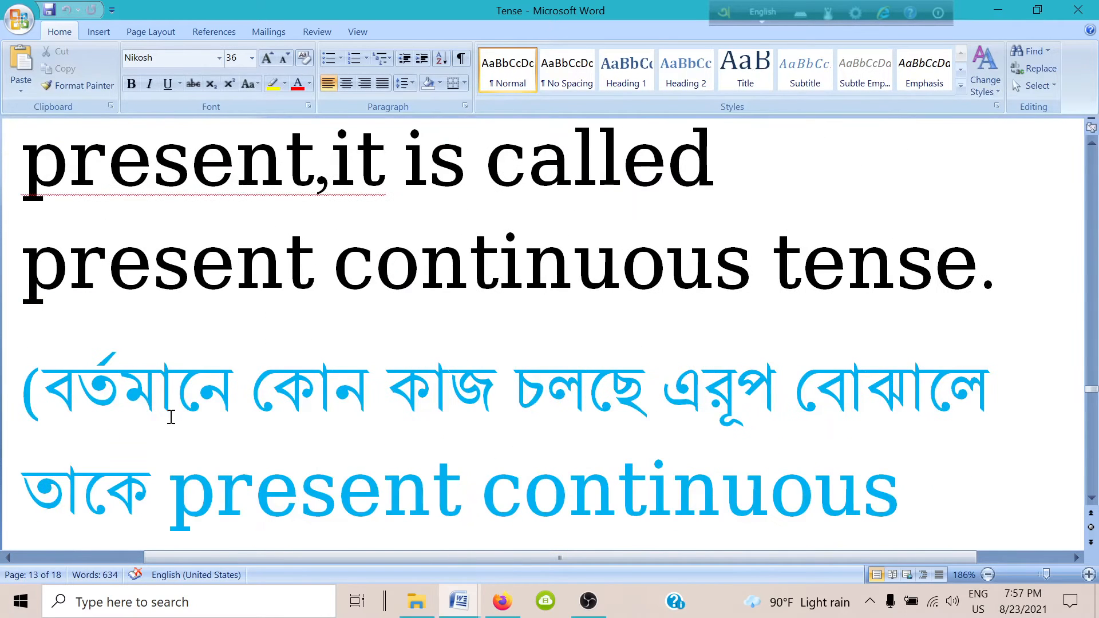
mouse_move(600, 456)
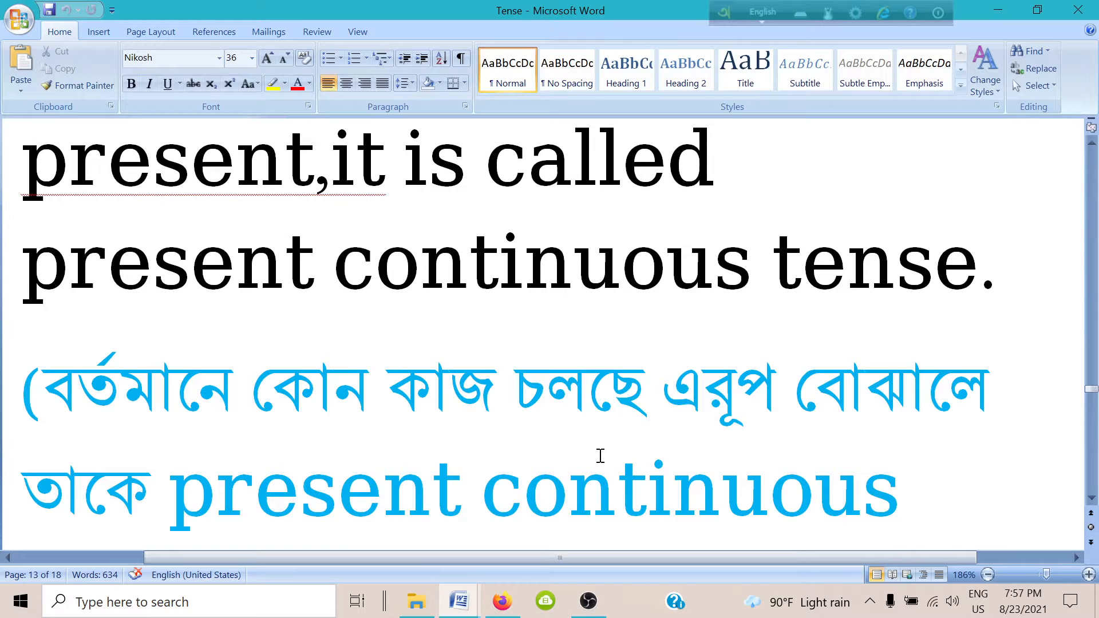
scroll(down, 3)
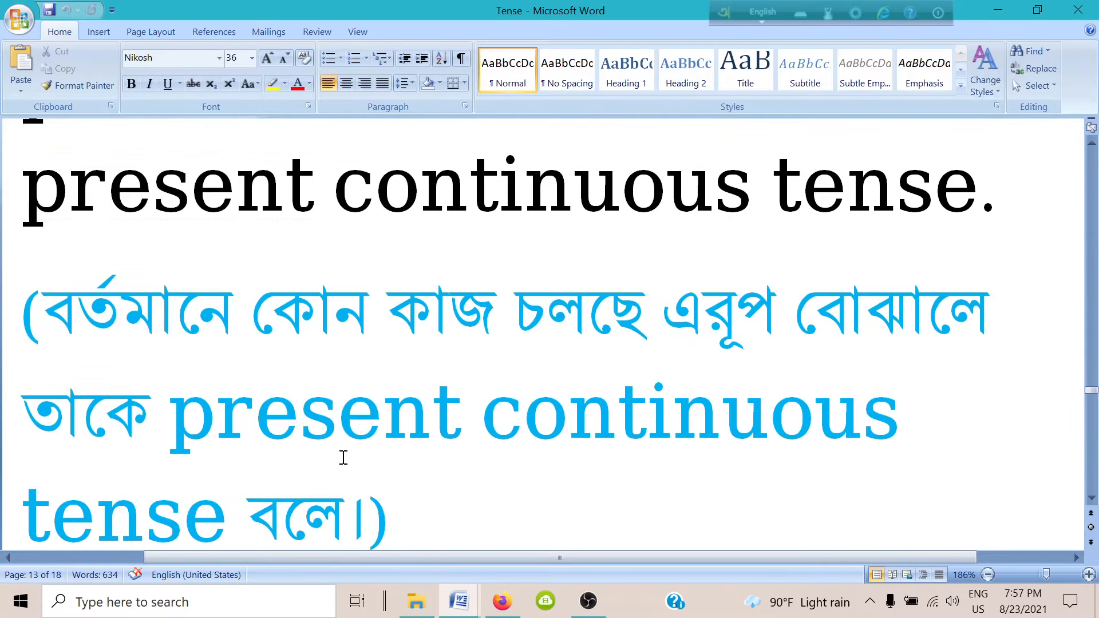
mouse_move(779, 461)
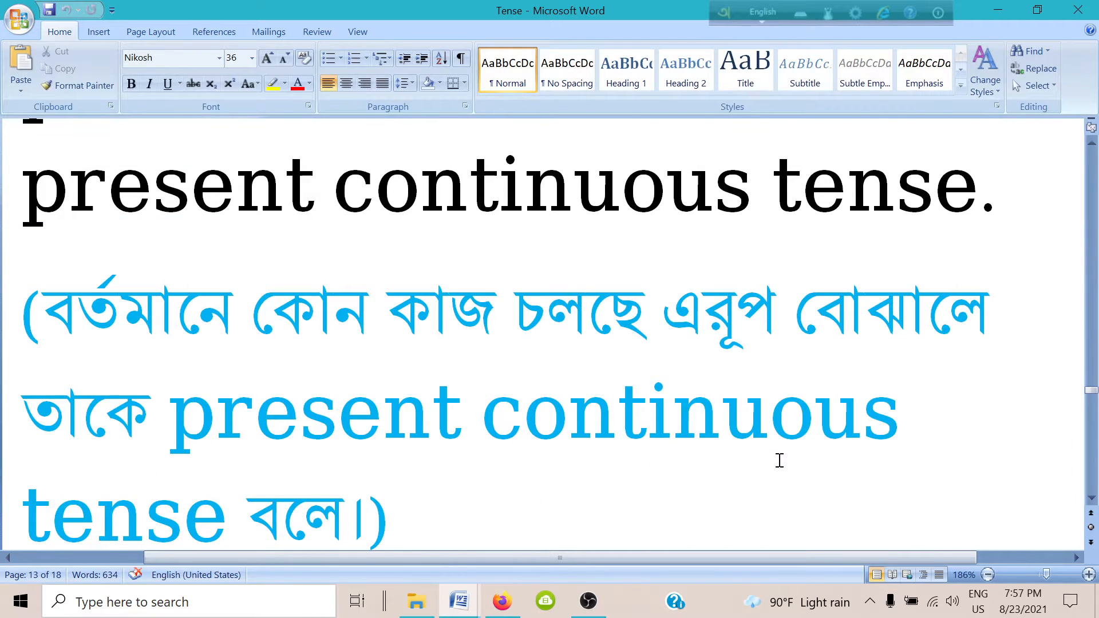
scroll(down, 3)
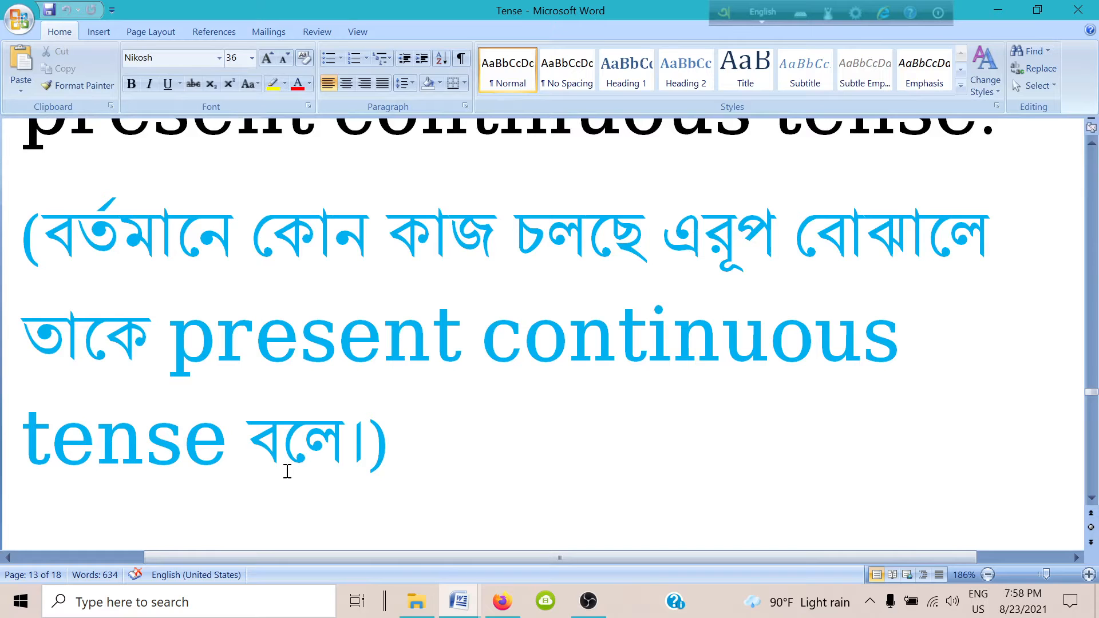
scroll(up, 3)
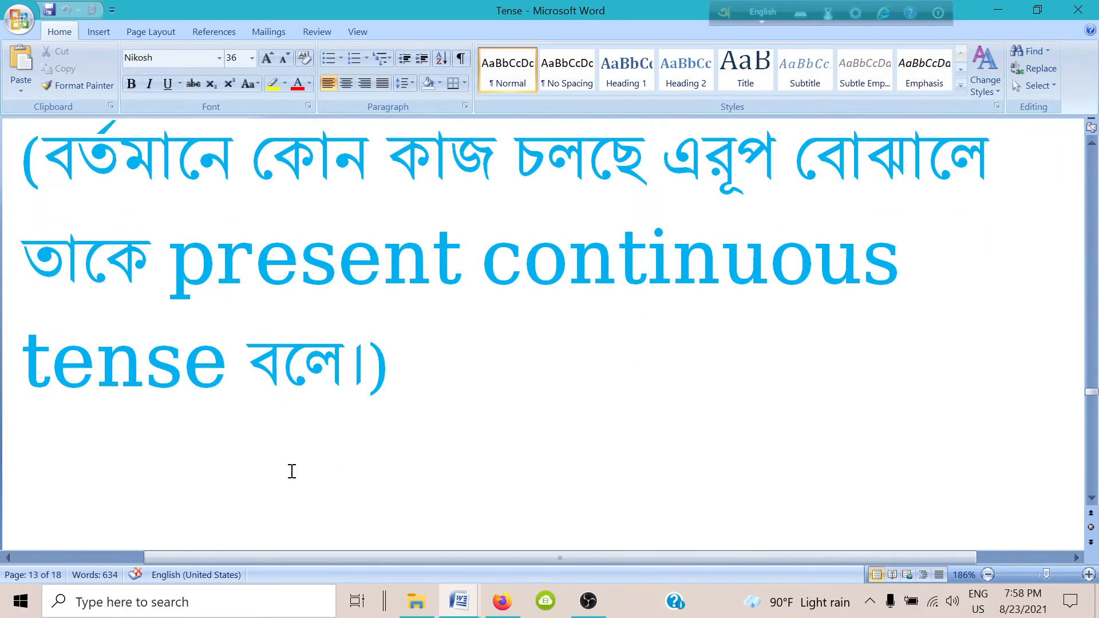
scroll(down, 3)
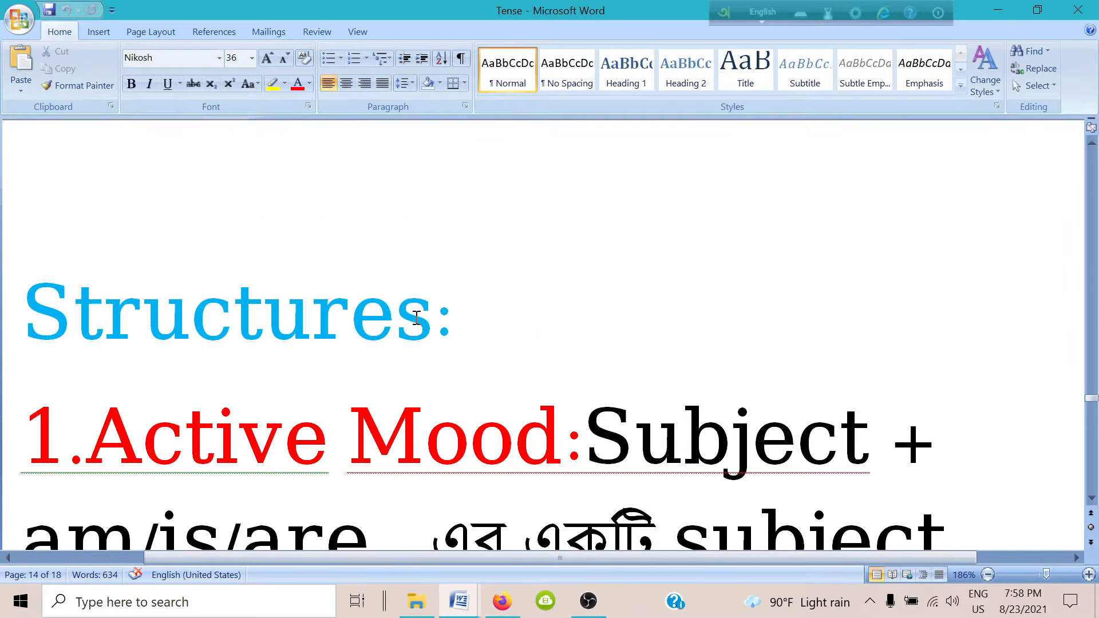
Show the full Active Mood structure and highlight 'extension (if any)'
scroll(up, 3)
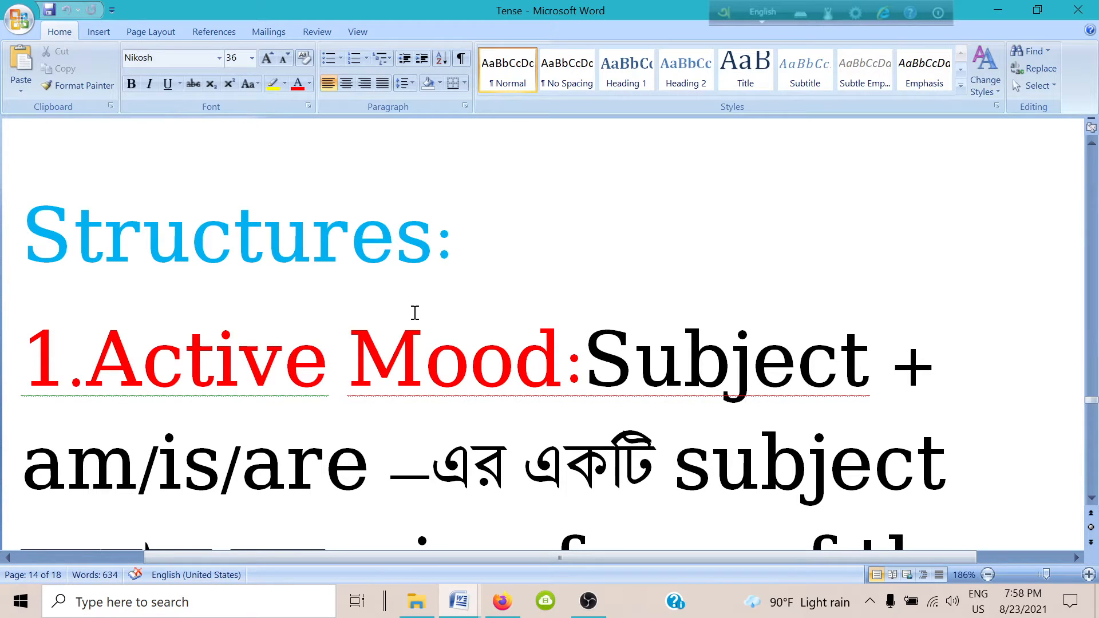
scroll(up, 3)
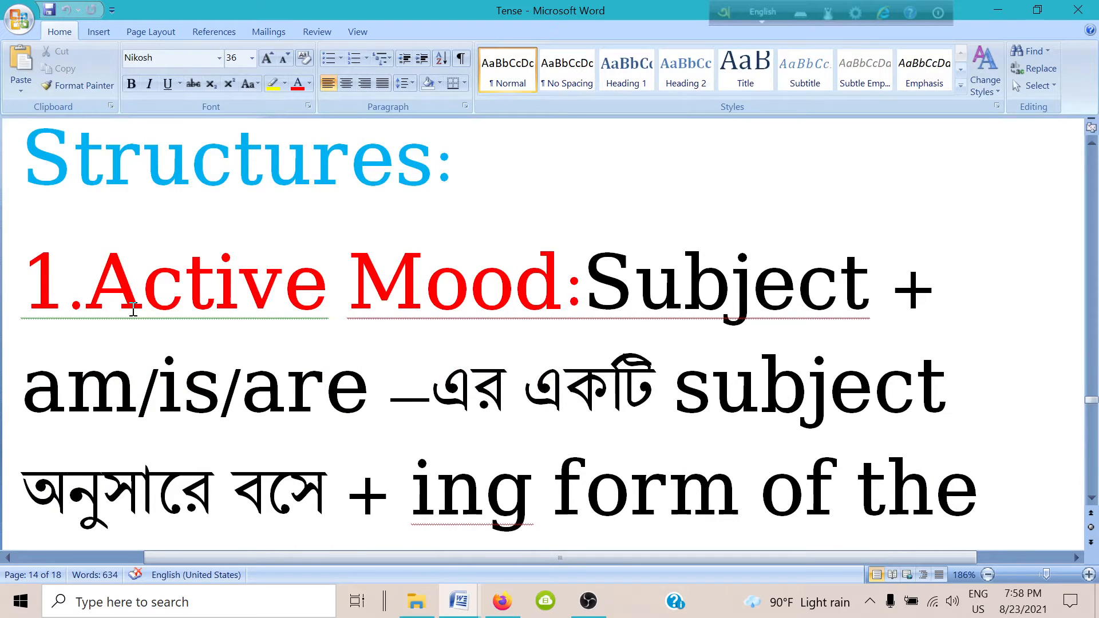
mouse_move(680, 325)
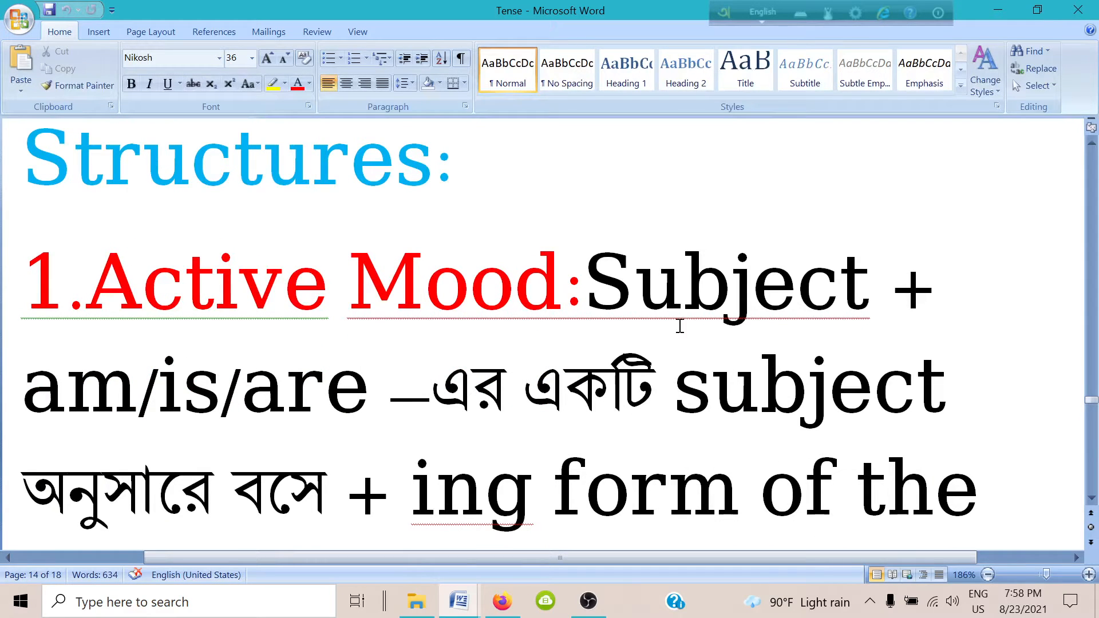
mouse_move(217, 441)
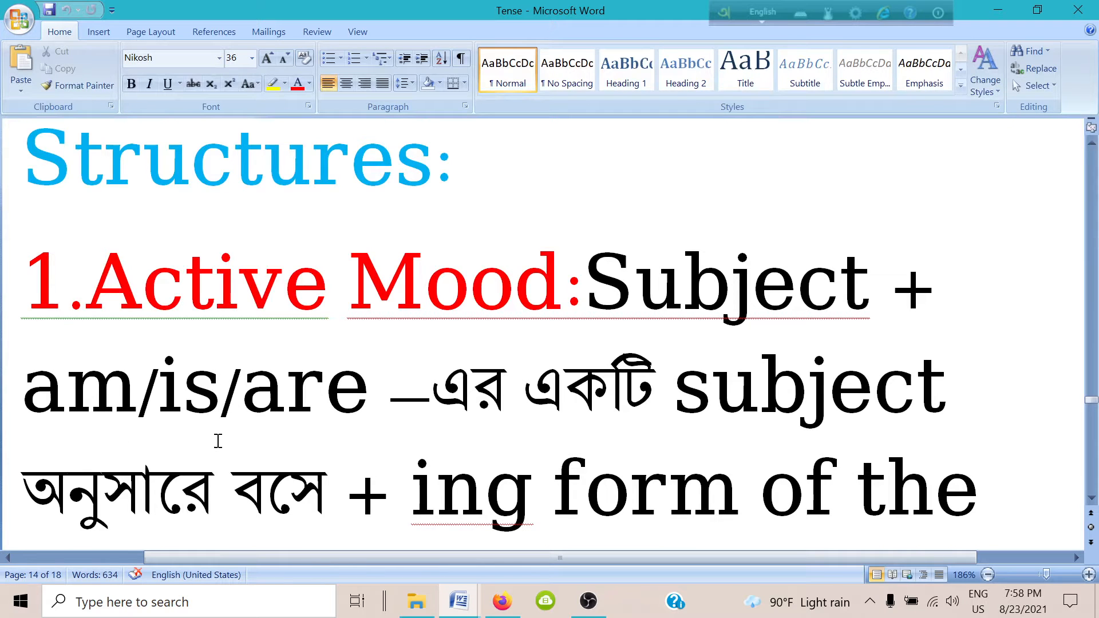
mouse_move(354, 480)
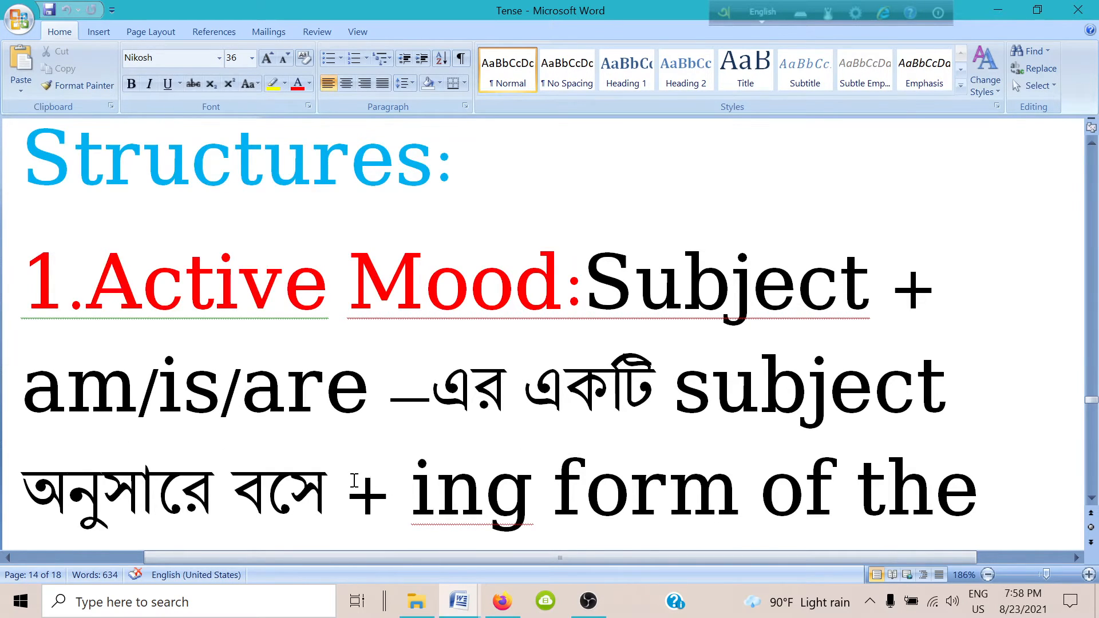
scroll(down, 3)
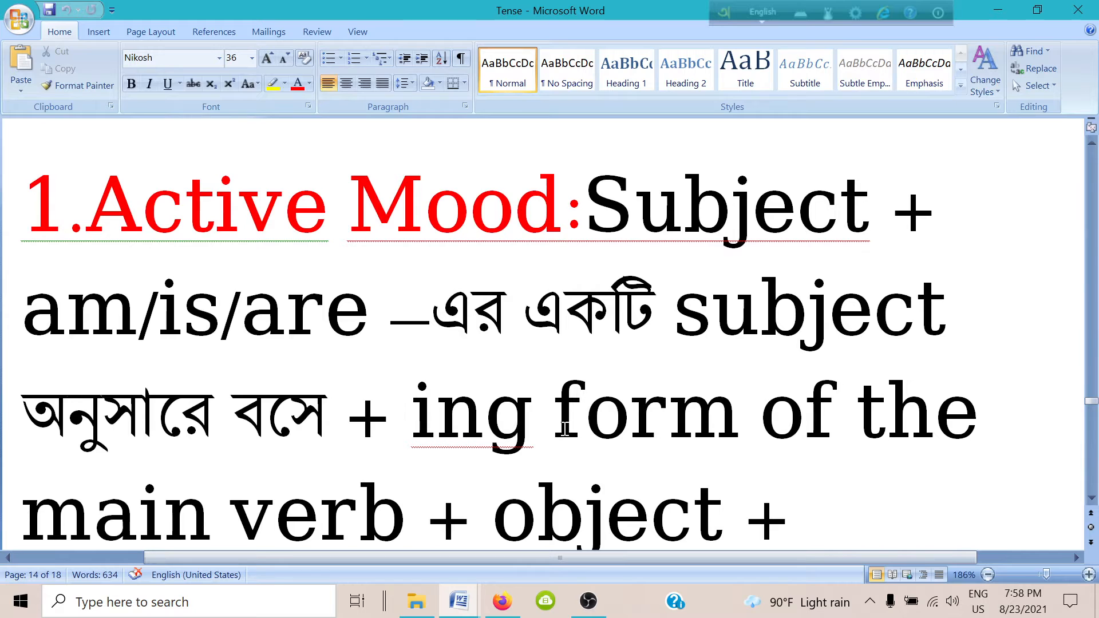
mouse_move(428, 519)
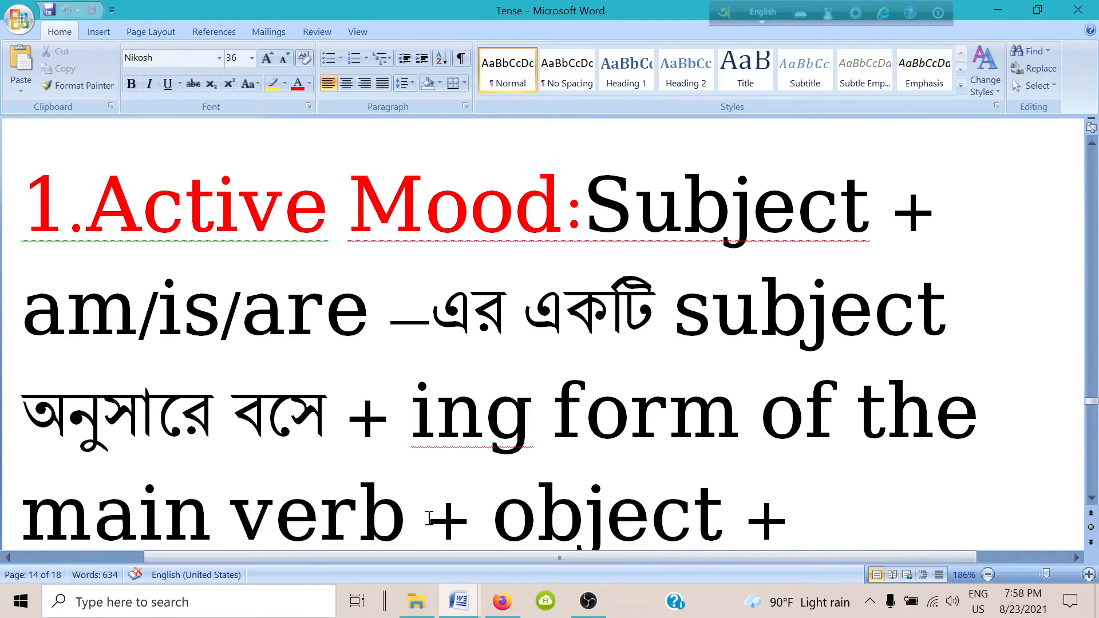
scroll(down, 3)
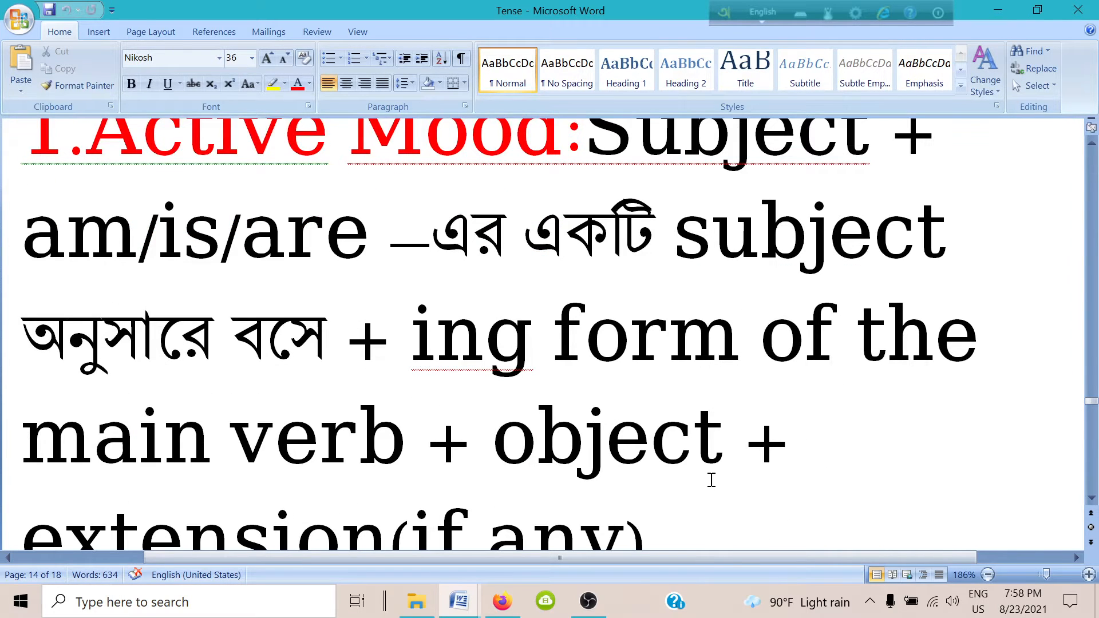
scroll(down, 3)
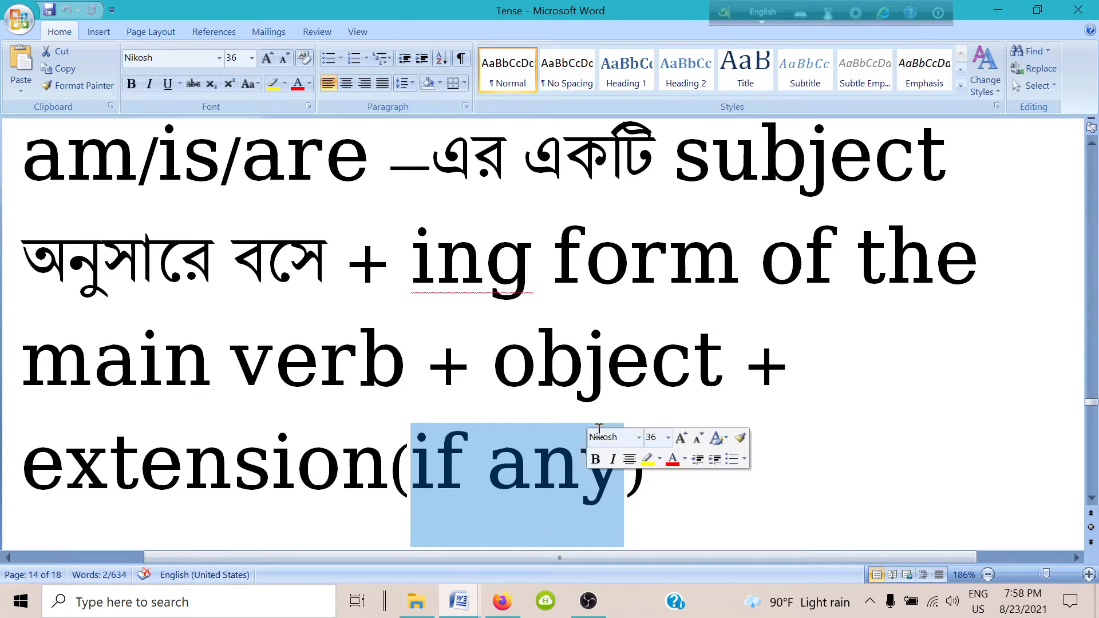
click(481, 363)
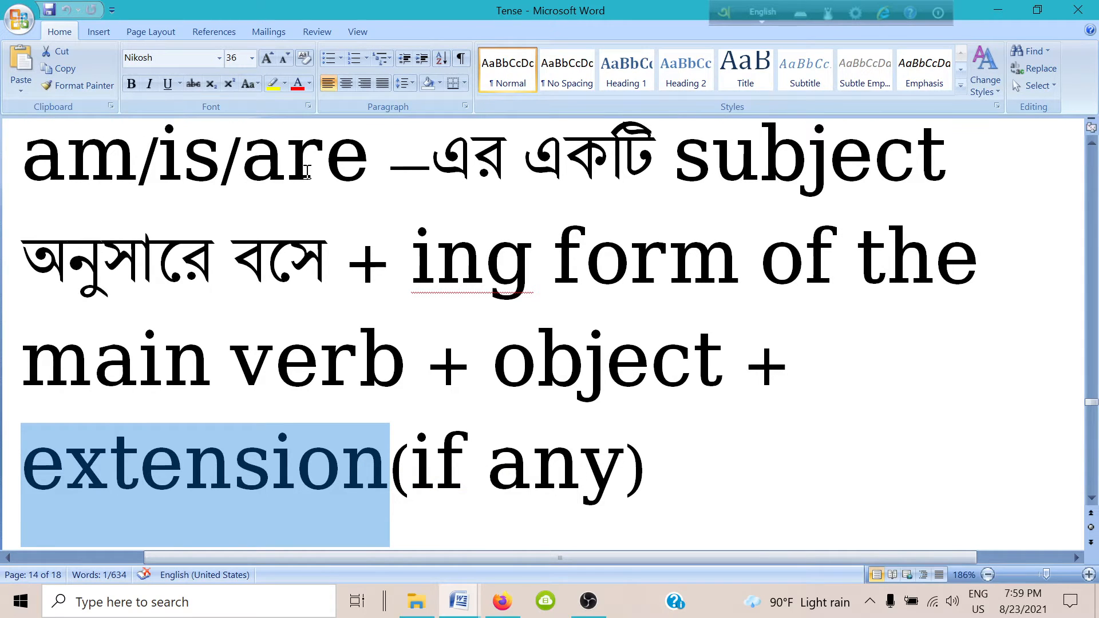
mouse_move(438, 484)
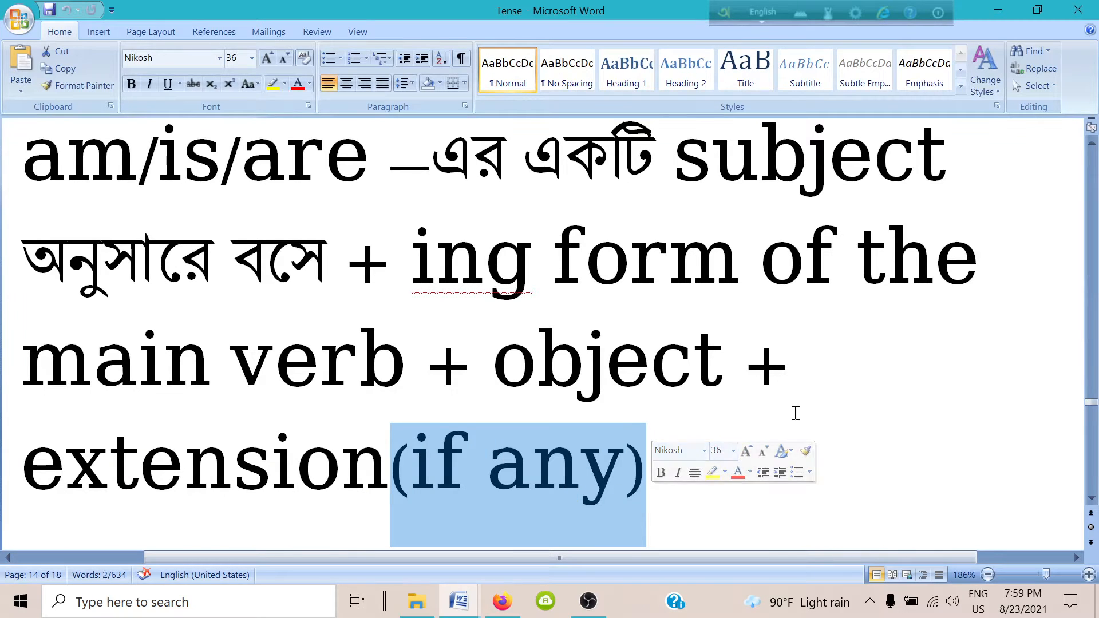
Clear the highlight and scroll to '2. Passive Mood: Subject + am being/is being/are being'
scroll(down, 3)
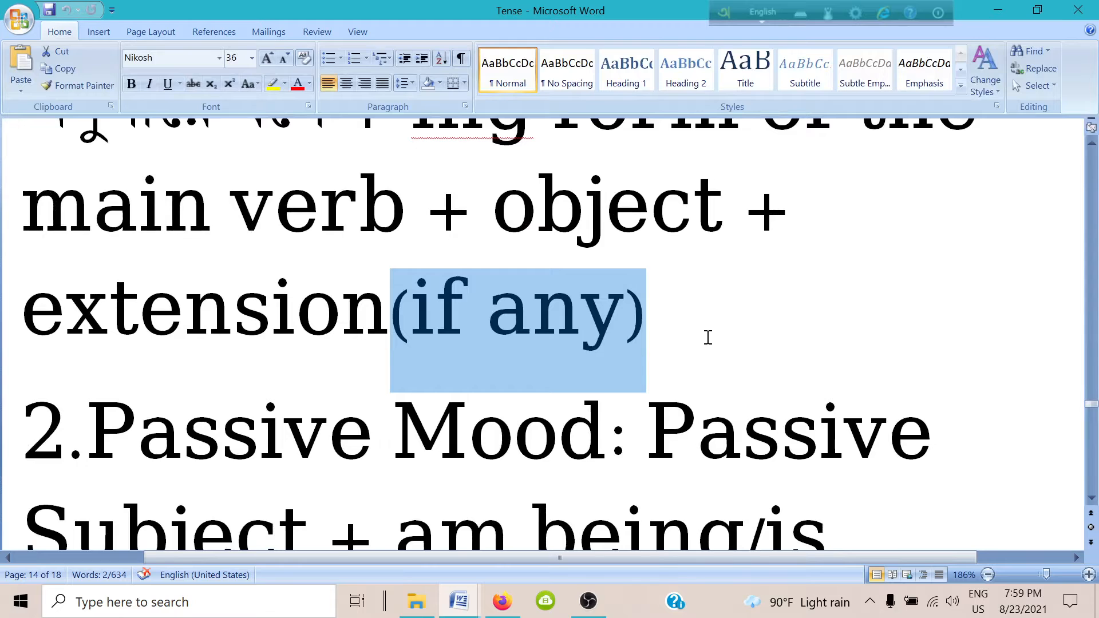
click(109, 381)
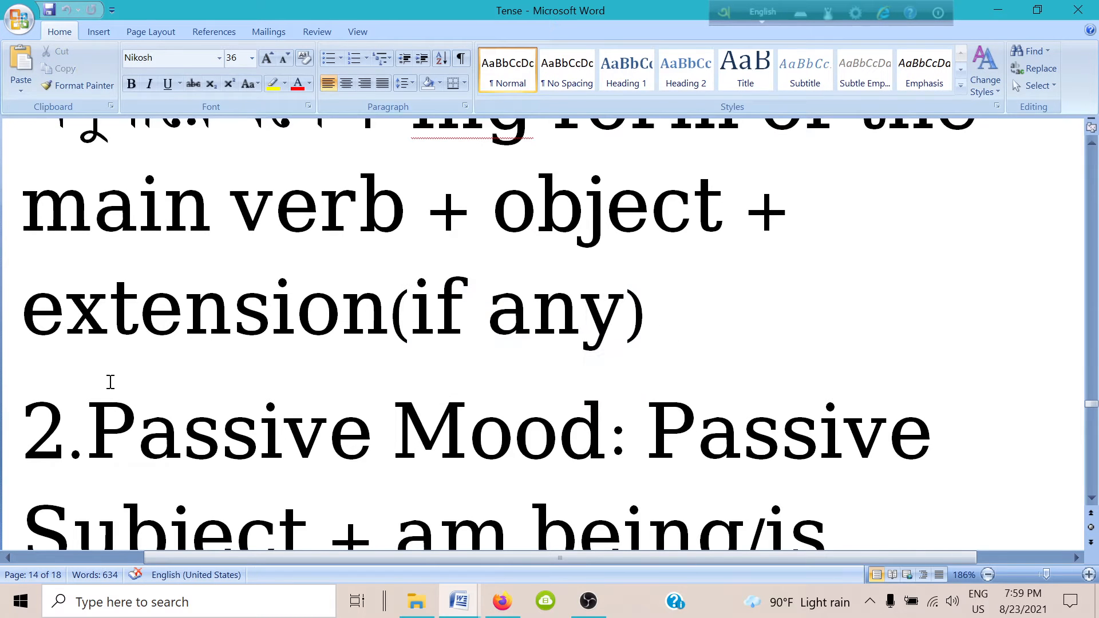
scroll(down, 3)
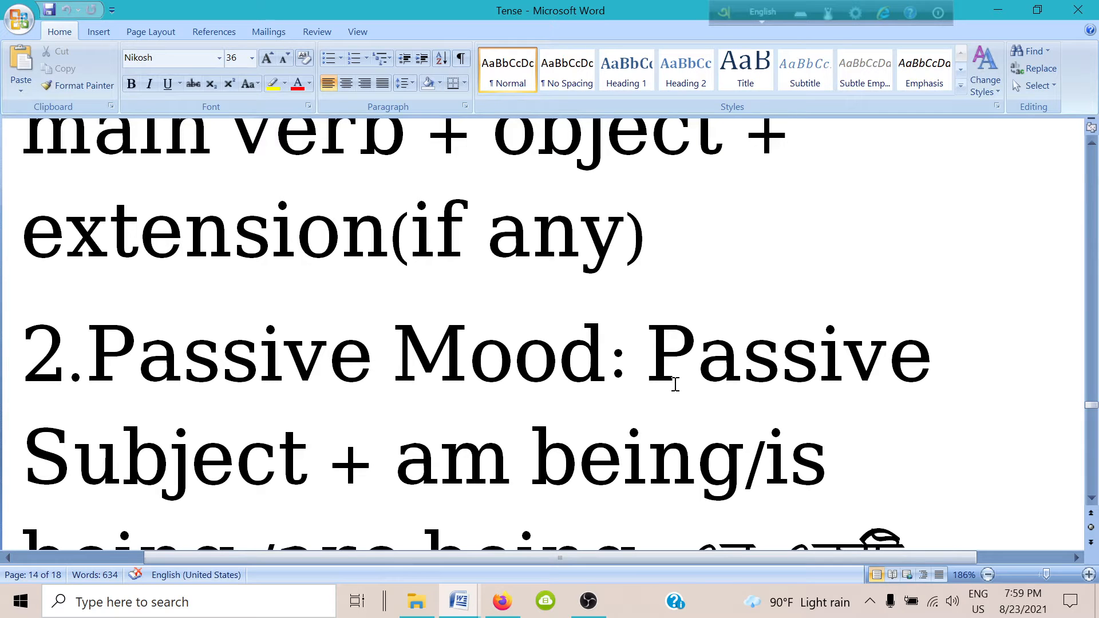
click(645, 235)
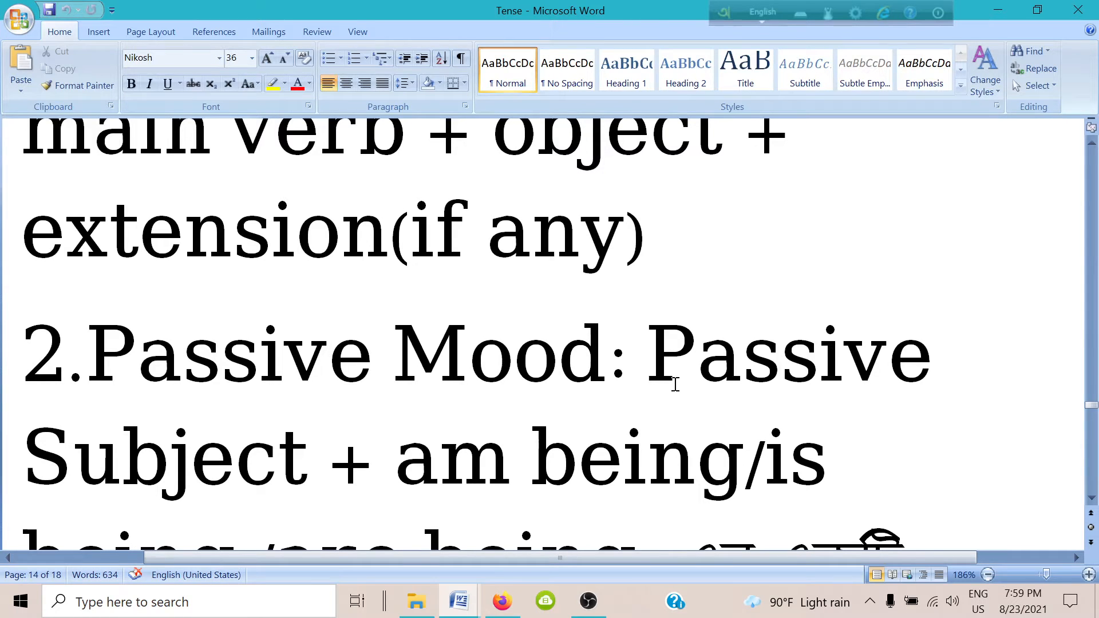
click(645, 231)
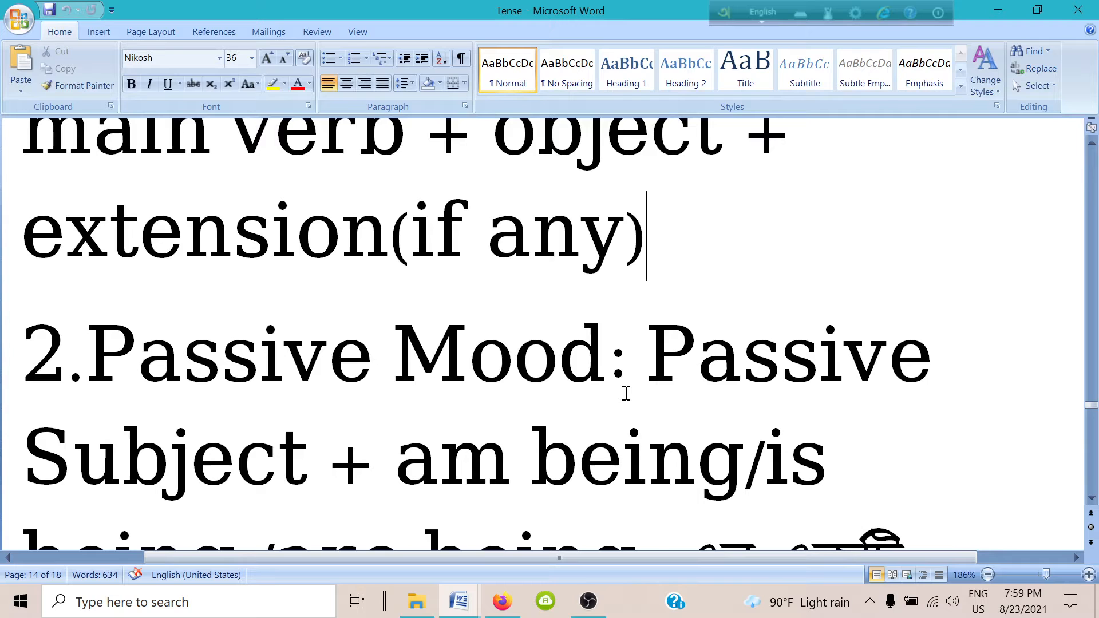
mouse_move(603, 403)
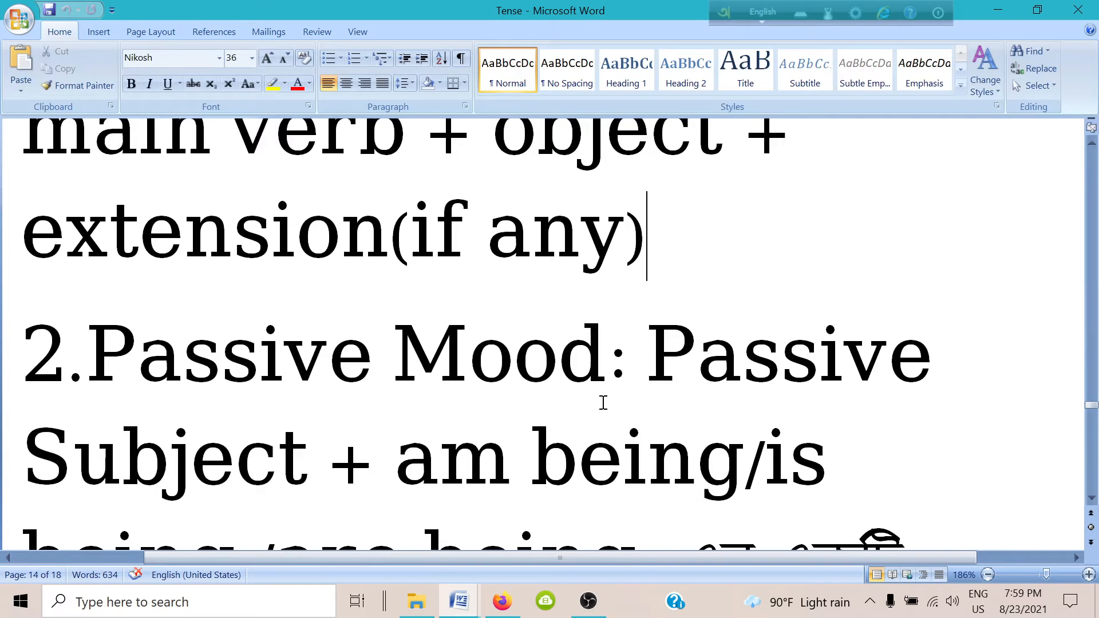
scroll(down, 3)
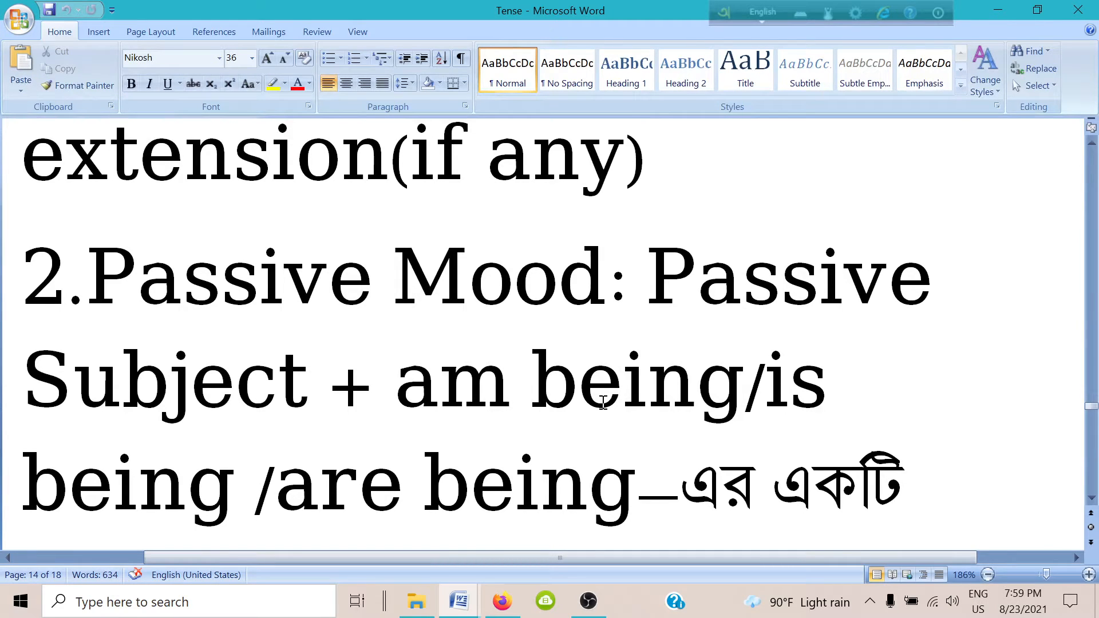
click(643, 158)
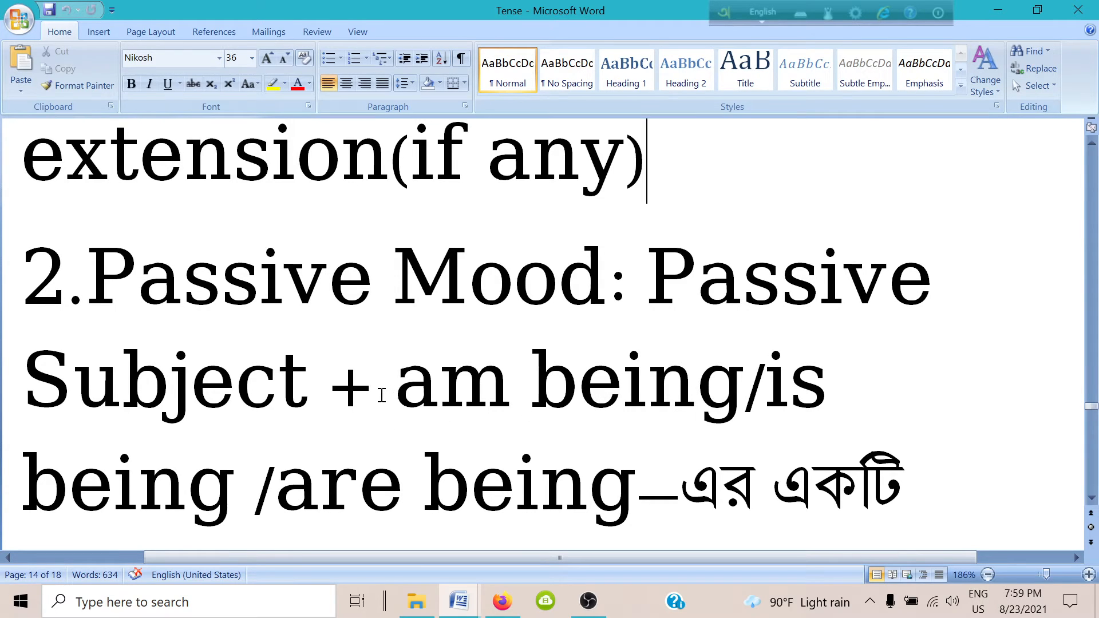
mouse_move(391, 392)
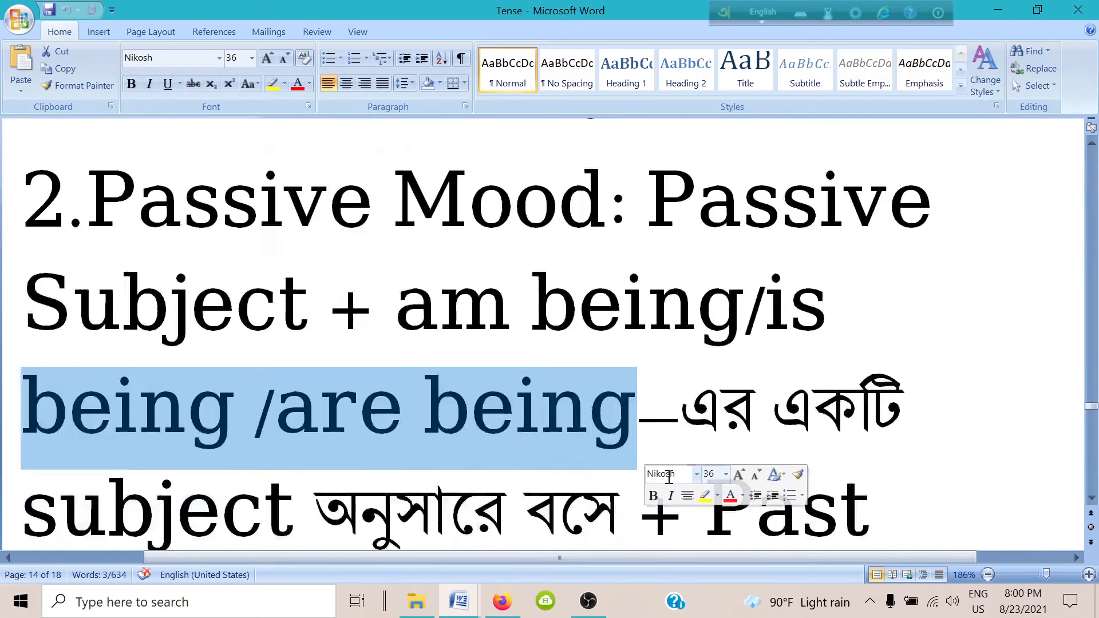
Scroll through the Passive Mood formula to 'Past participle form of the main verb'
scroll(down, 3)
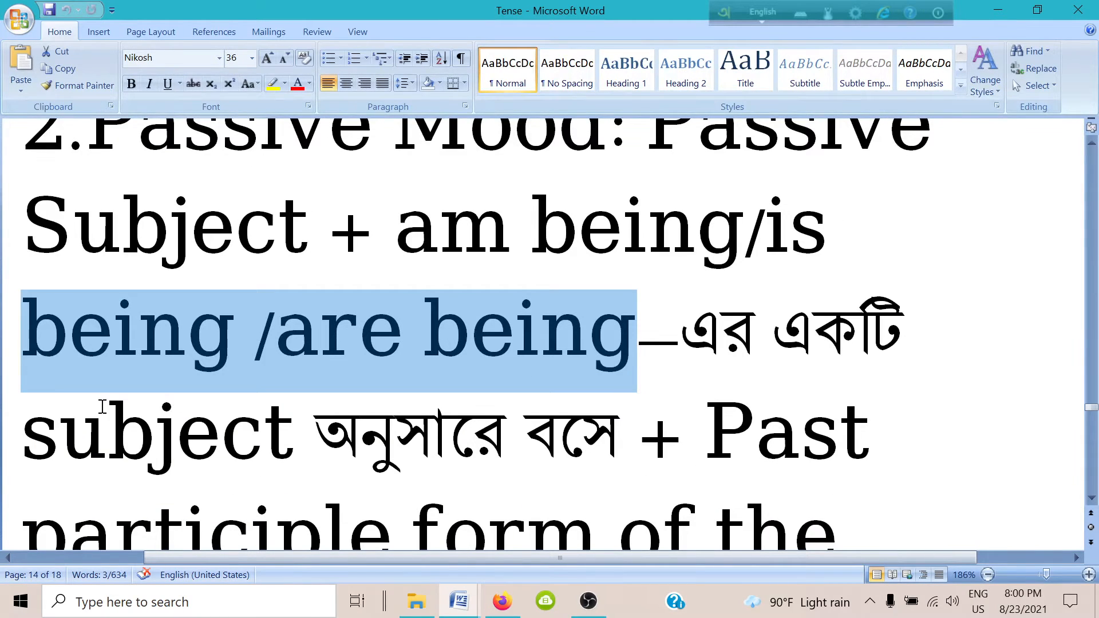
scroll(down, 3)
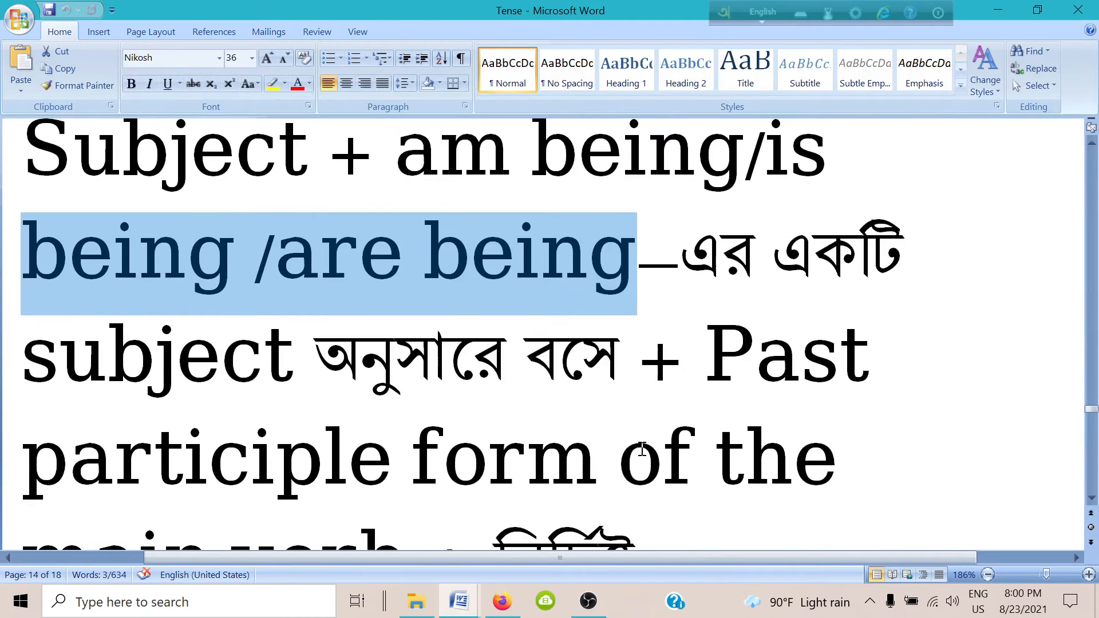
mouse_move(790, 406)
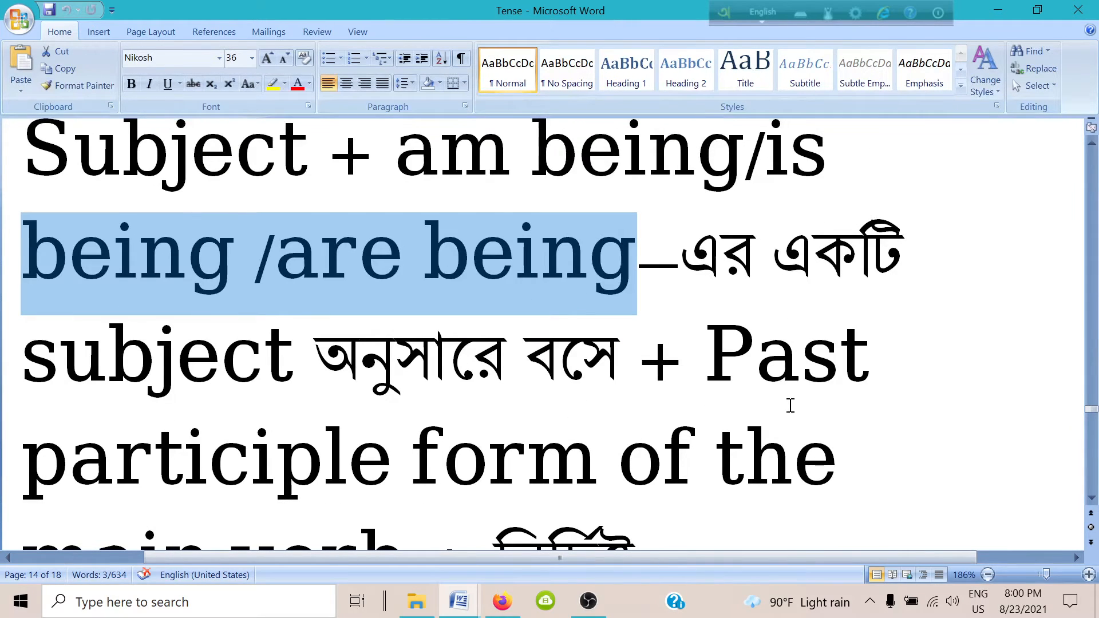
mouse_move(755, 379)
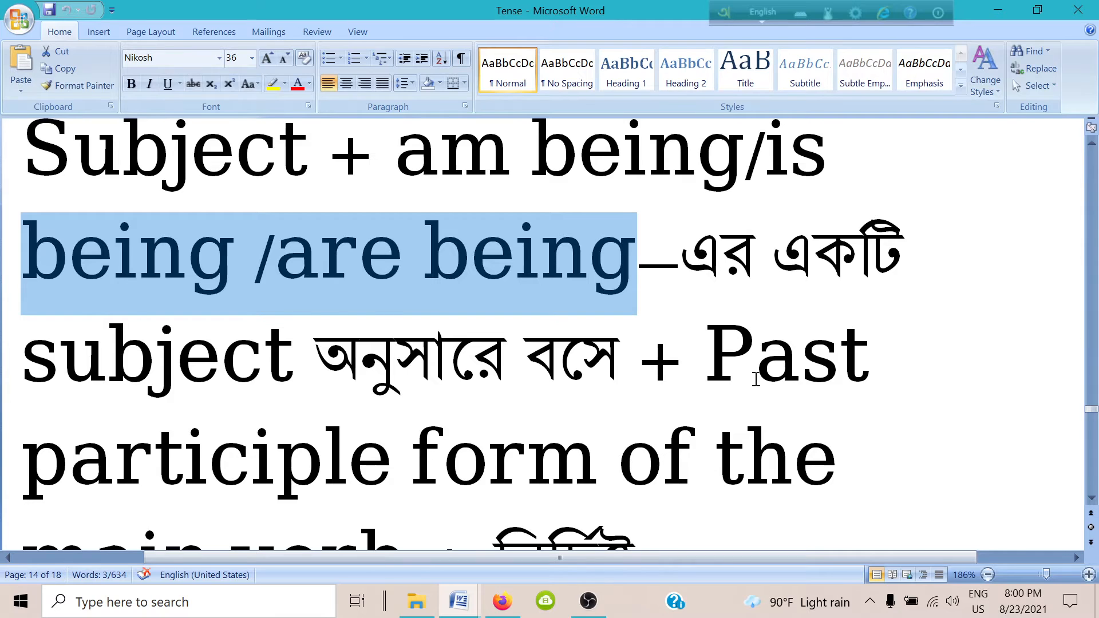
scroll(down, 3)
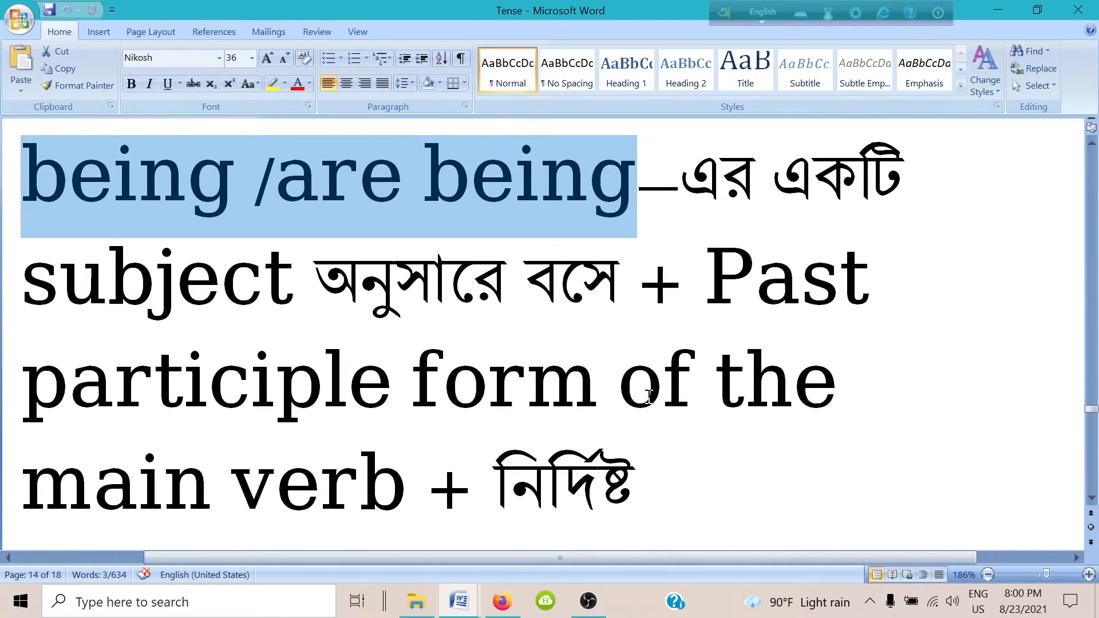
mouse_move(147, 494)
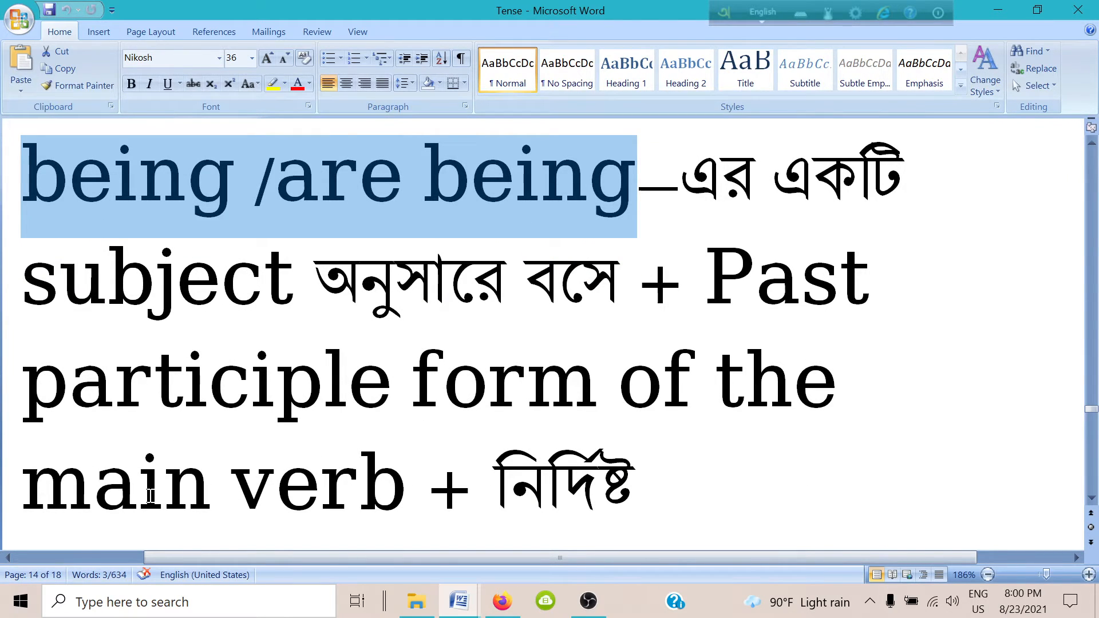
scroll(up, 3)
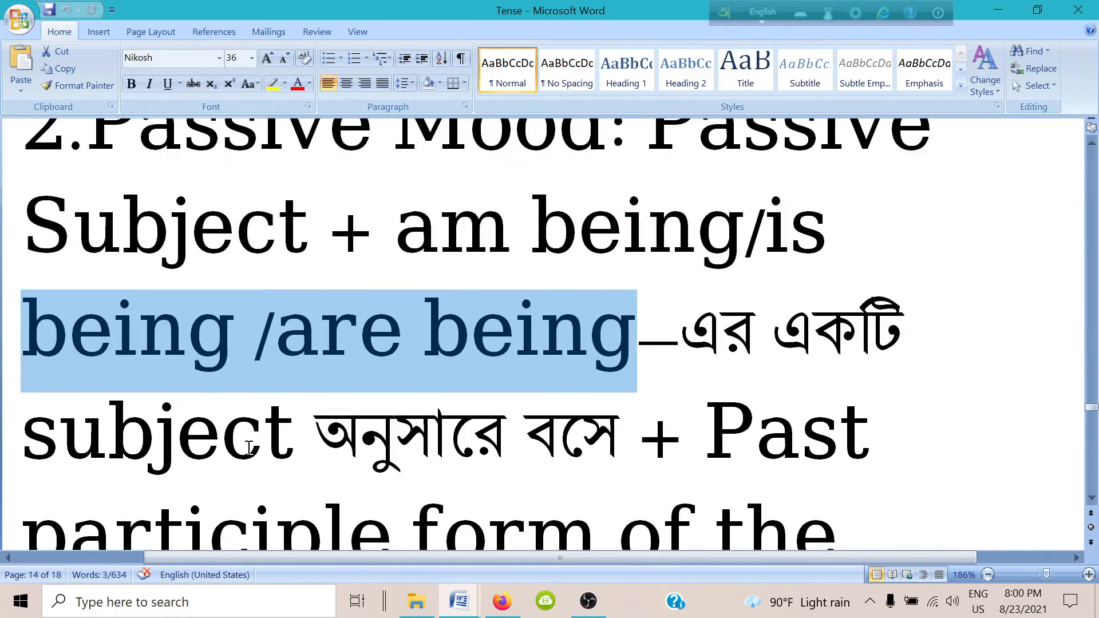
scroll(down, 3)
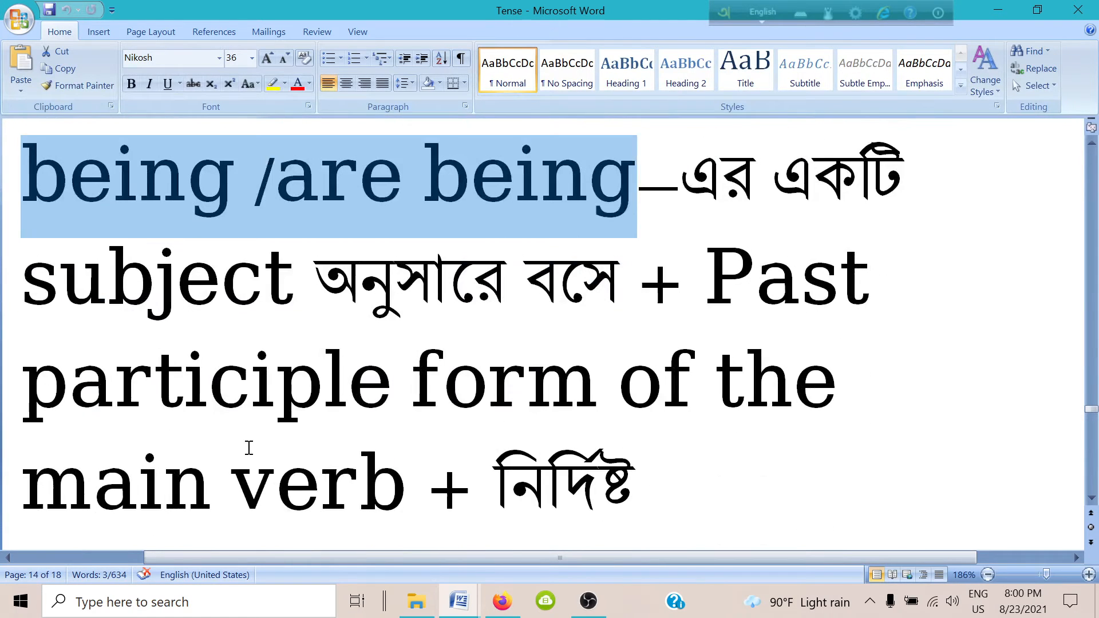
mouse_move(402, 434)
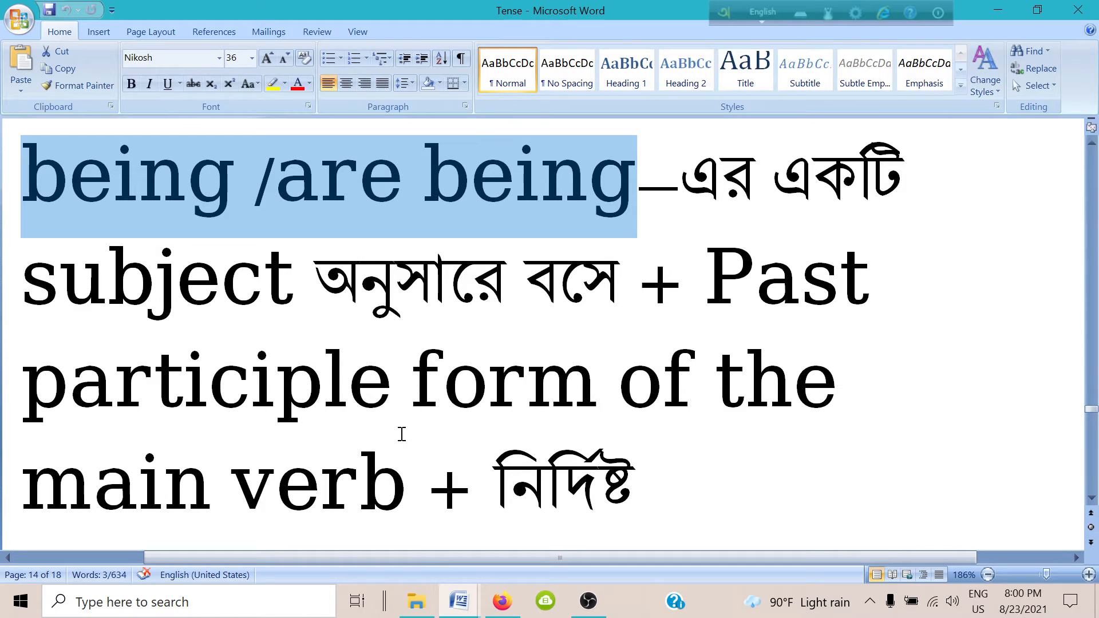
mouse_move(573, 424)
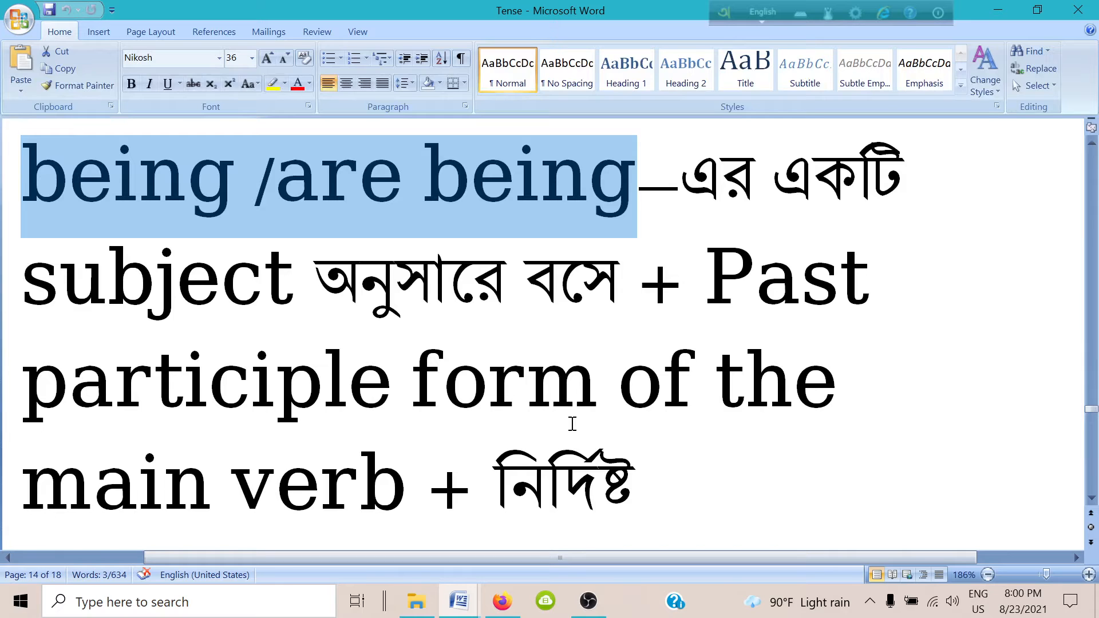
scroll(down, 3)
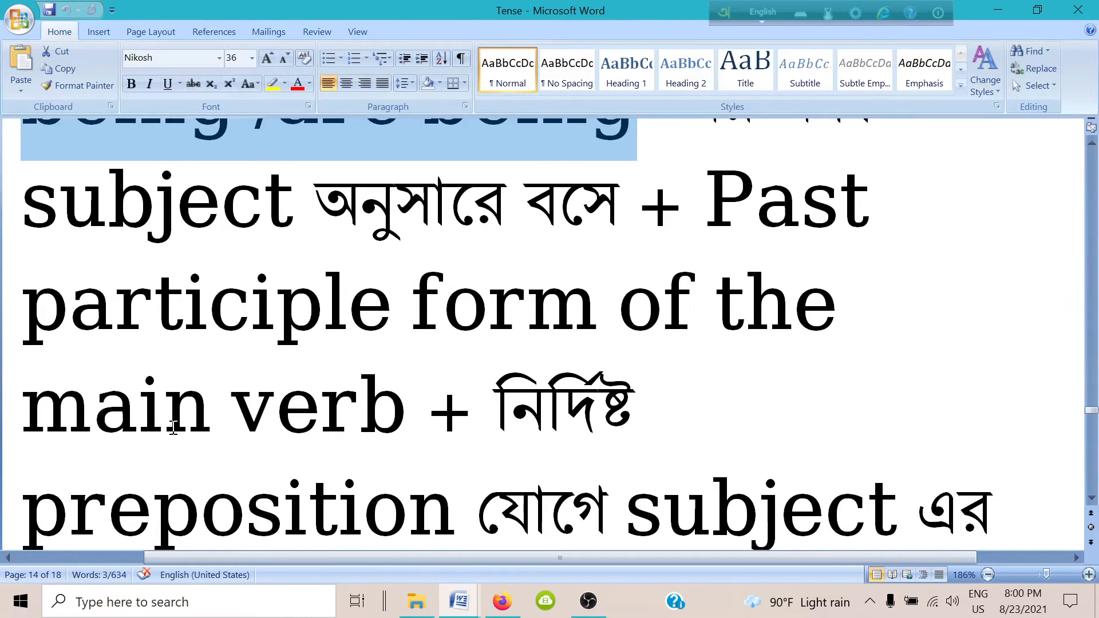
scroll(down, 3)
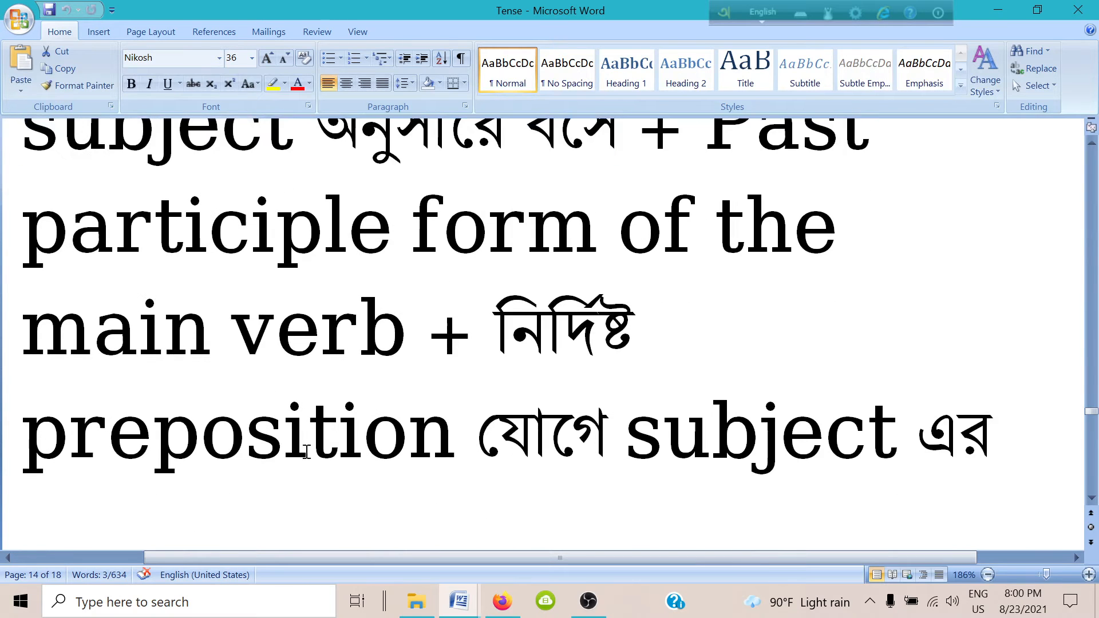
scroll(down, 3)
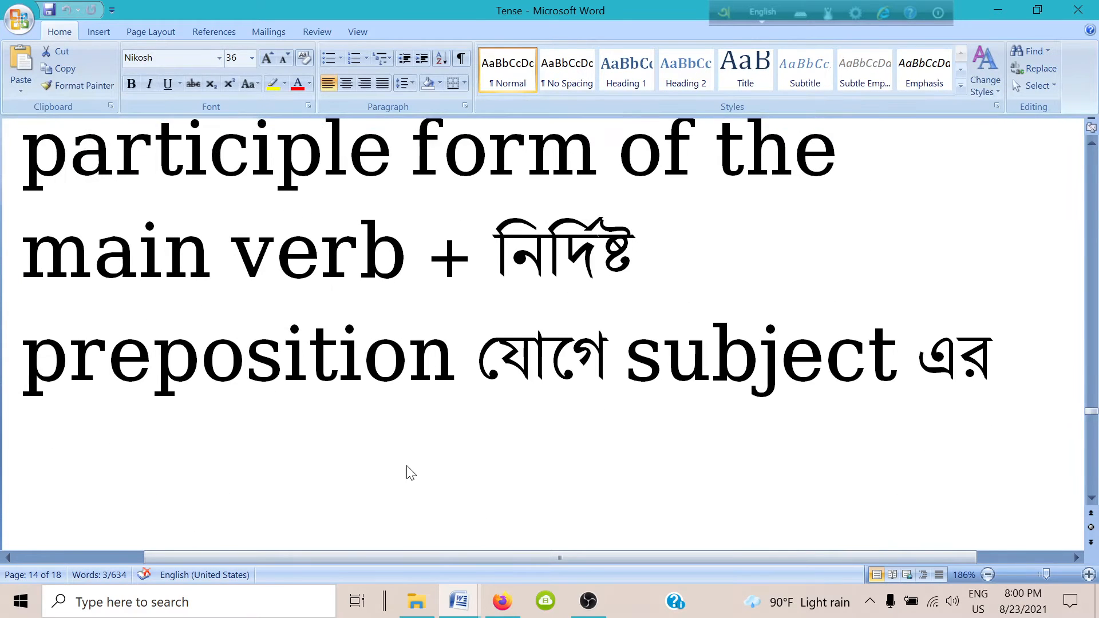
Scroll past the page break to page 15's 'NB.' note on verbs without continuous tense
scroll(down, 3)
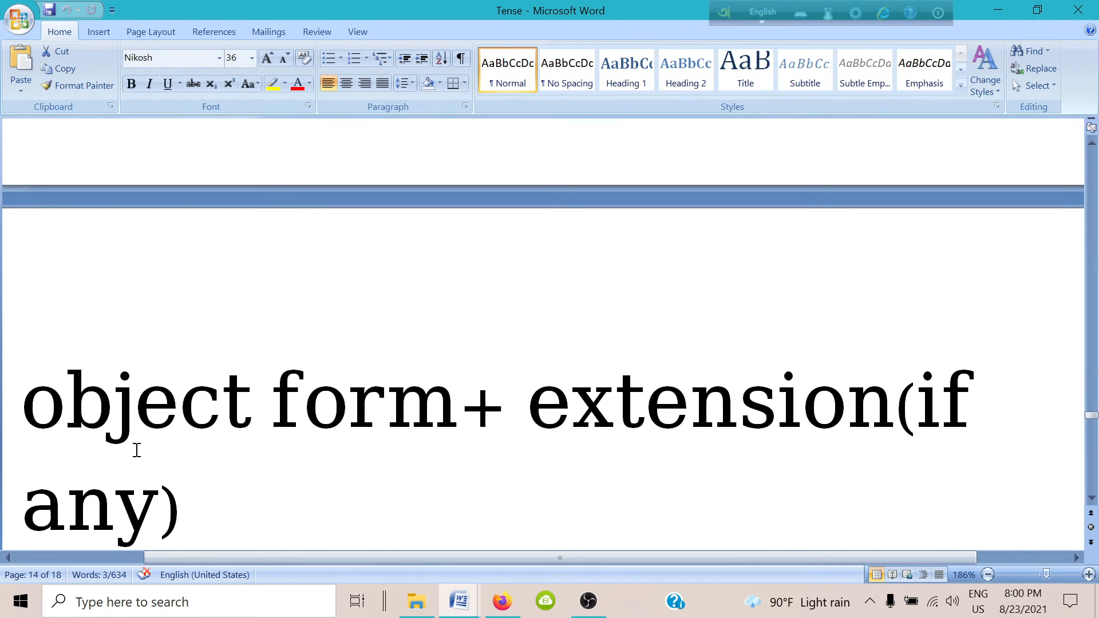
mouse_move(432, 521)
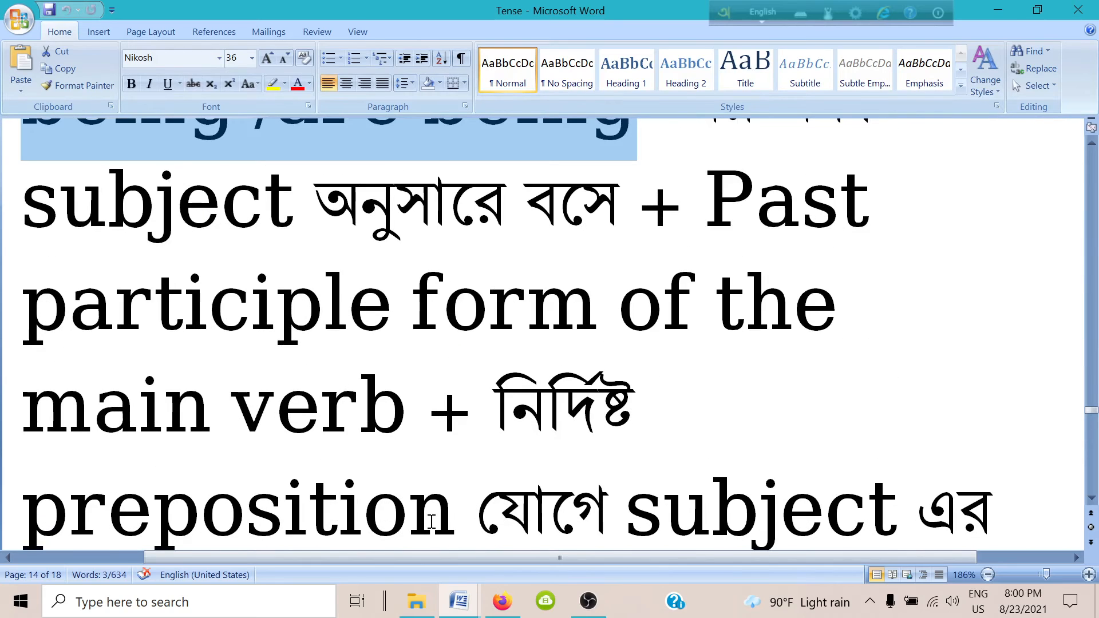
scroll(down, 3)
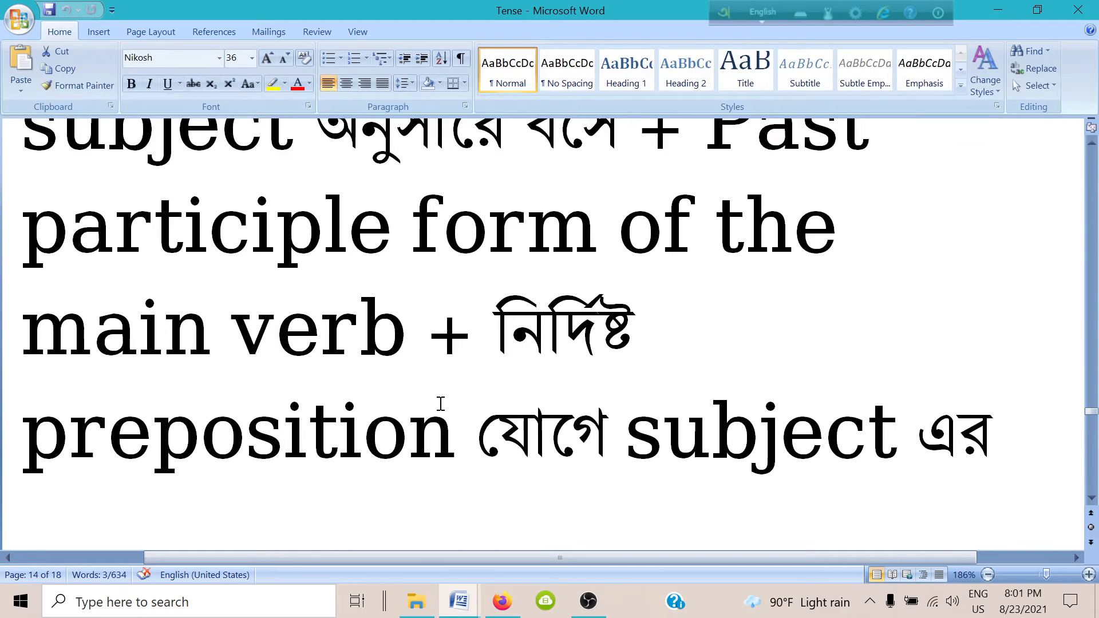
mouse_move(450, 357)
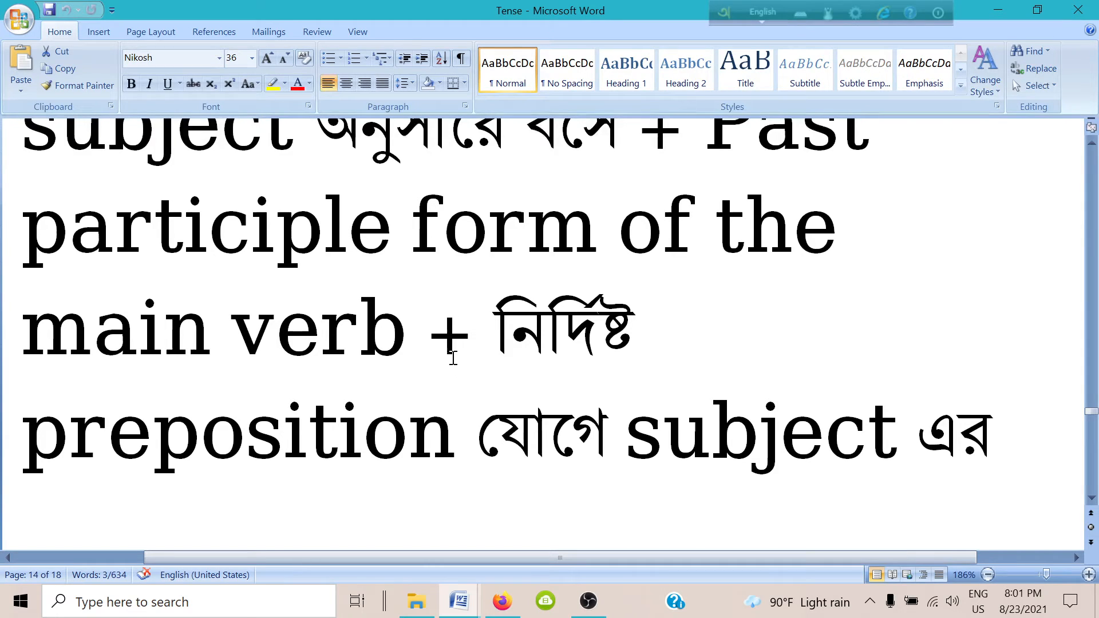
mouse_move(417, 343)
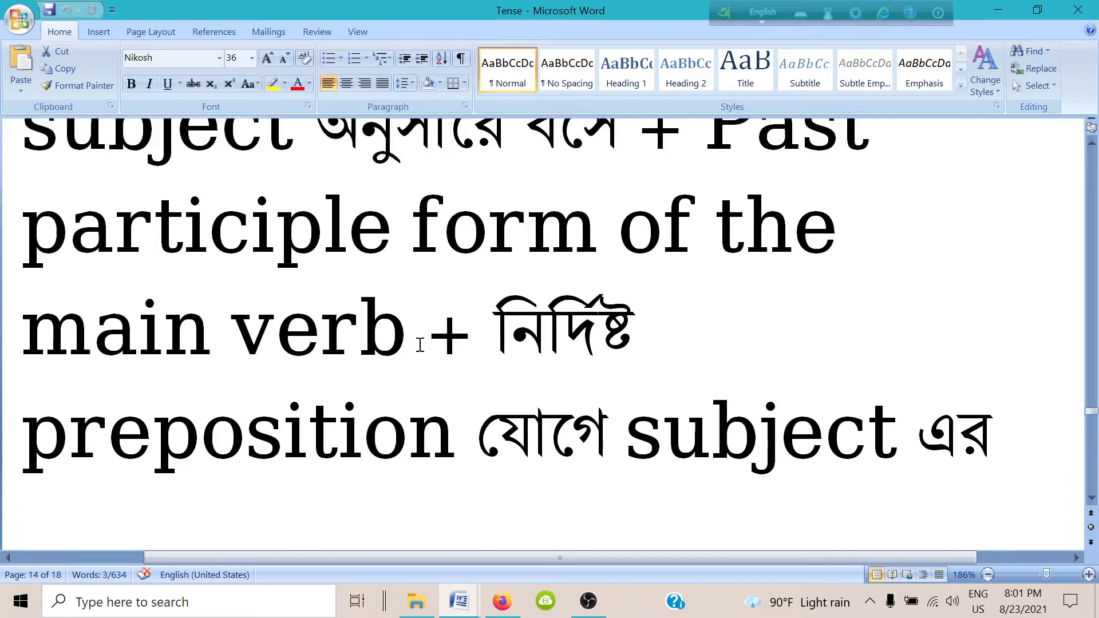
scroll(down, 3)
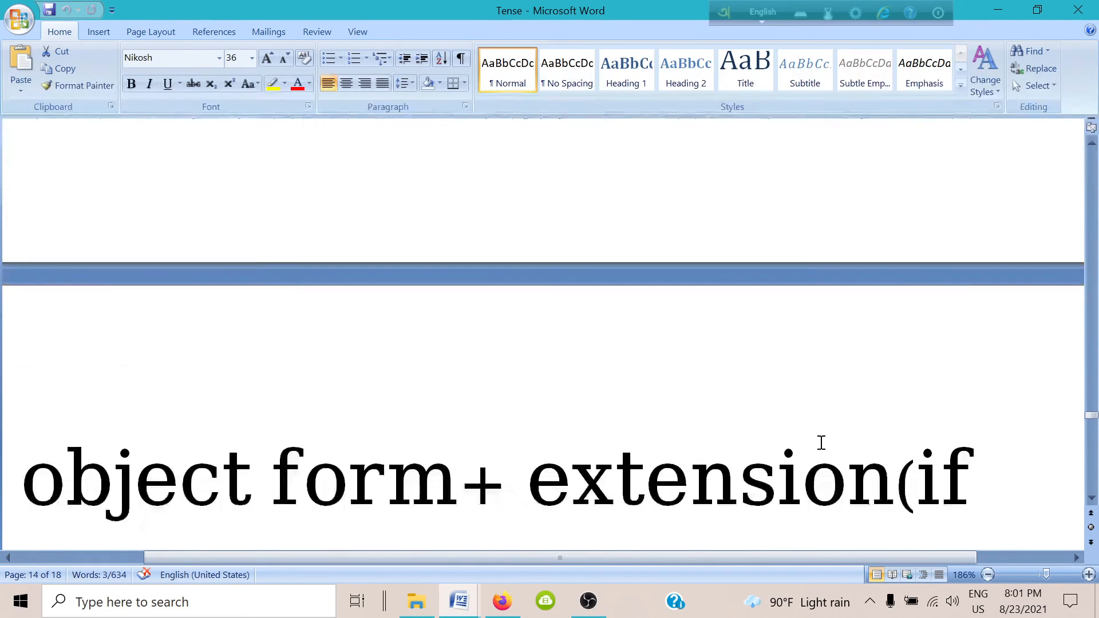
scroll(down, 3)
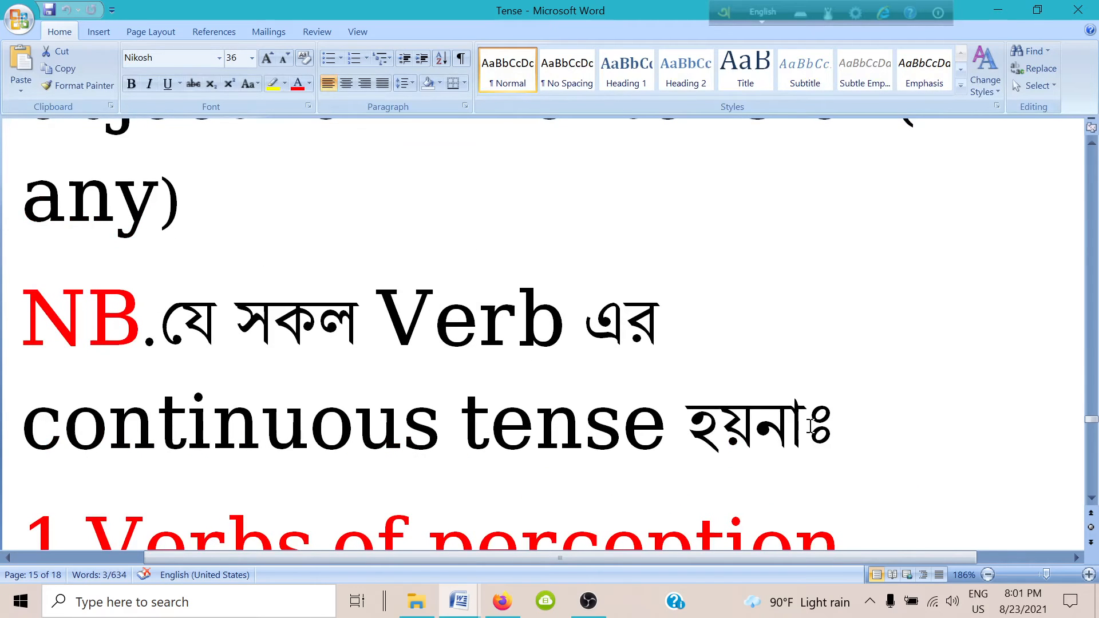
Scroll to '1. Verbs of perception' and the start of '2. Verbs of appearing'
scroll(down, 3)
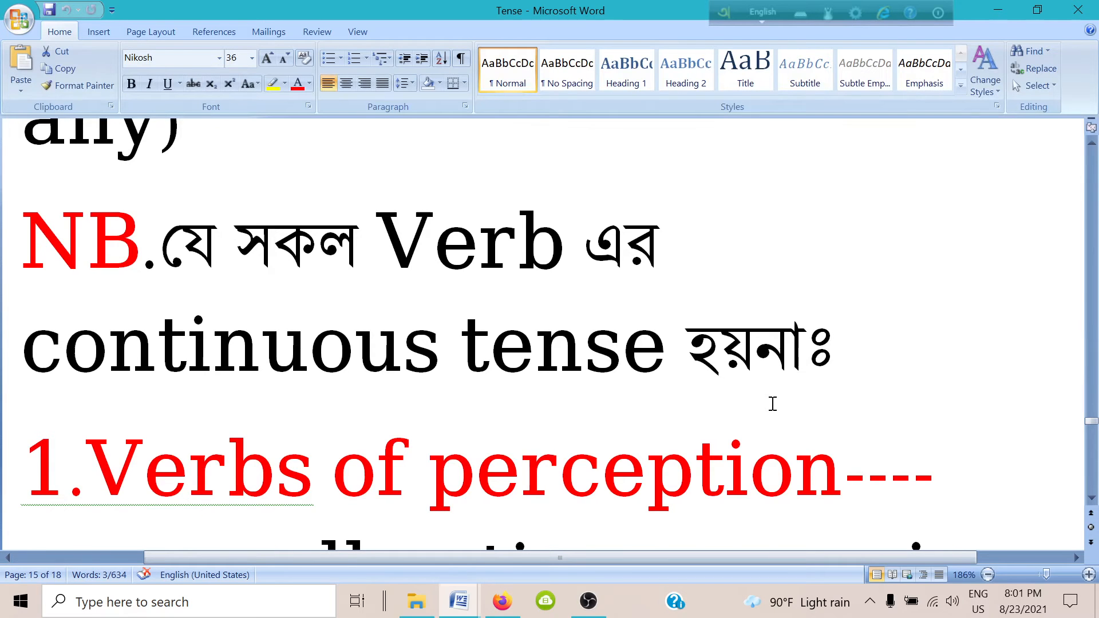
scroll(down, 3)
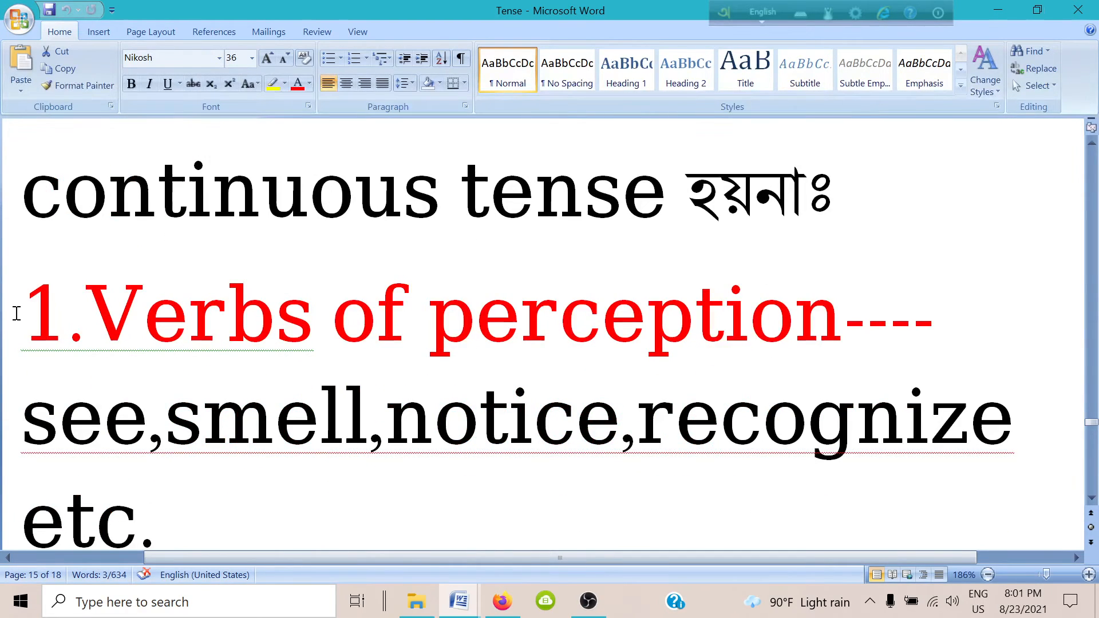
mouse_move(812, 371)
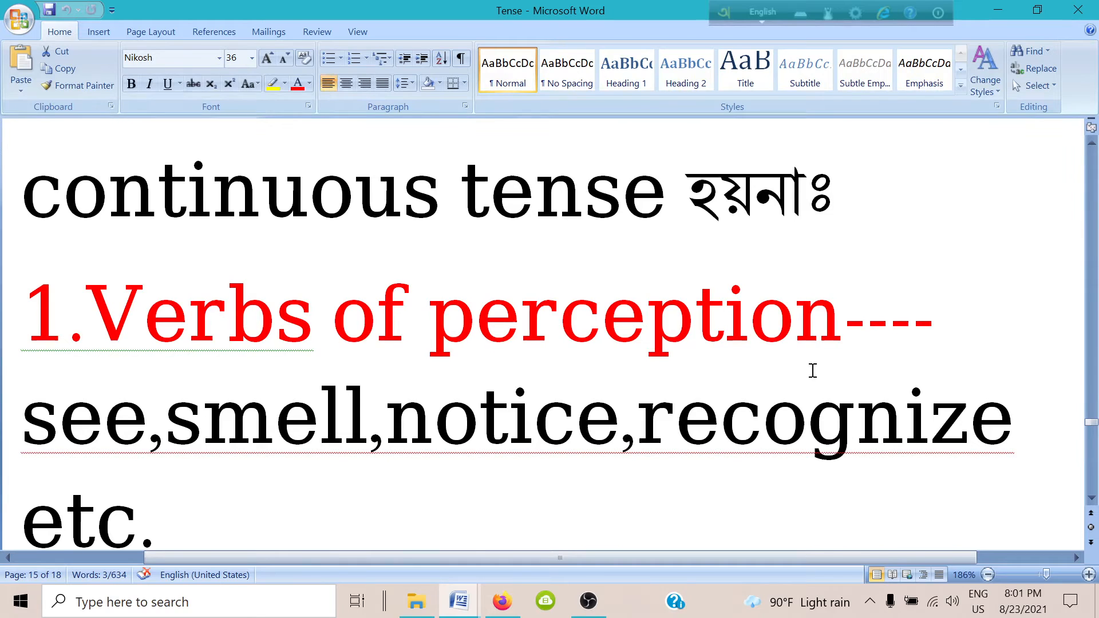
mouse_move(687, 356)
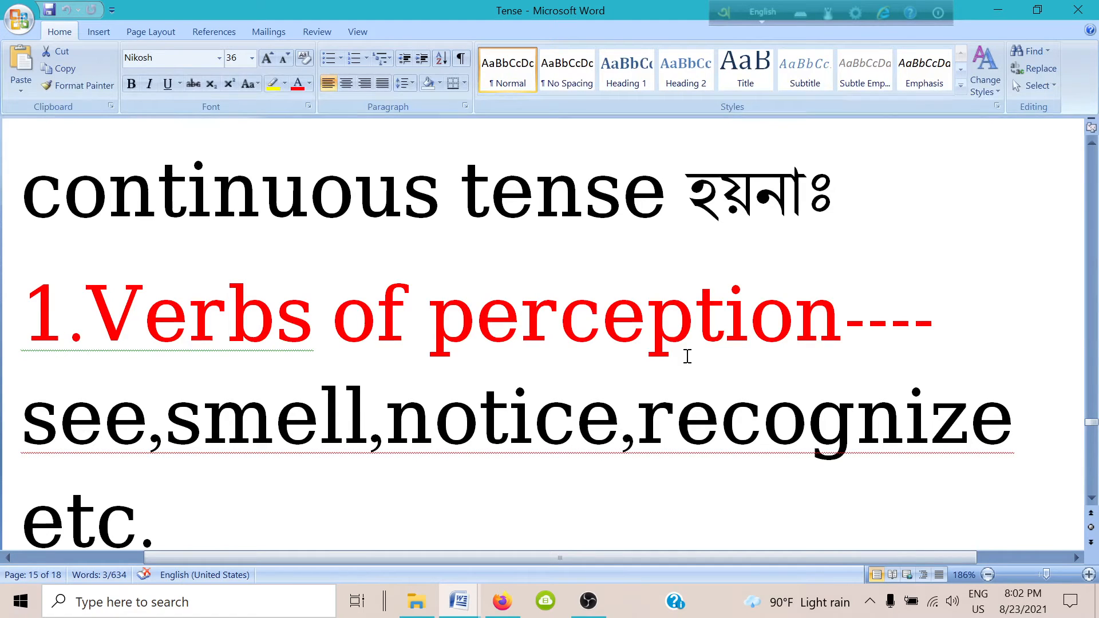
mouse_move(677, 349)
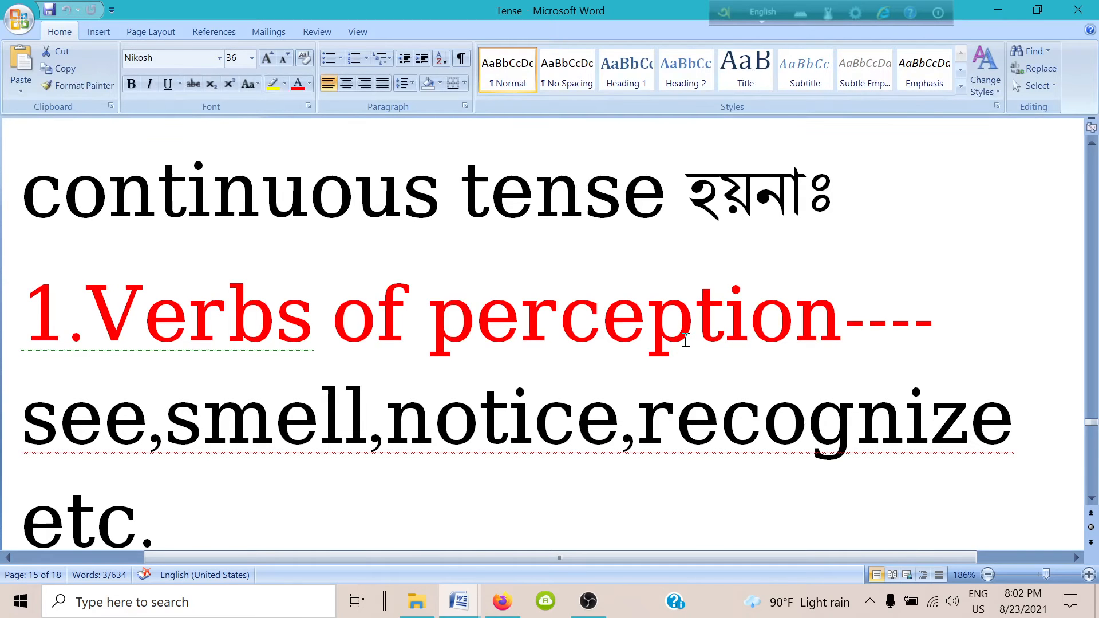
scroll(down, 3)
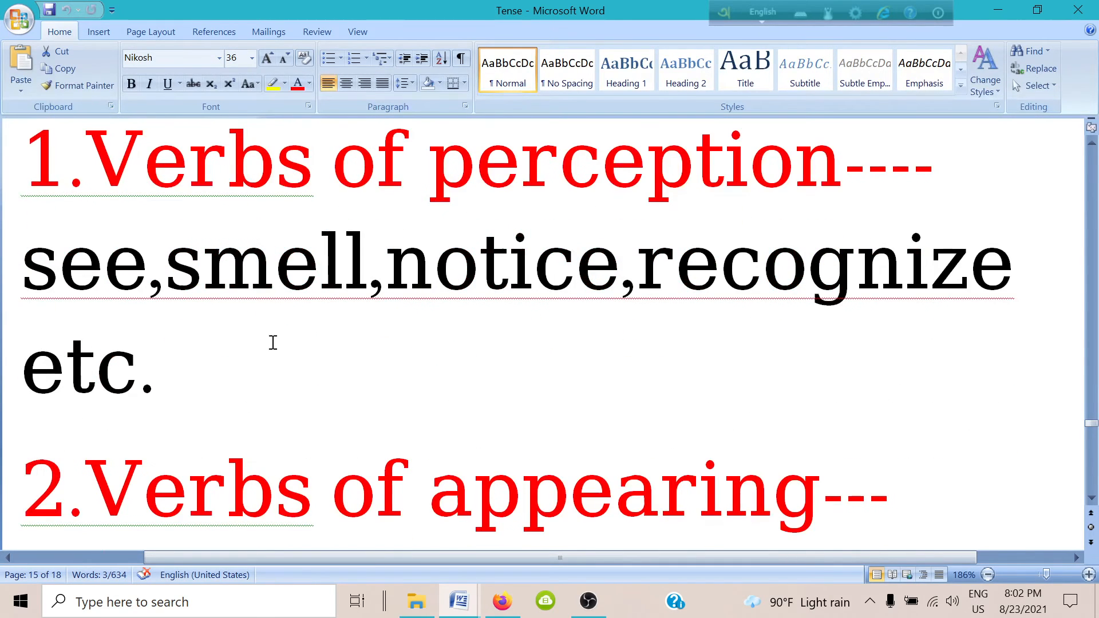
mouse_move(549, 294)
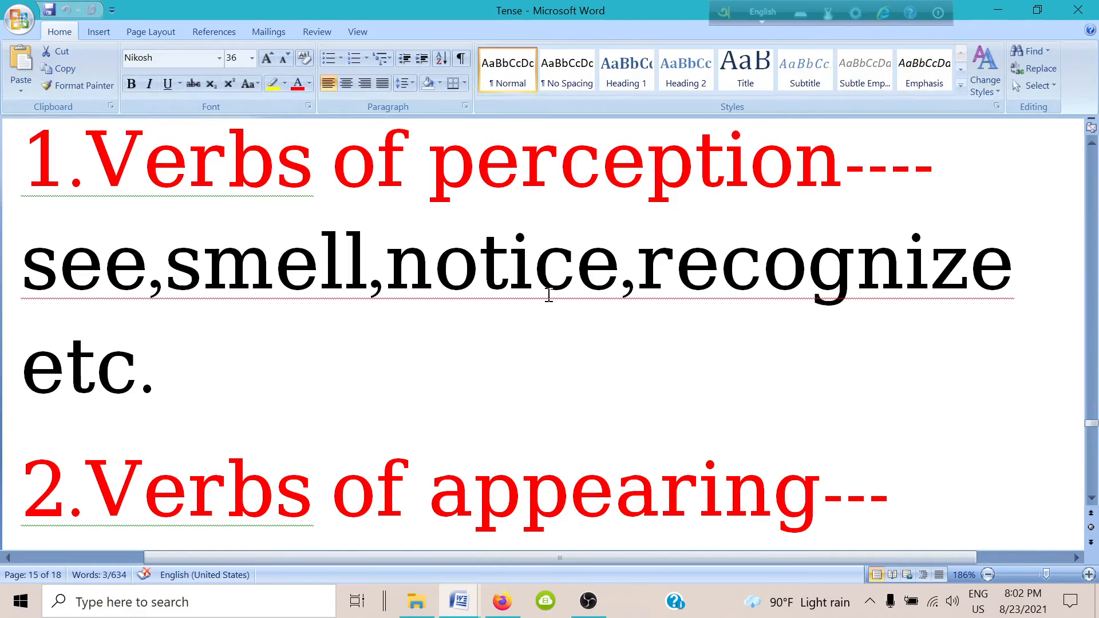
mouse_move(931, 302)
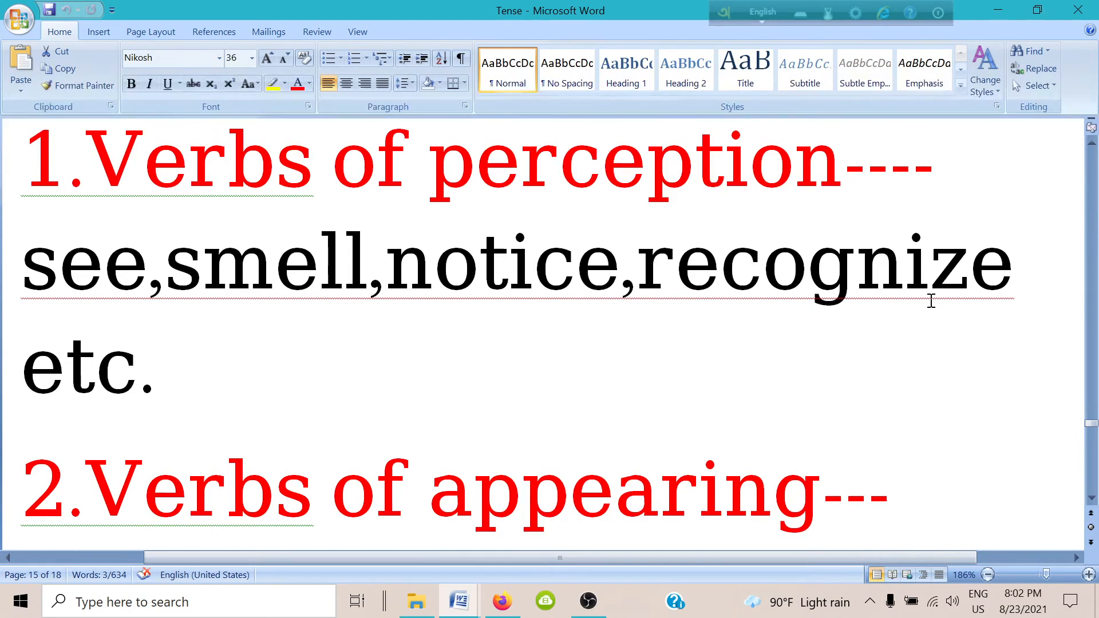
Scroll to the Verbs of appearing examples 'appear, look, seem' and the Verbs of emotion heading
scroll(down, 3)
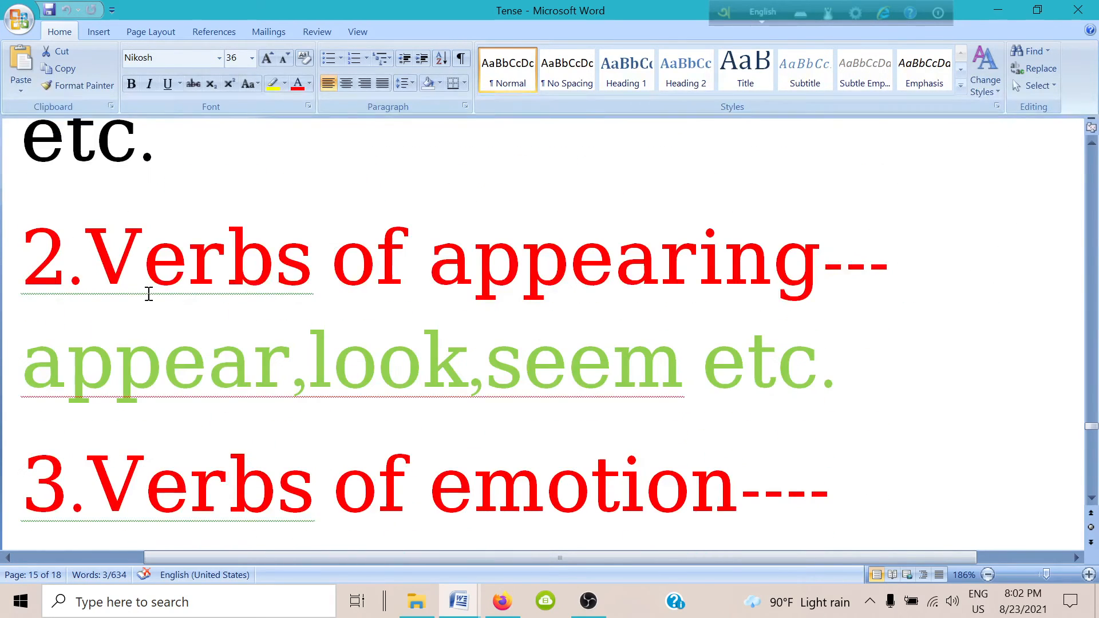
mouse_move(643, 304)
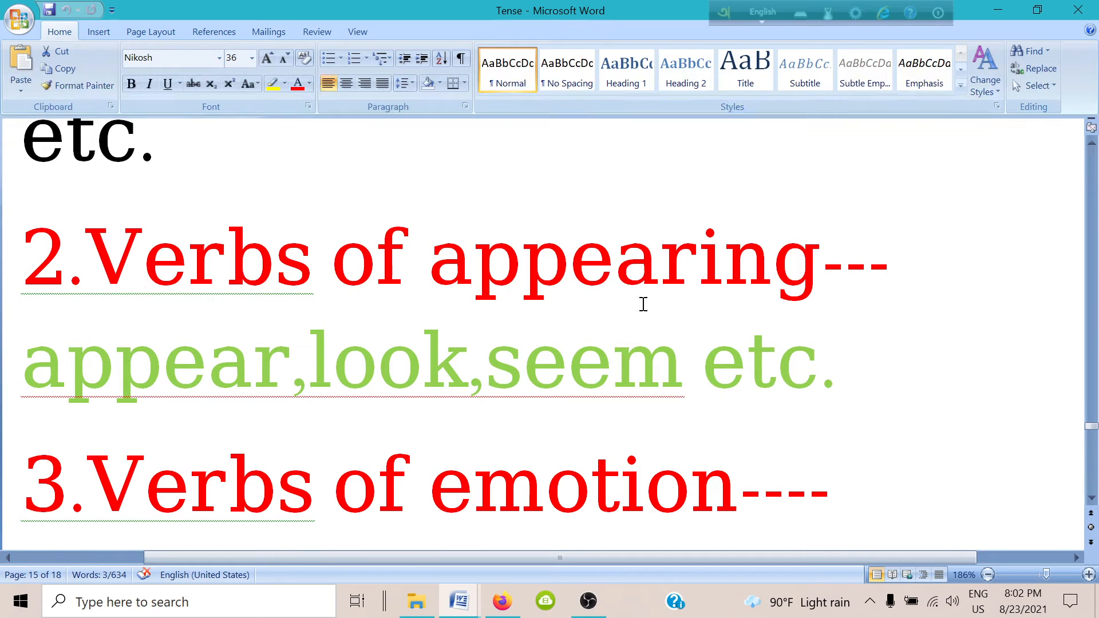
mouse_move(680, 297)
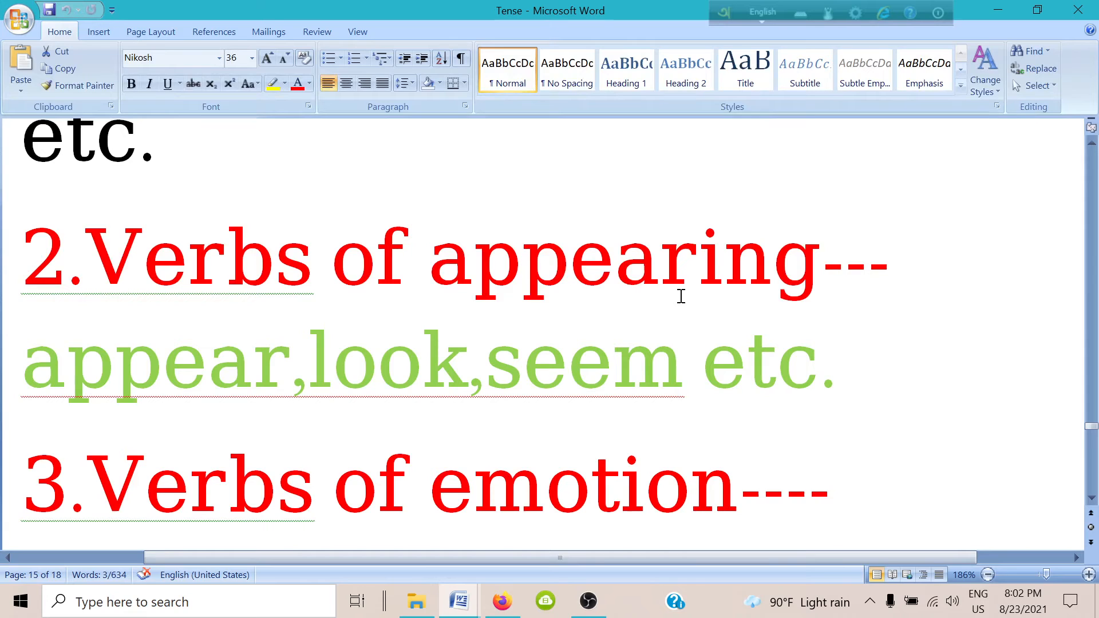
mouse_move(619, 287)
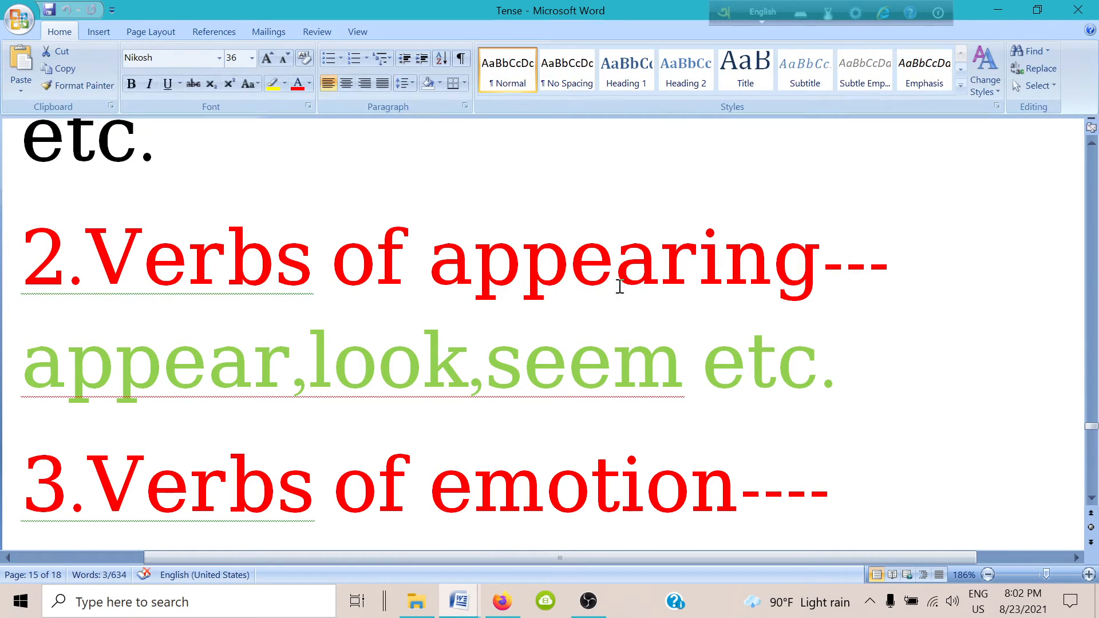
mouse_move(371, 335)
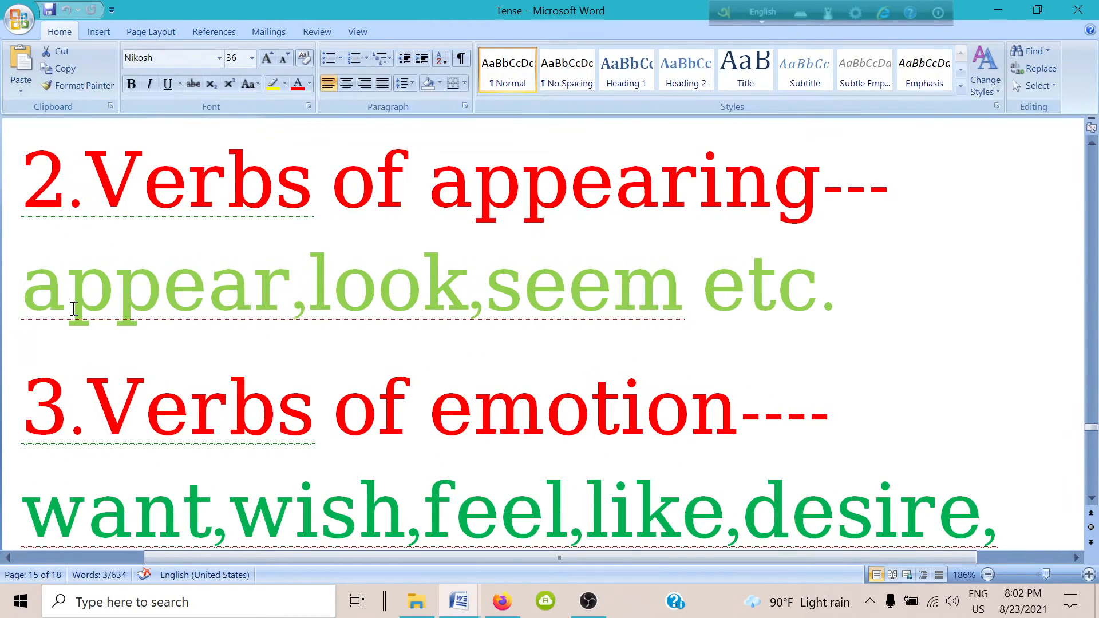
Scroll to the emotion list's last line 'love, hate, hope, refuse' and page 15's end
scroll(down, 3)
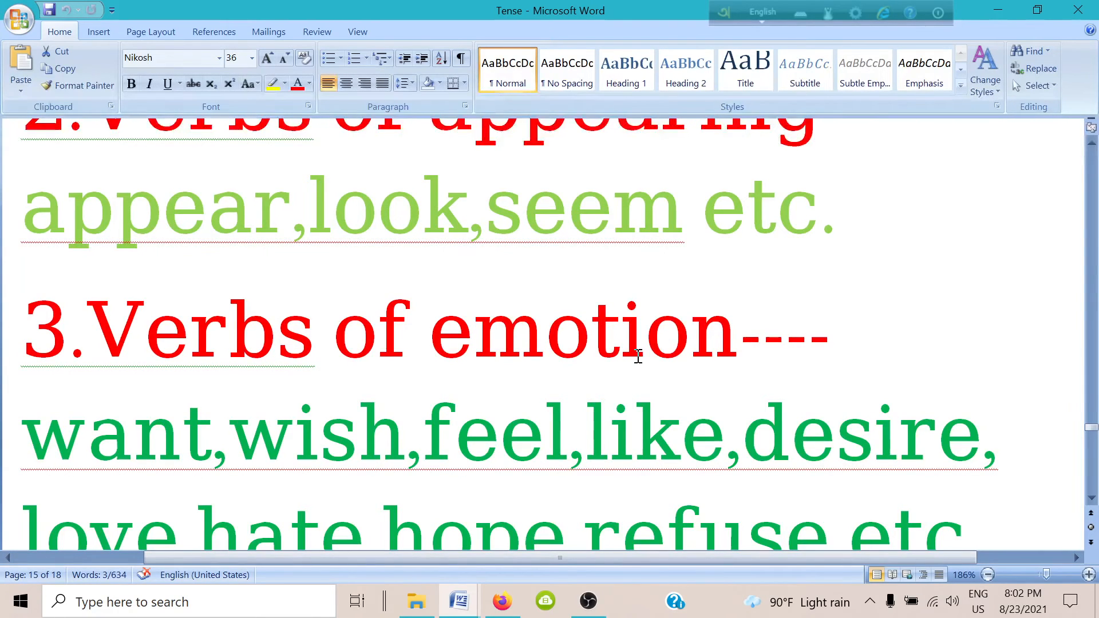
scroll(down, 3)
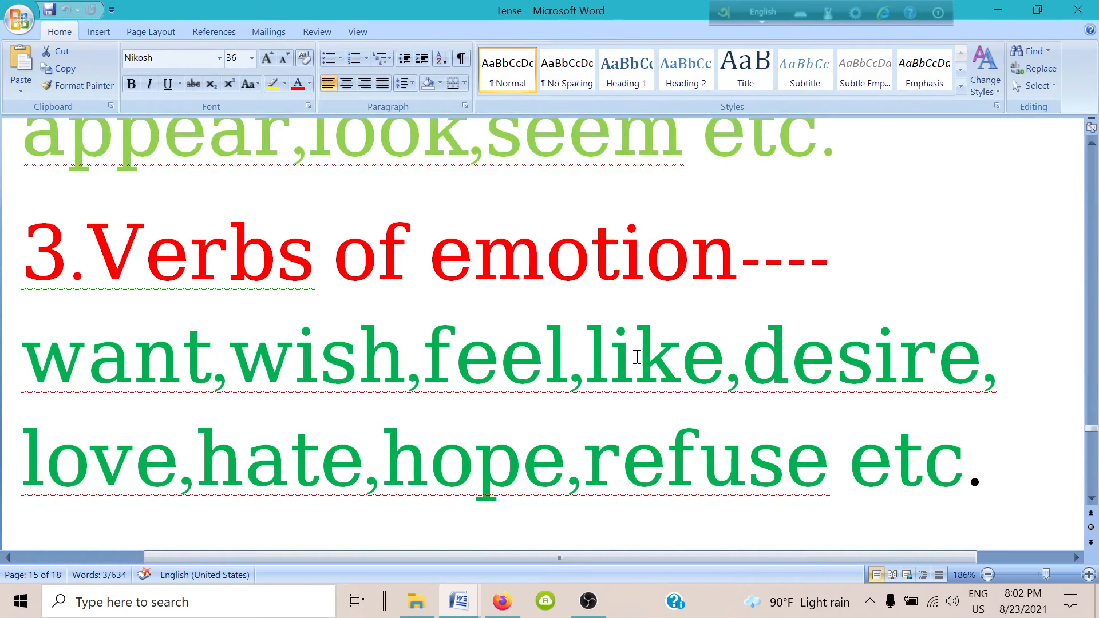
mouse_move(557, 327)
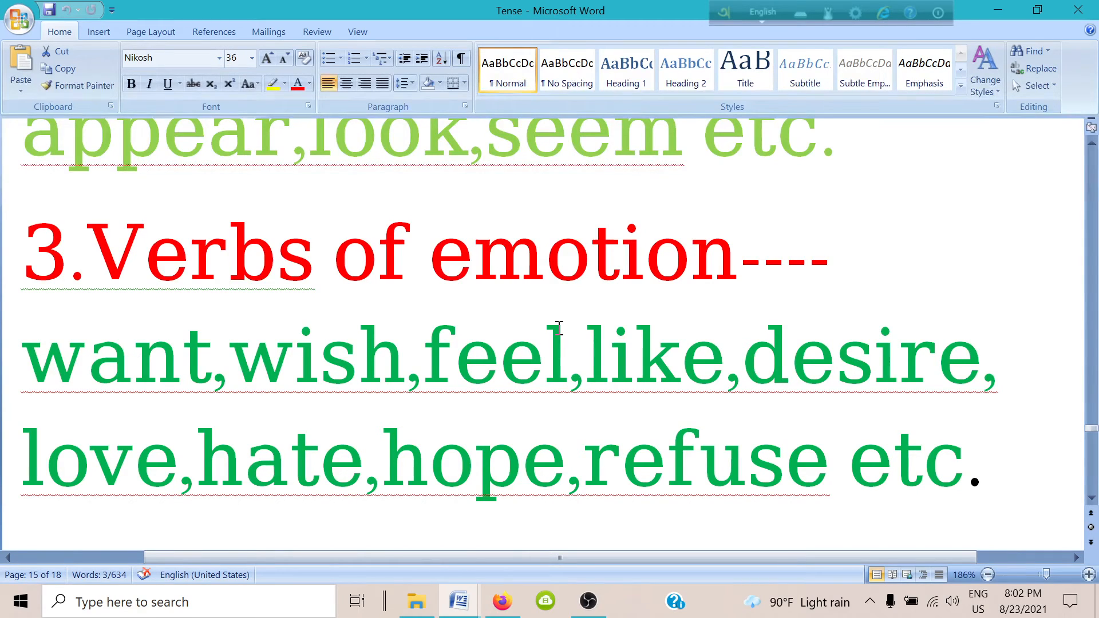
mouse_move(274, 404)
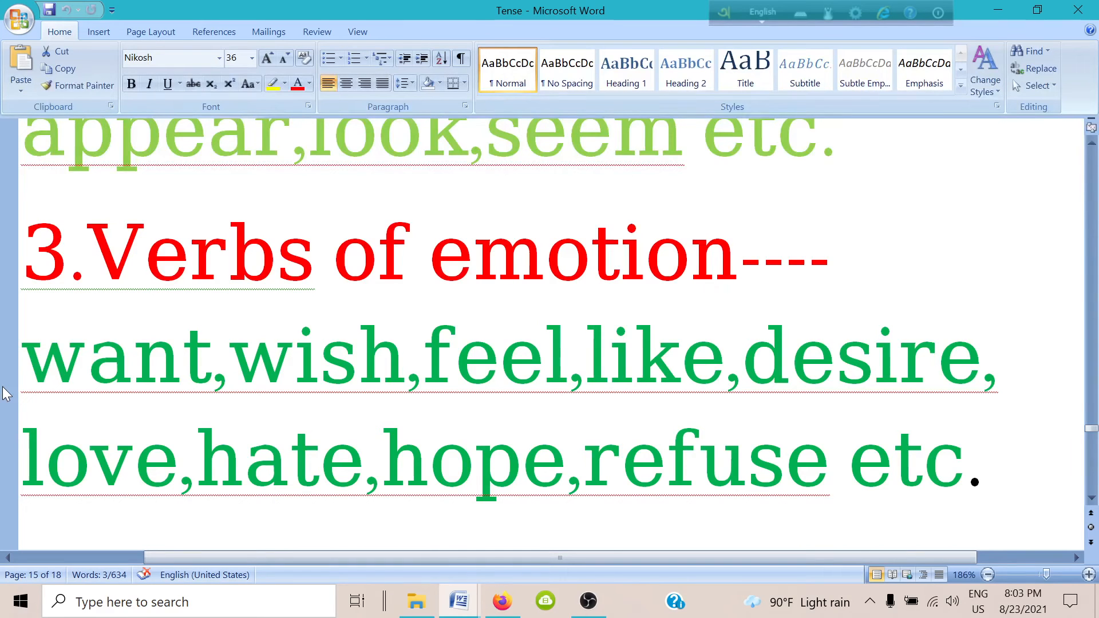
mouse_move(234, 408)
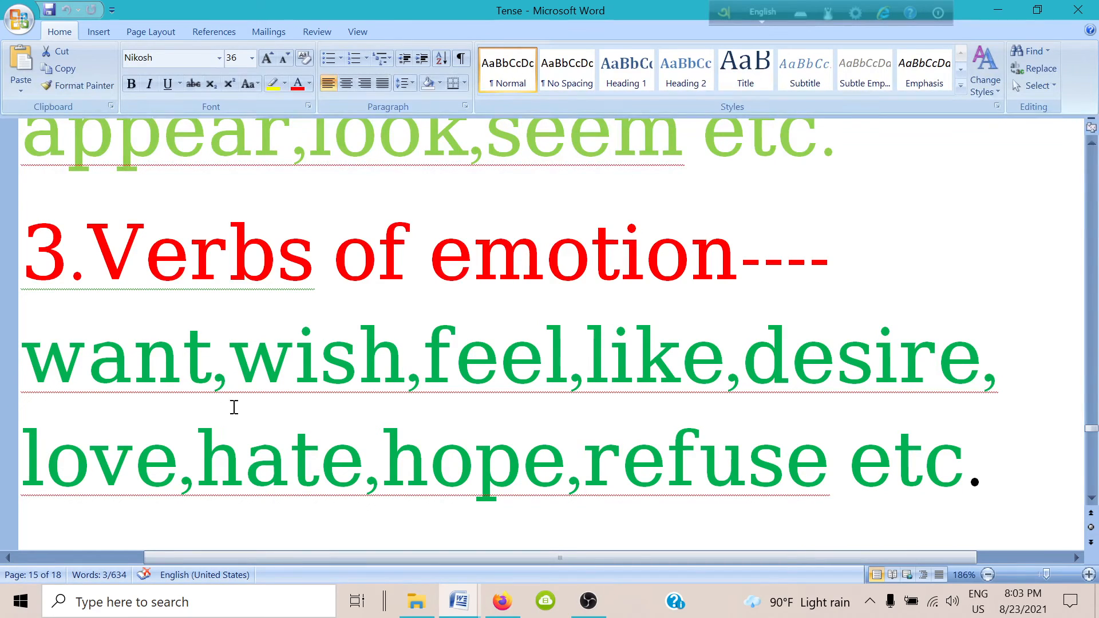
mouse_move(357, 377)
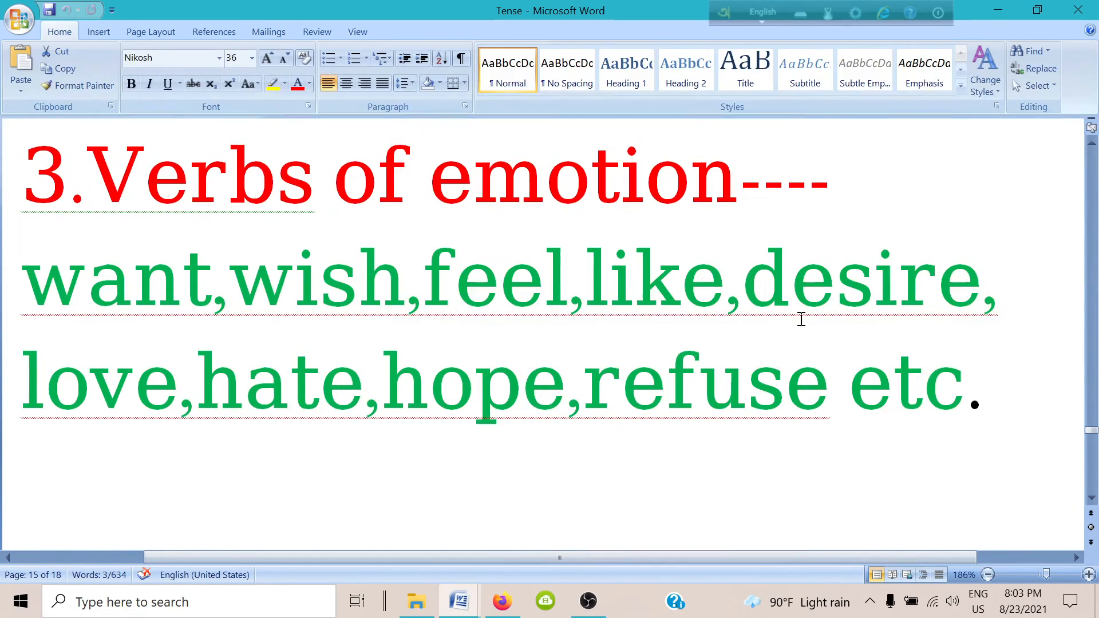
mouse_move(453, 408)
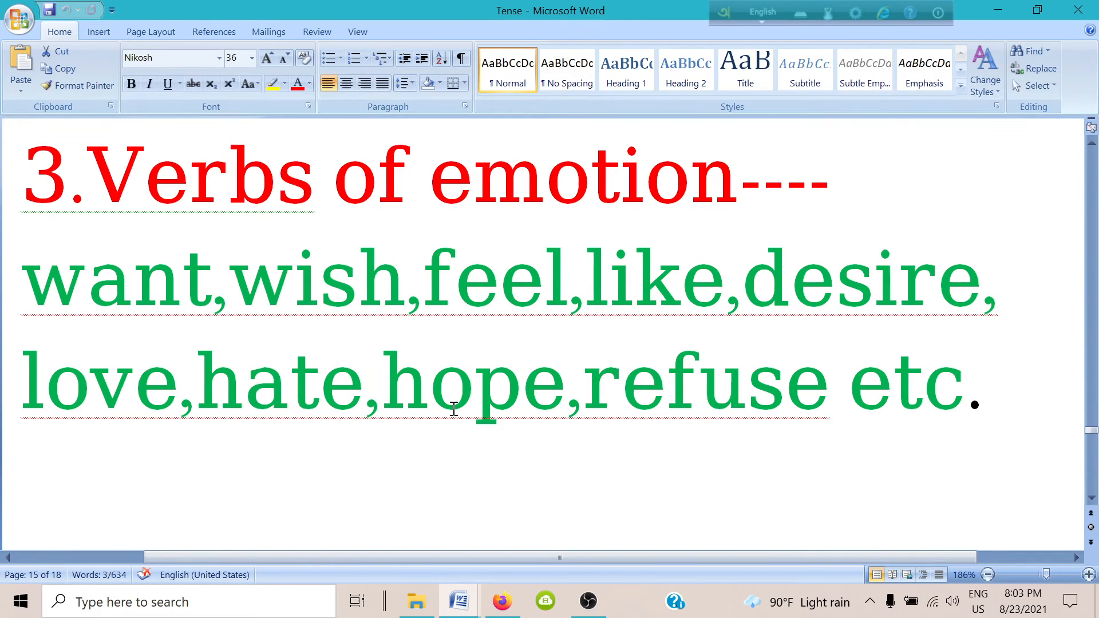
mouse_move(693, 384)
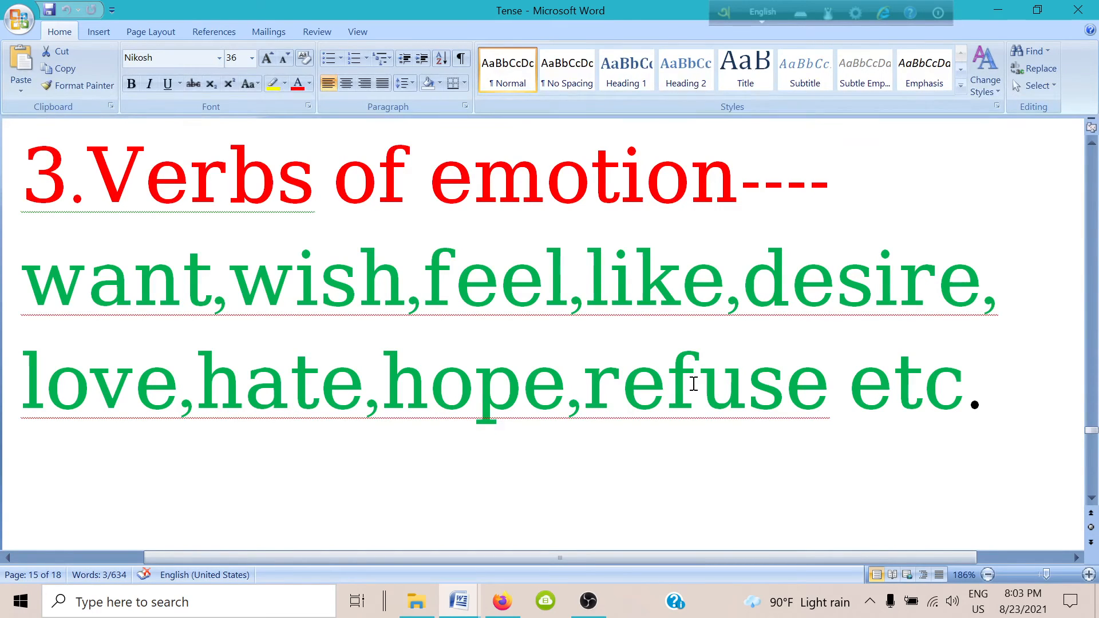
scroll(down, 3)
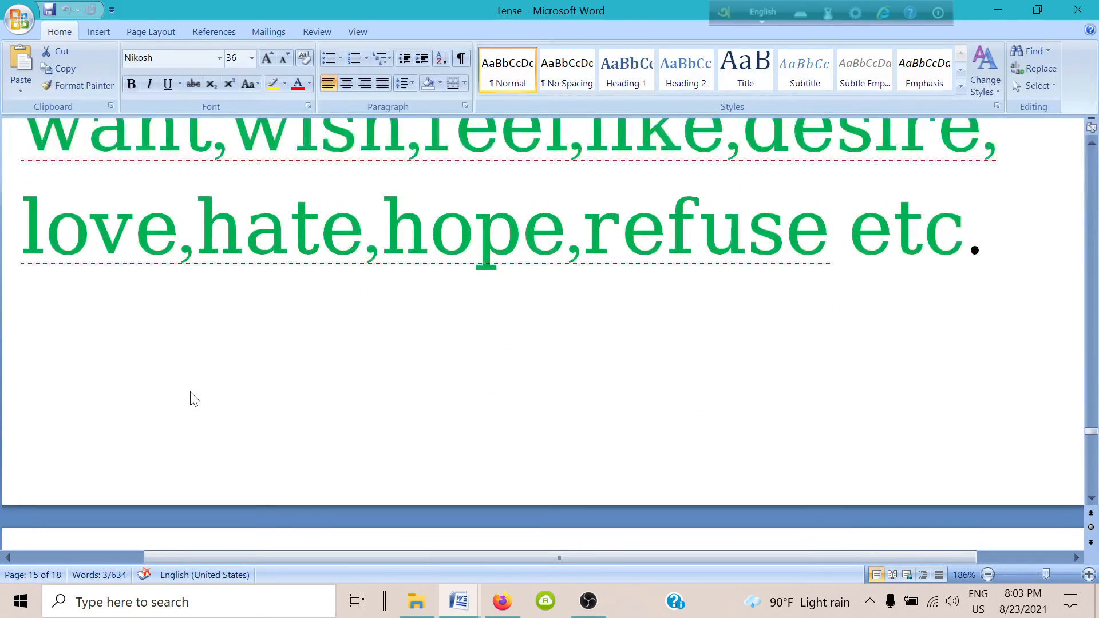
Scroll through page 16 to the Verbs of thinking list ending 'mind, mean, understand'
scroll(down, 3)
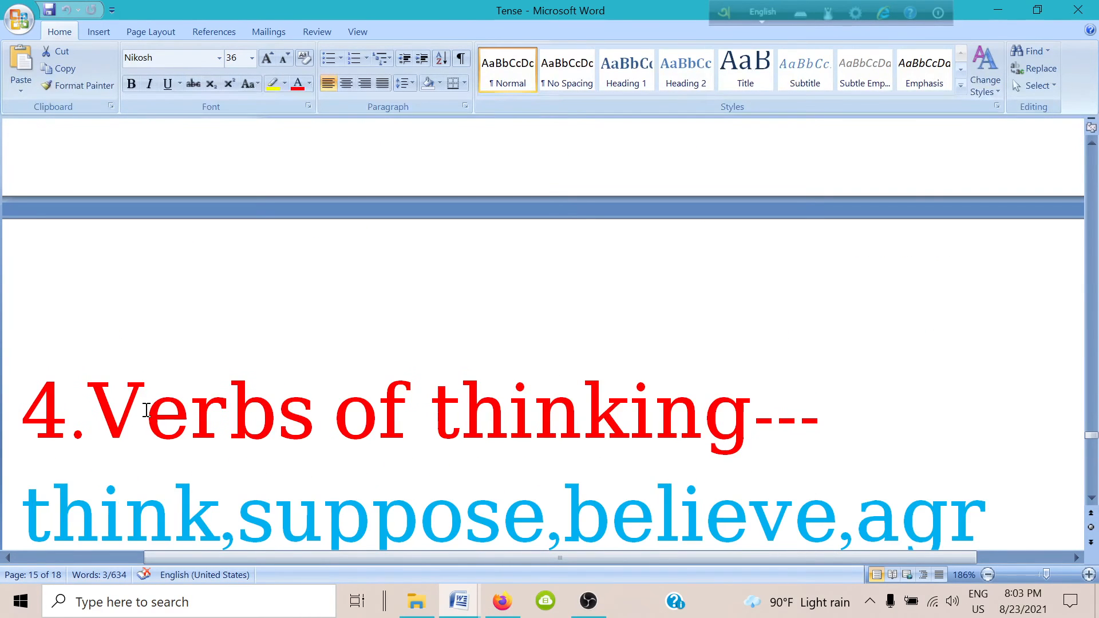
scroll(down, 3)
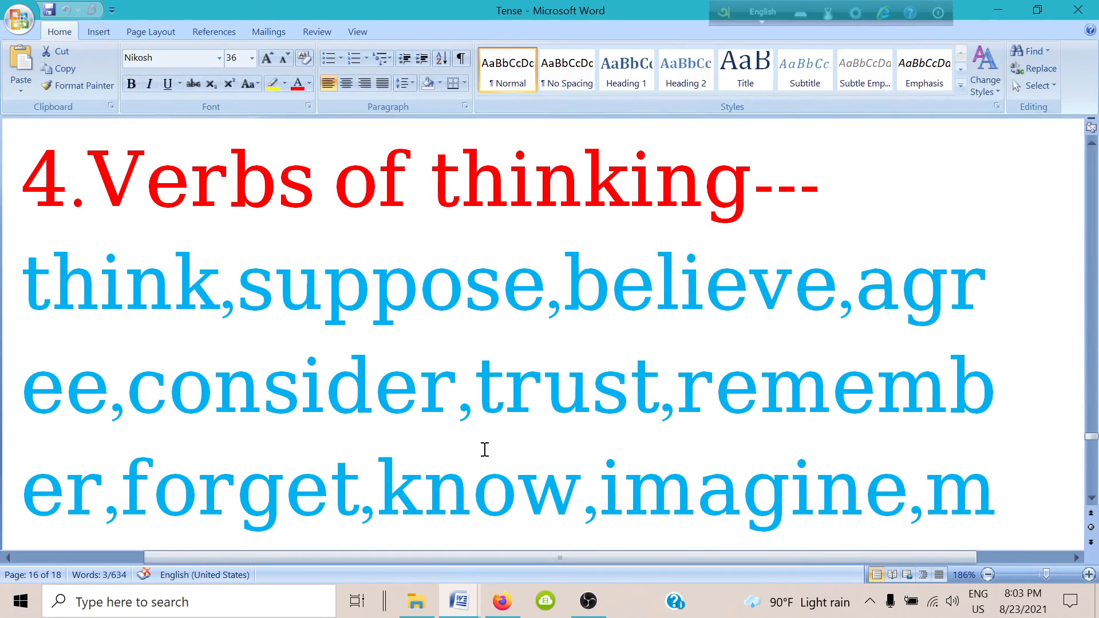
mouse_move(409, 411)
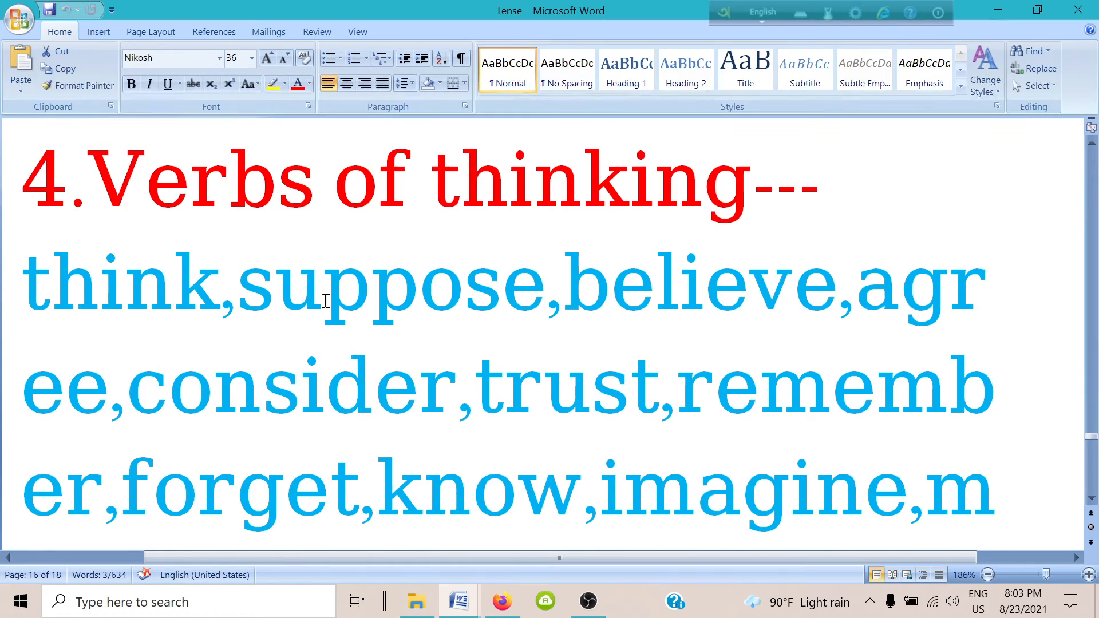
mouse_move(766, 316)
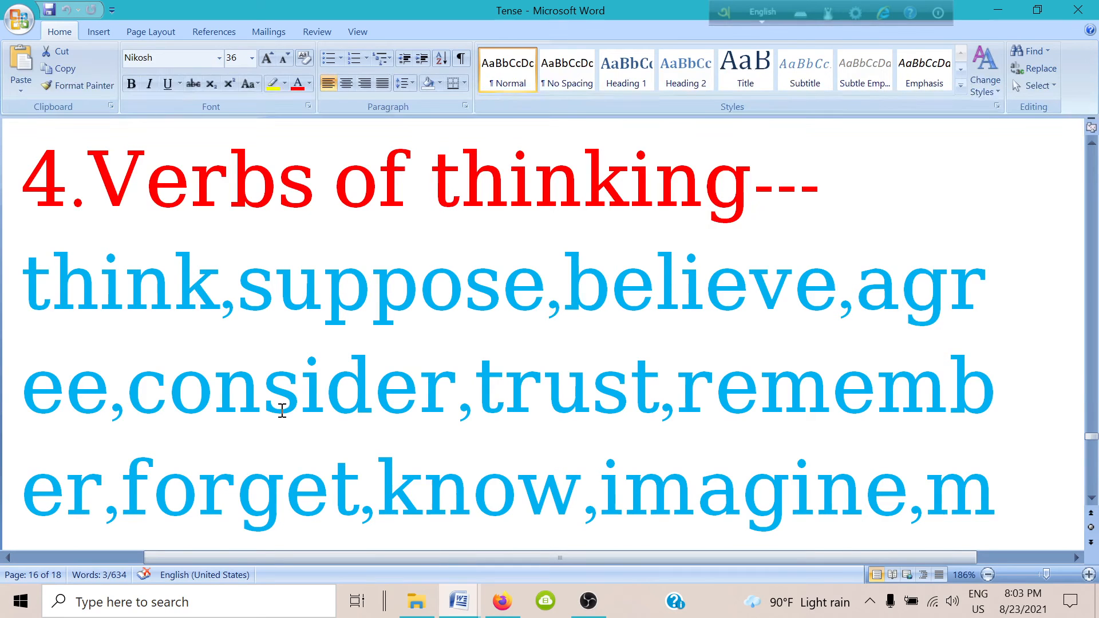
scroll(down, 3)
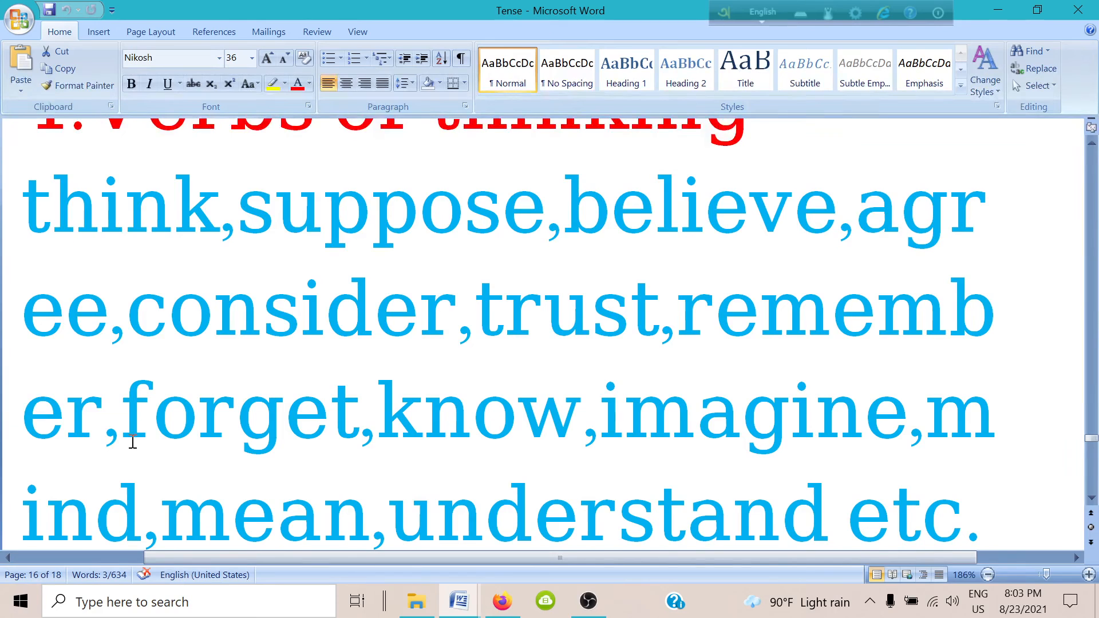
mouse_move(509, 428)
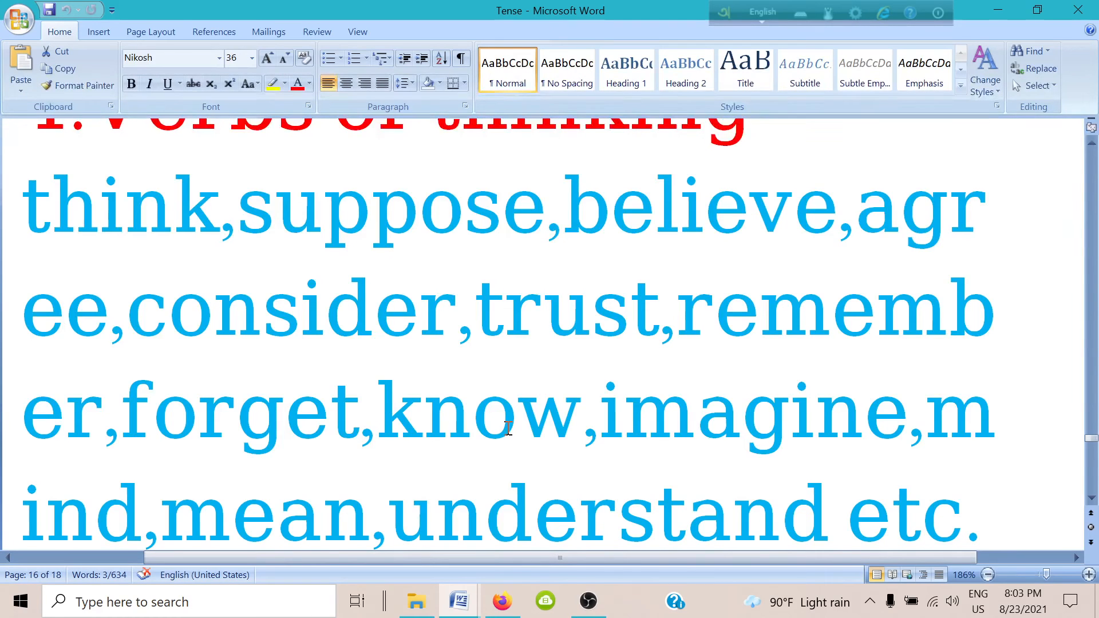
mouse_move(659, 481)
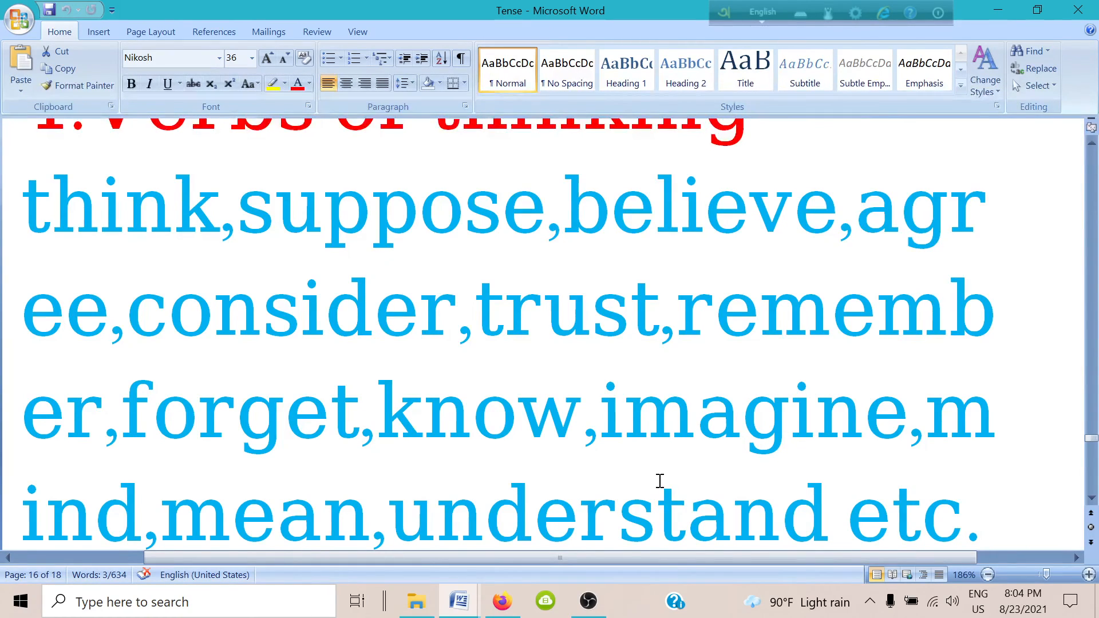
scroll(down, 3)
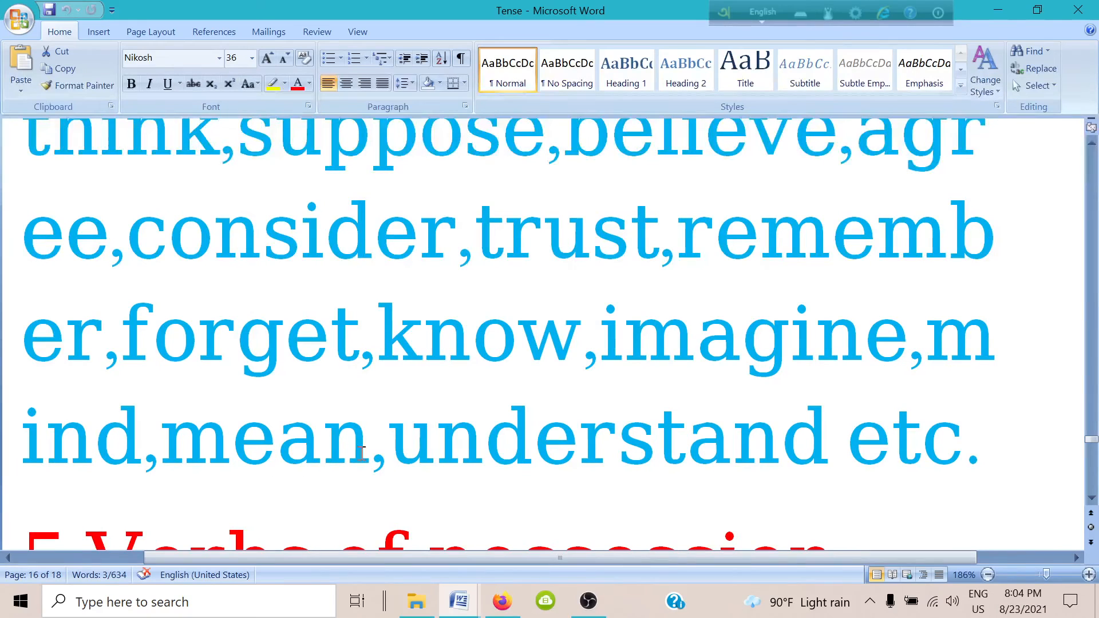
Scroll to the Verbs of possession list and the '3. Present perfect Tense' heading
scroll(down, 3)
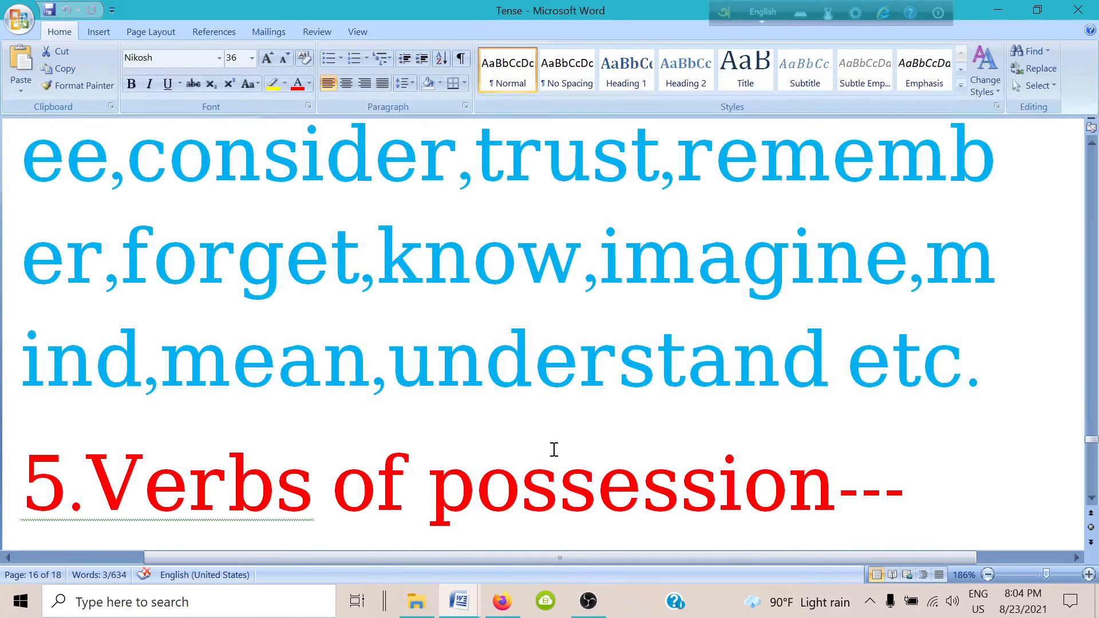
scroll(up, 3)
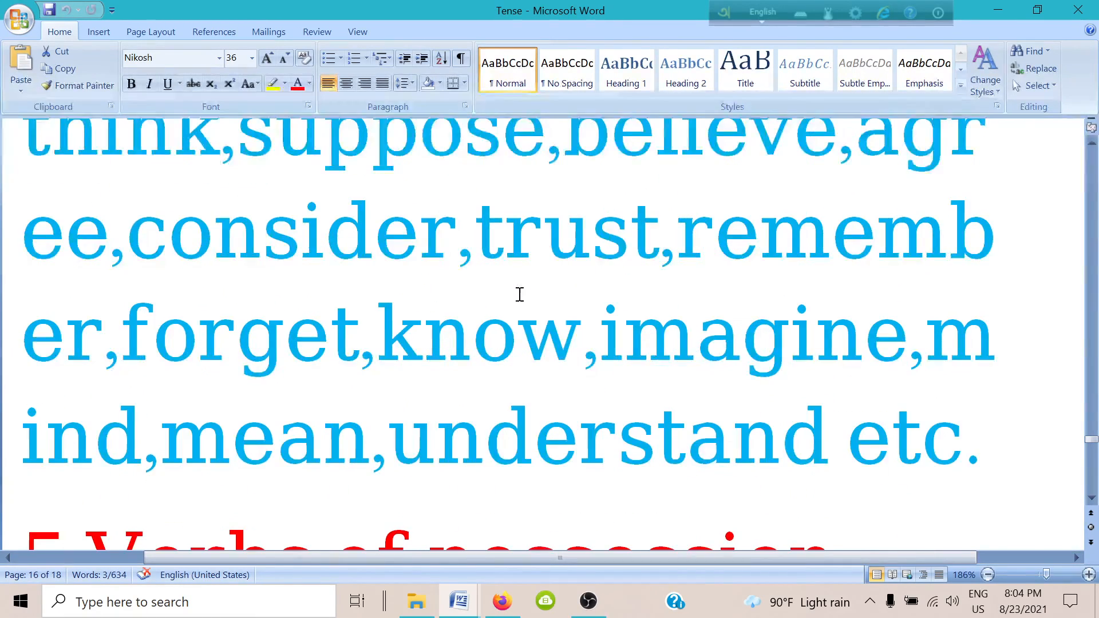
scroll(up, 3)
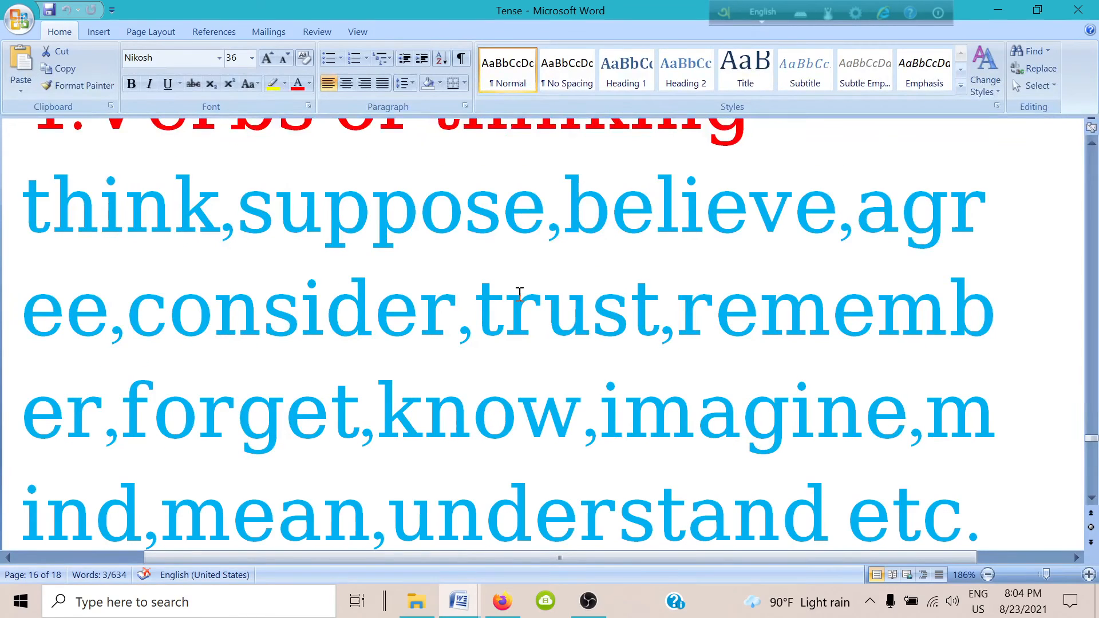
scroll(down, 3)
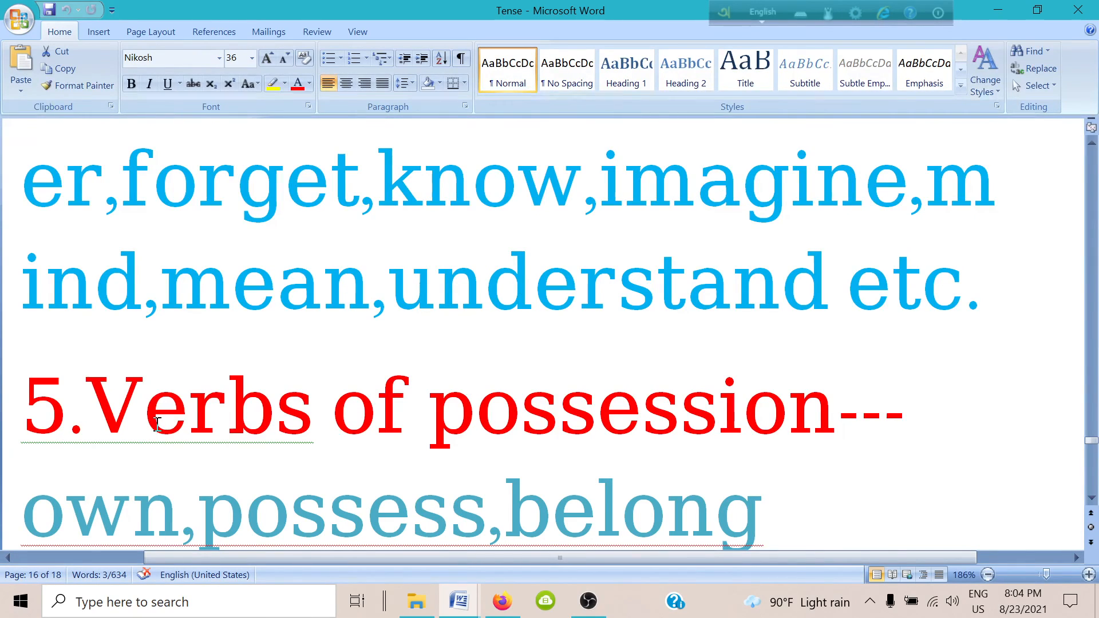
scroll(down, 3)
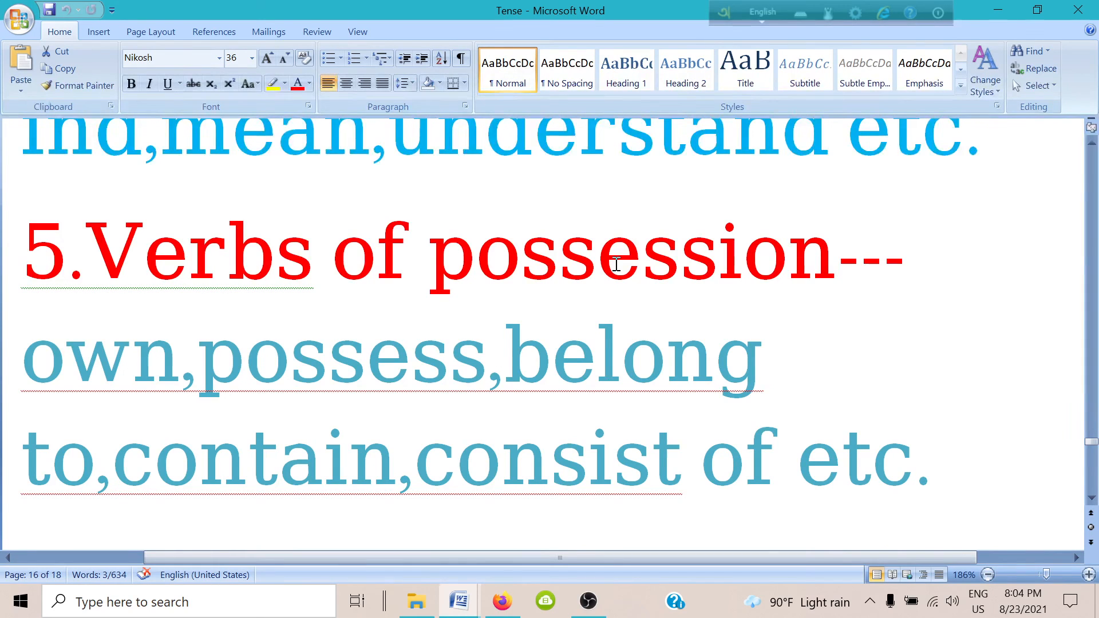
mouse_move(518, 335)
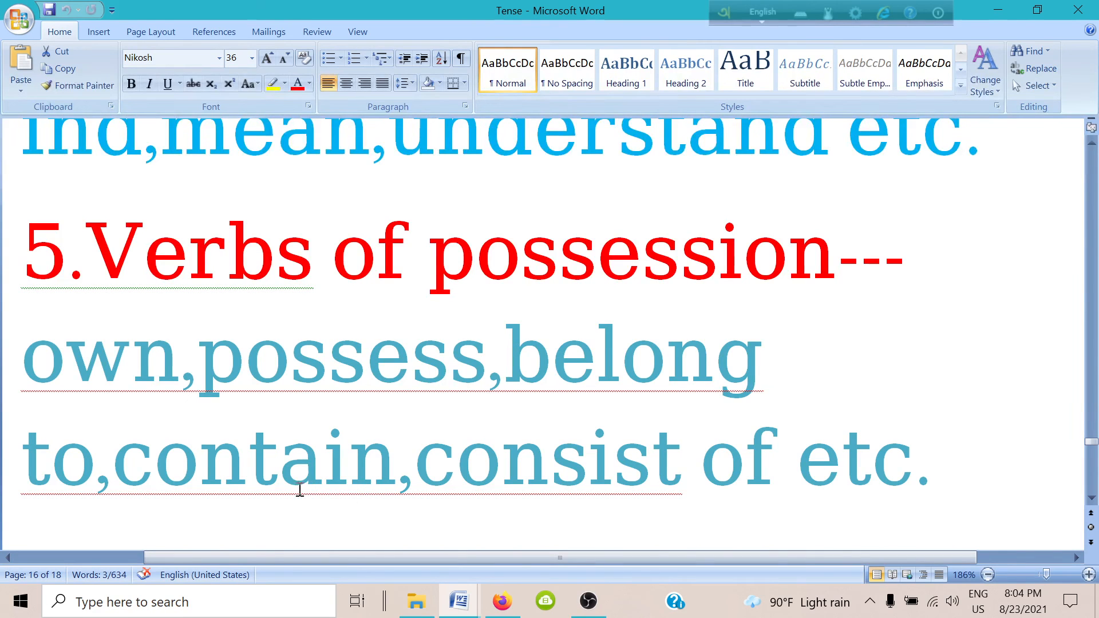
mouse_move(502, 463)
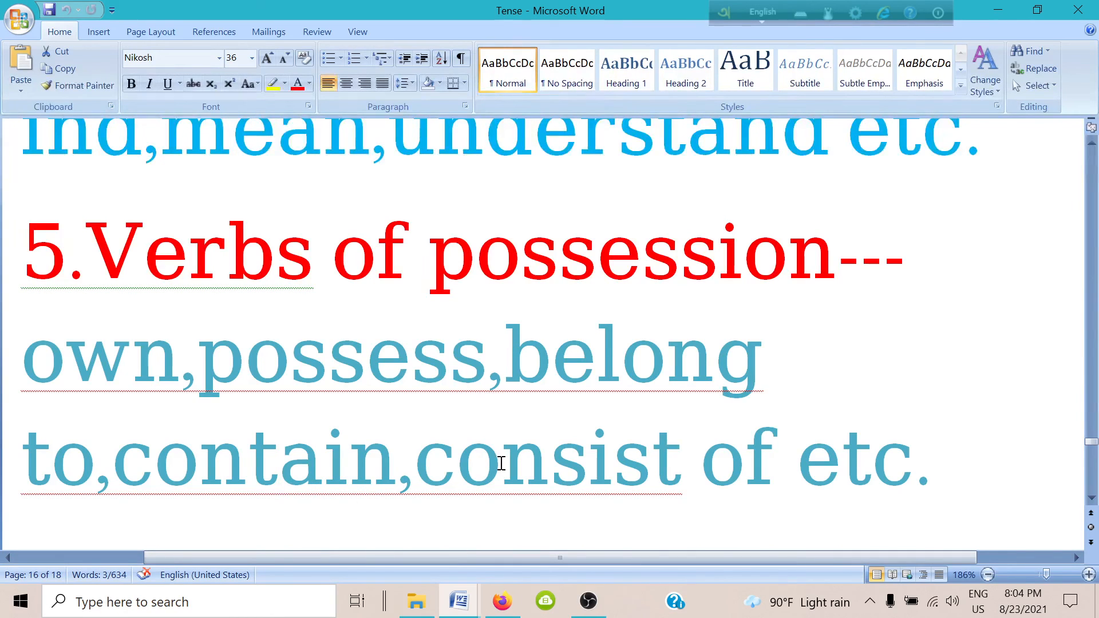
scroll(down, 3)
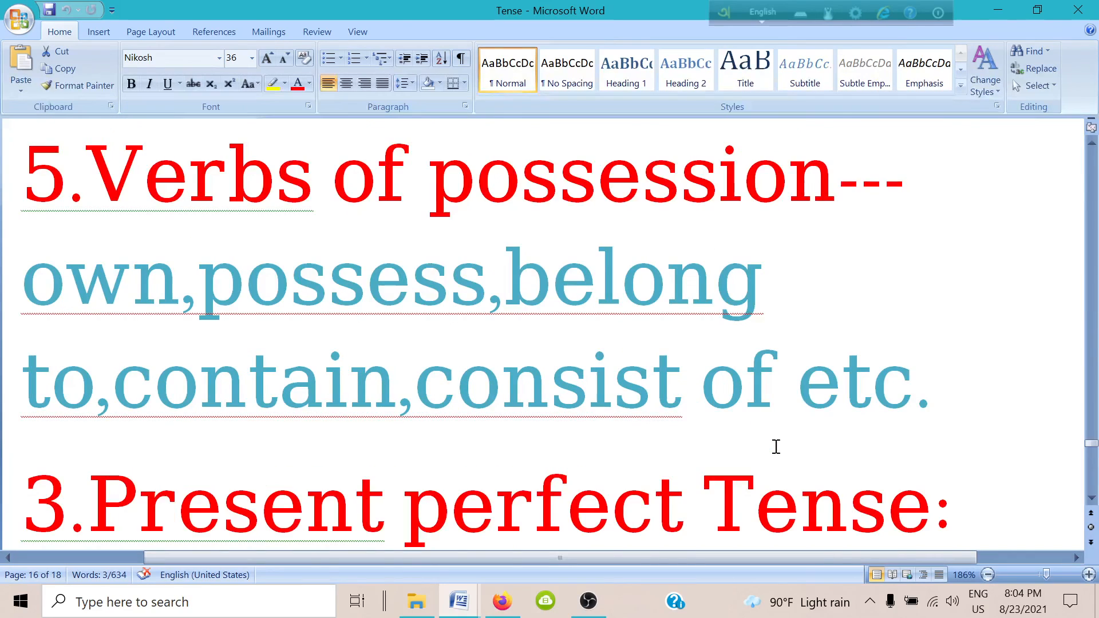
Scroll up to Verbs of thinking, then down to where Verbs of possession begins
scroll(up, 3)
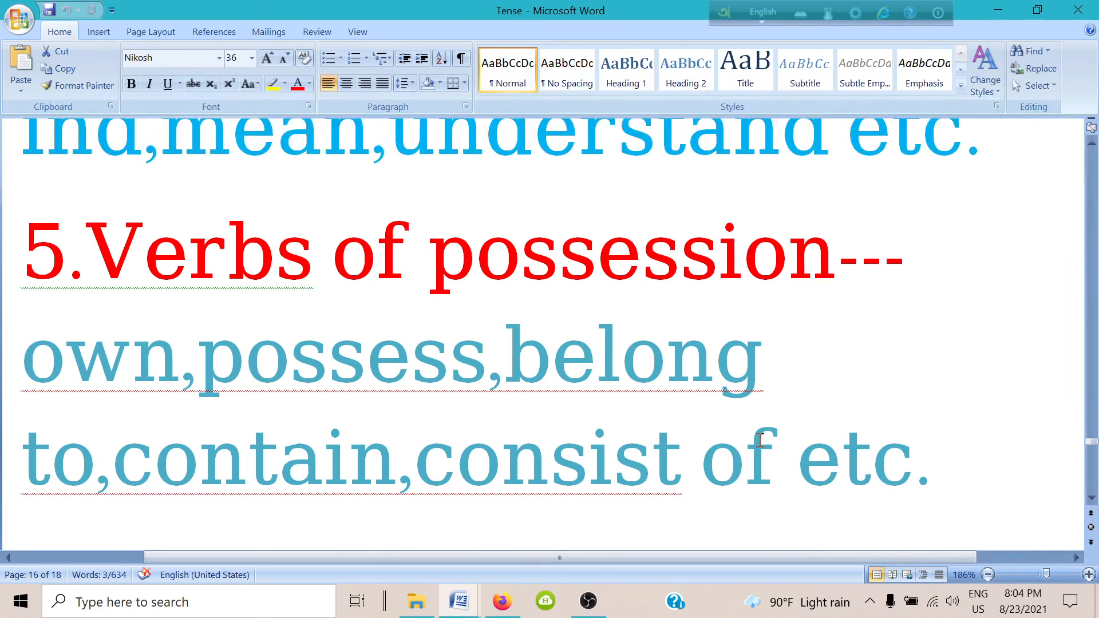
mouse_move(785, 406)
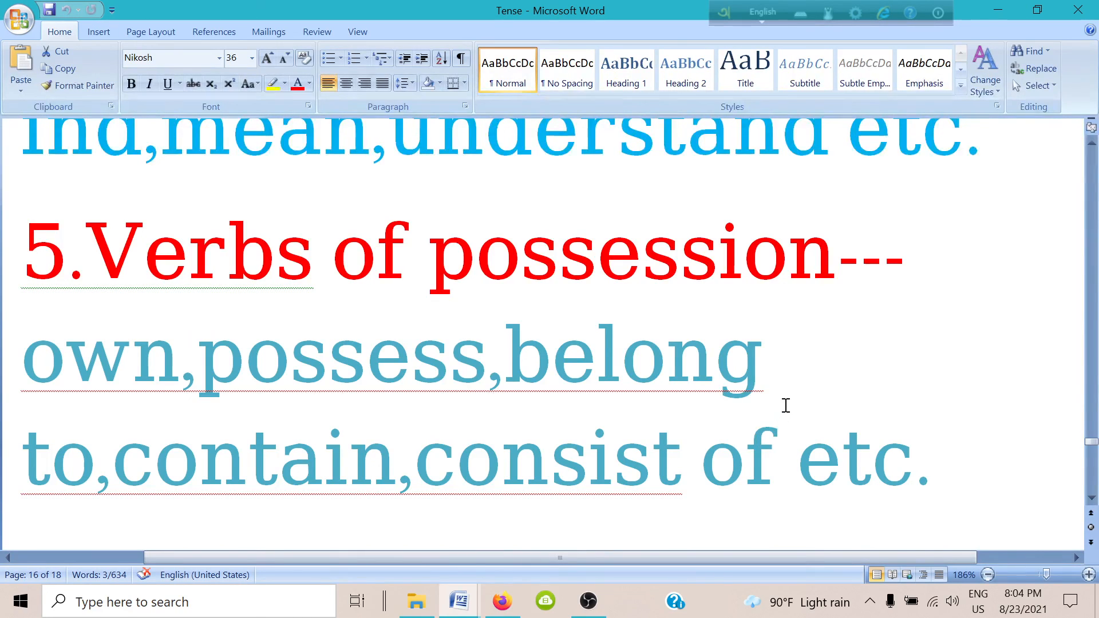
mouse_move(791, 393)
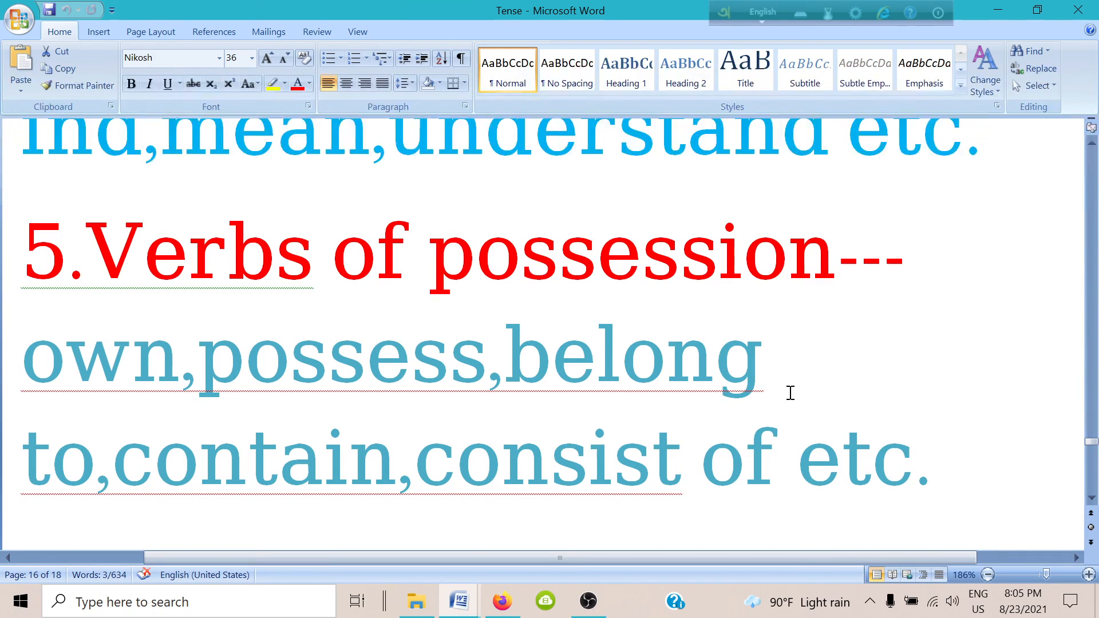
mouse_move(802, 377)
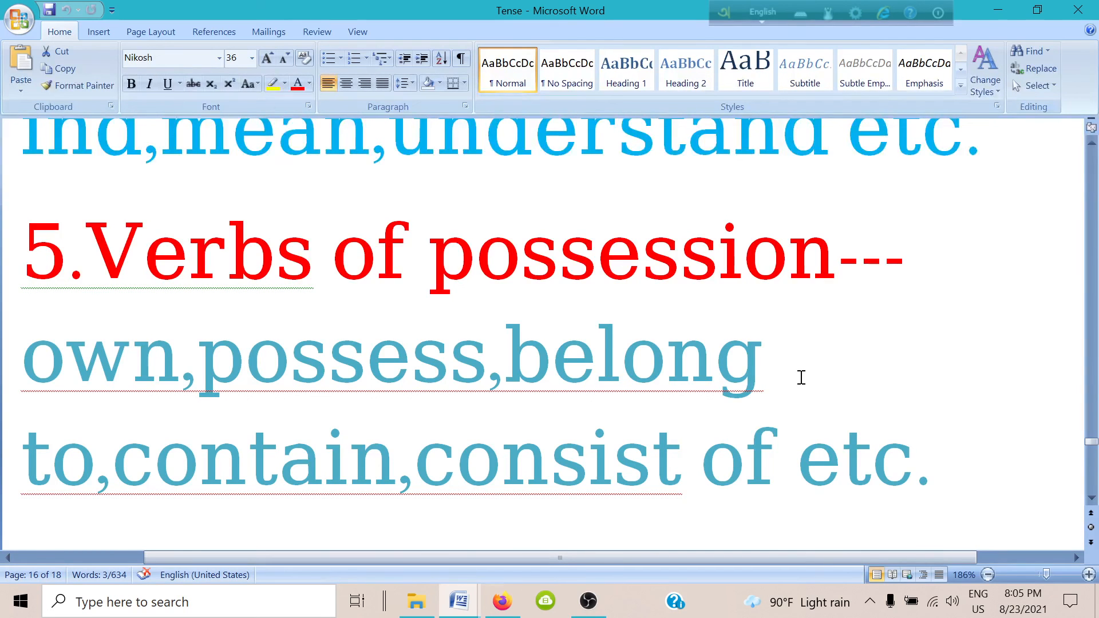
scroll(up, 3)
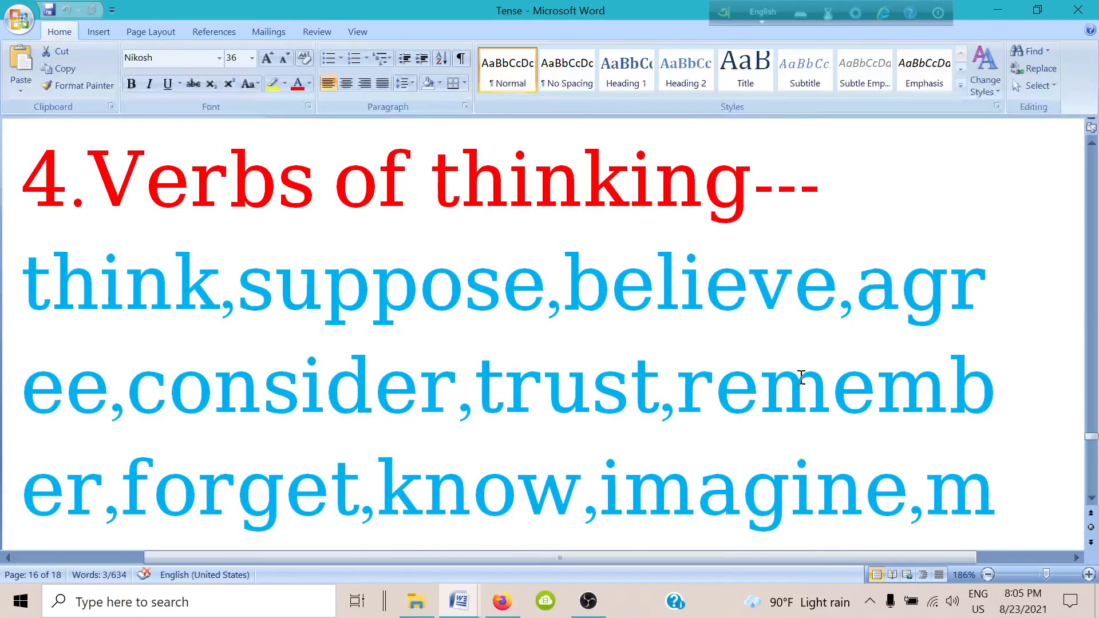
scroll(down, 3)
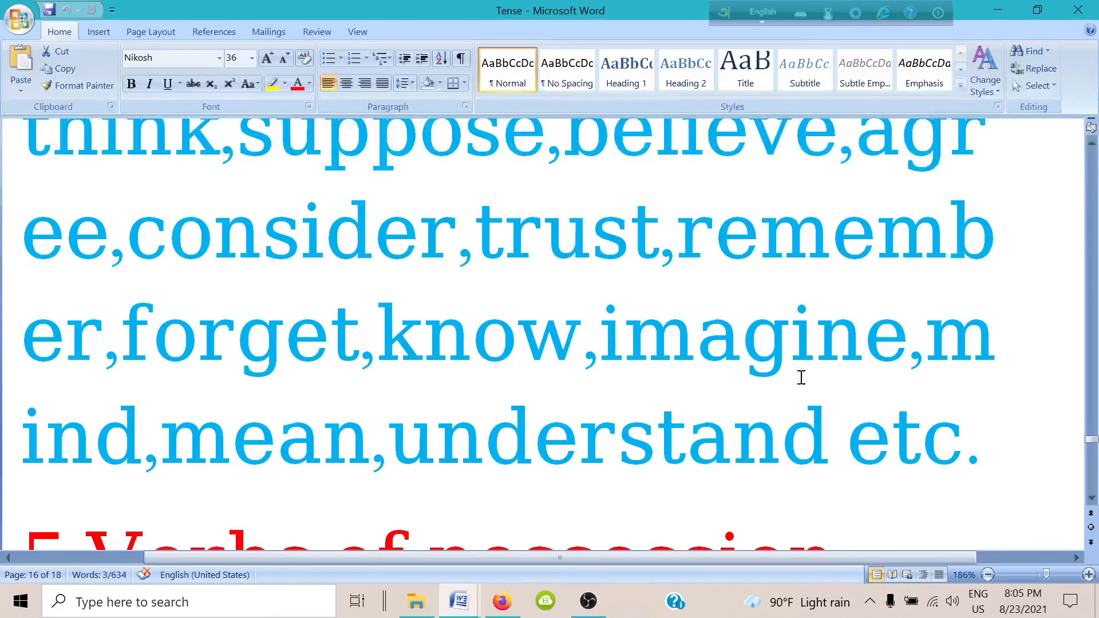
scroll(down, 3)
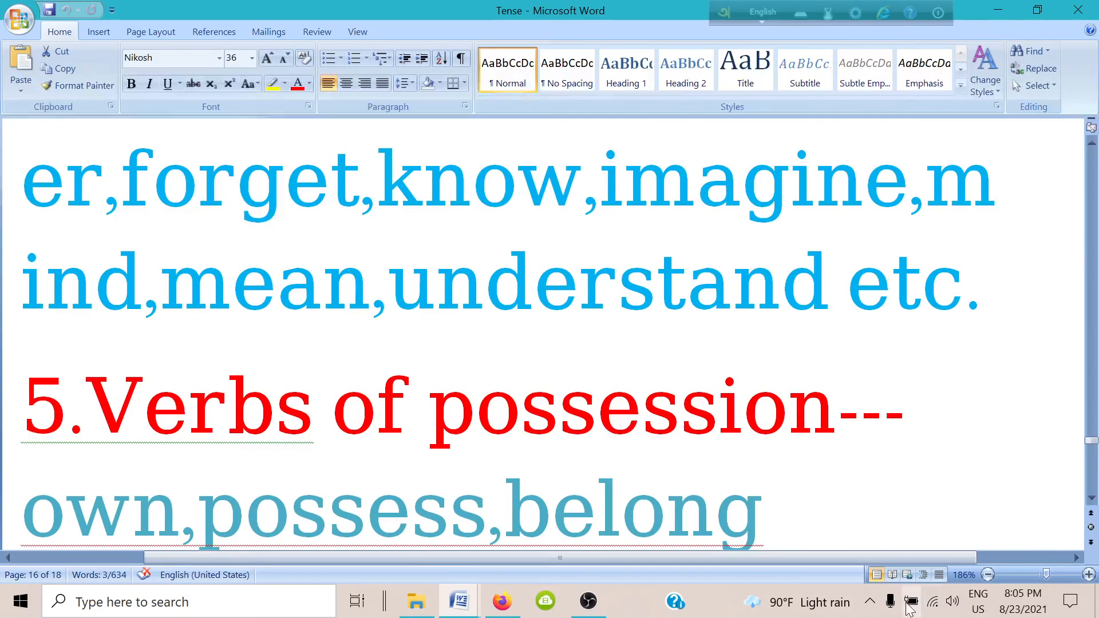